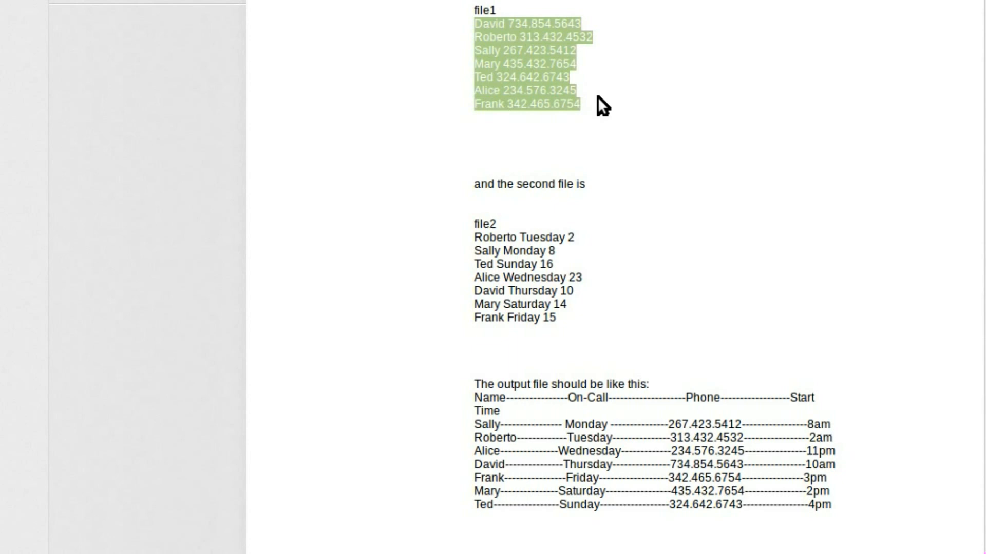
mouse_move(514, 213)
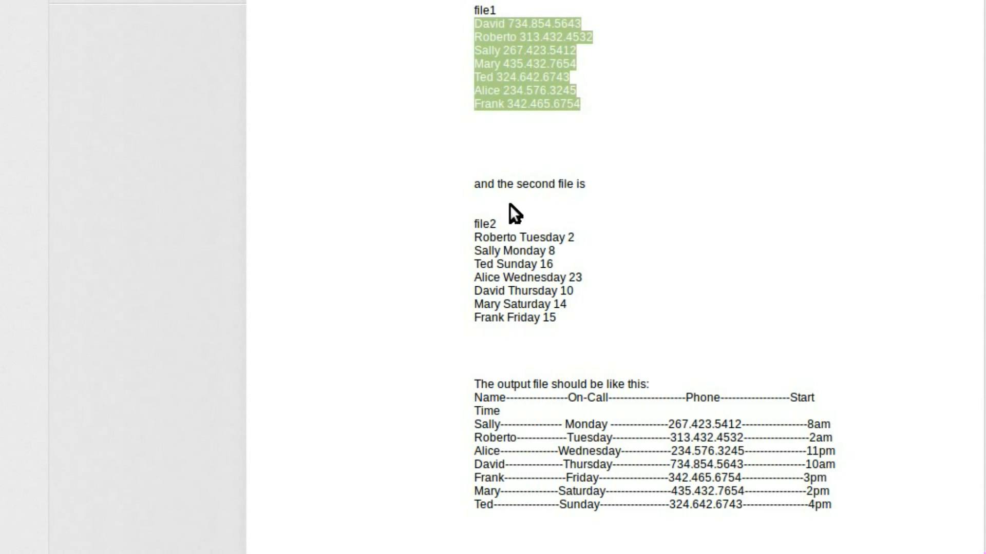
Point out Tuesday in file2 and Sally and Monday in the expected merged output.
click(521, 237)
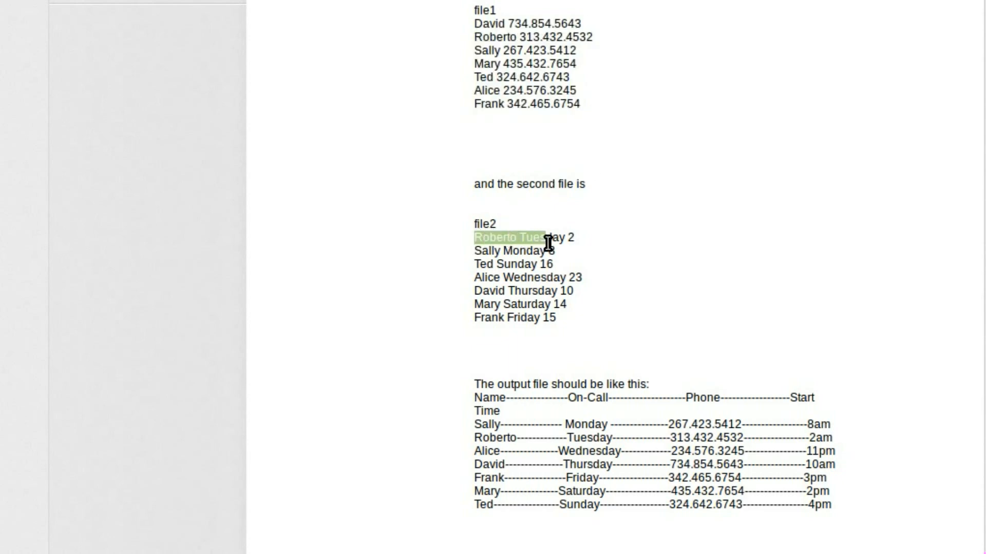
mouse_move(542, 237)
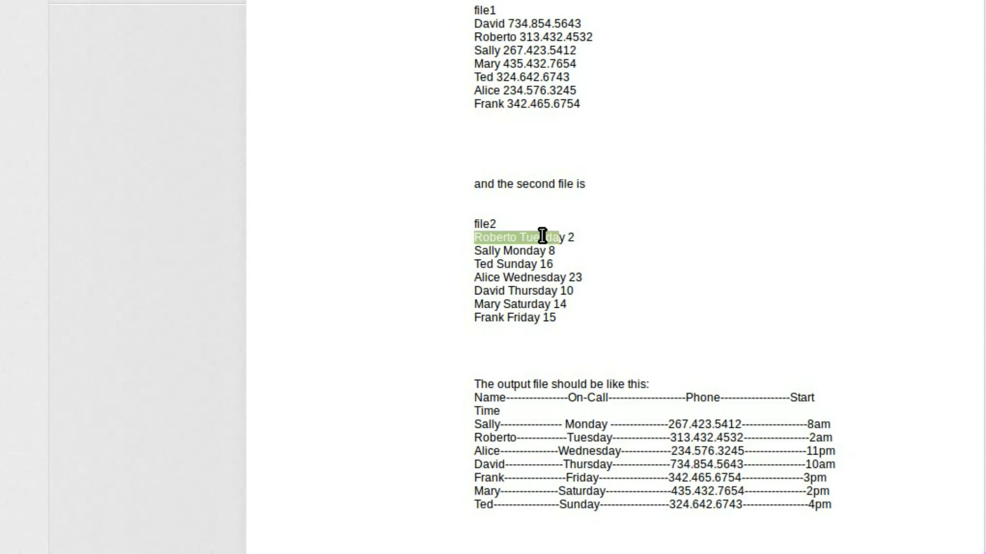
double_click(540, 237)
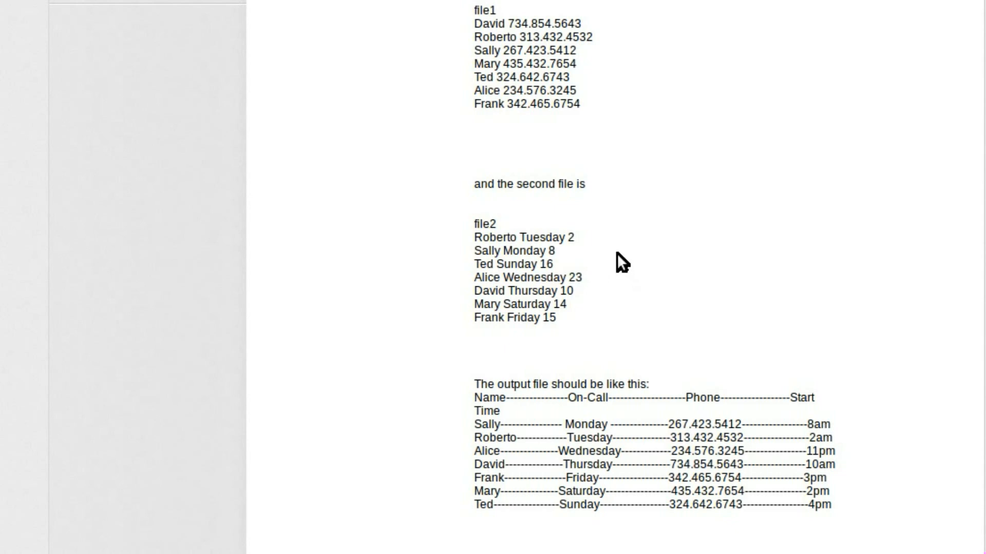
mouse_move(520, 267)
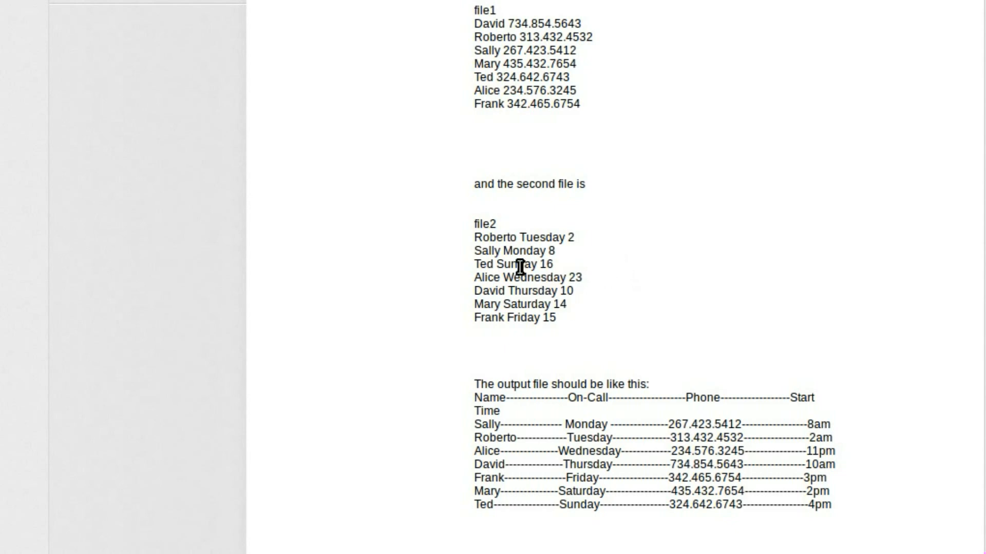
mouse_move(500, 237)
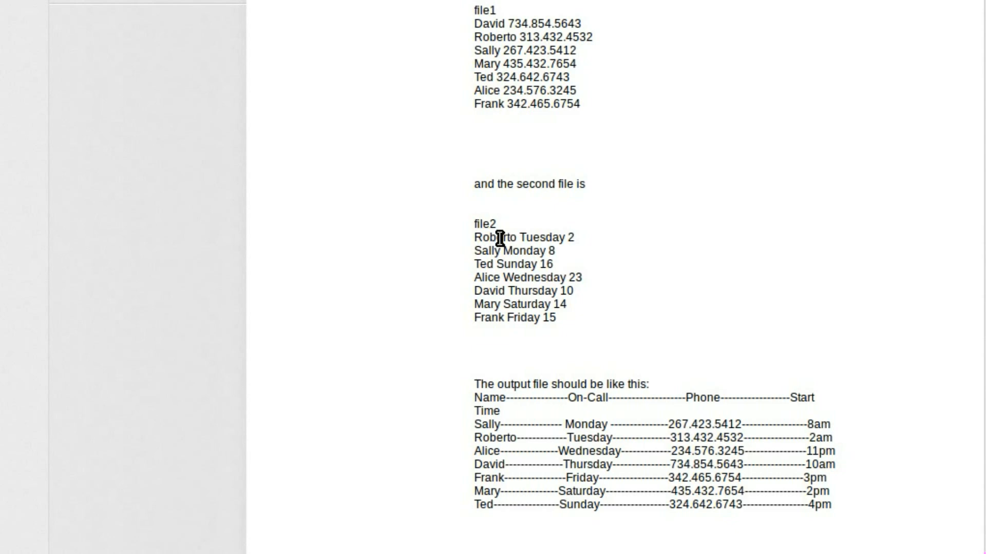
mouse_move(500, 429)
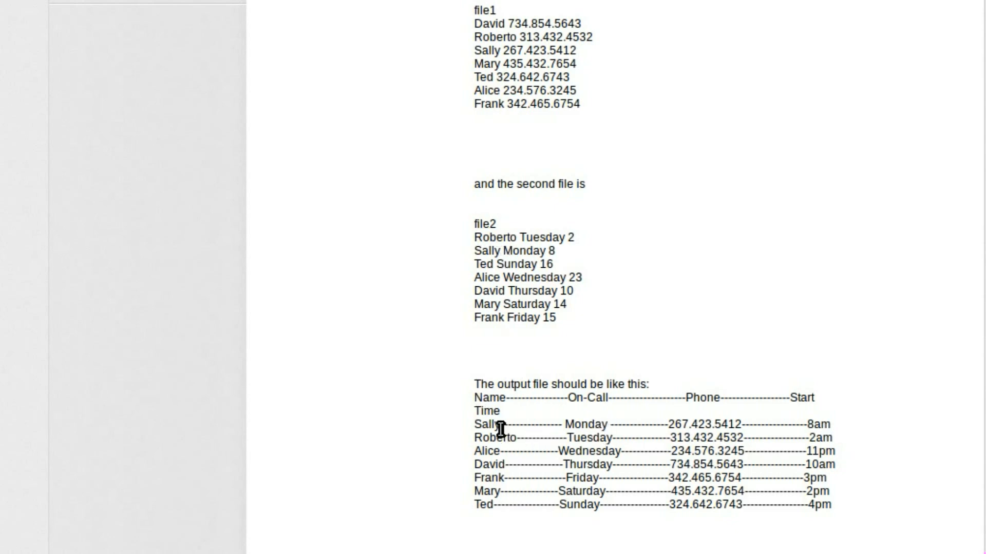
double_click(485, 424)
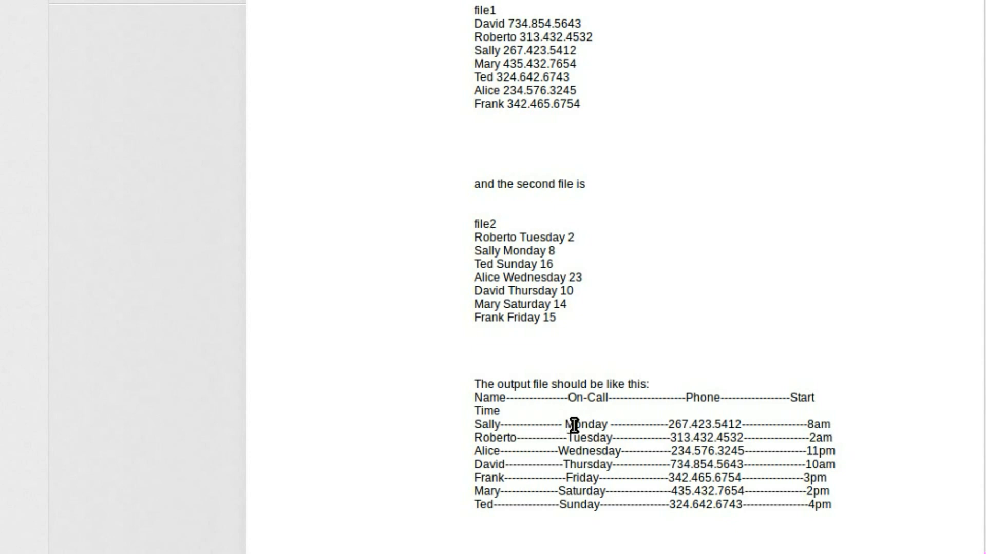
double_click(585, 424)
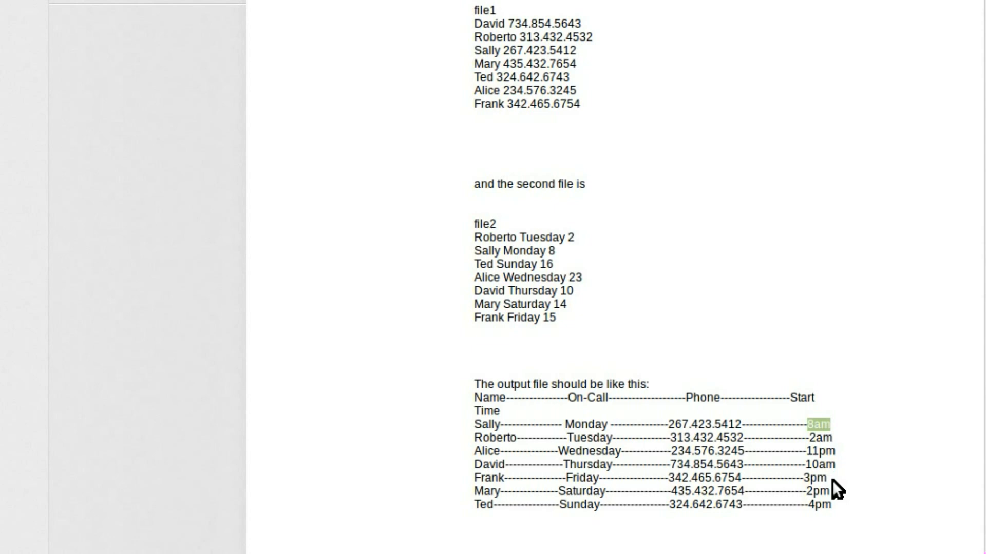
mouse_move(613, 323)
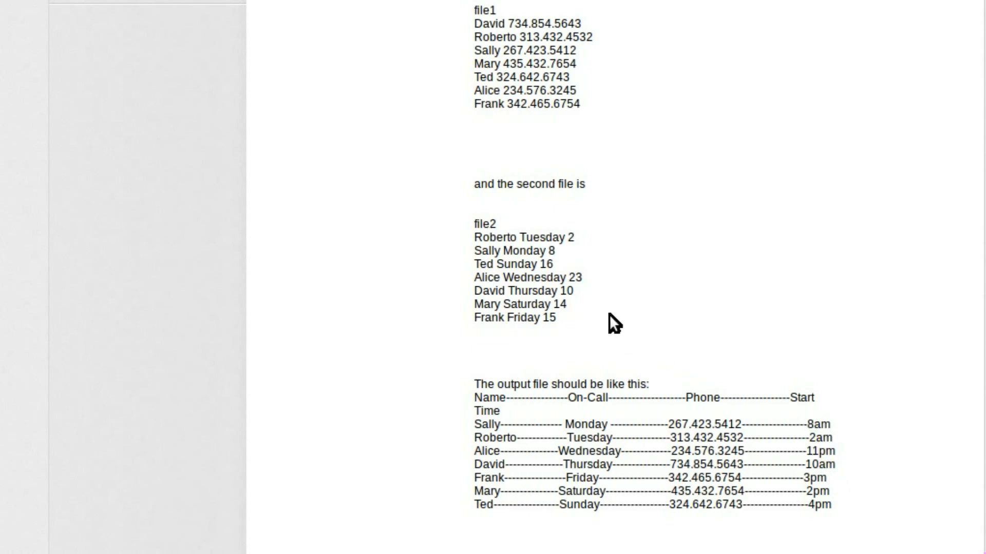
mouse_move(606, 264)
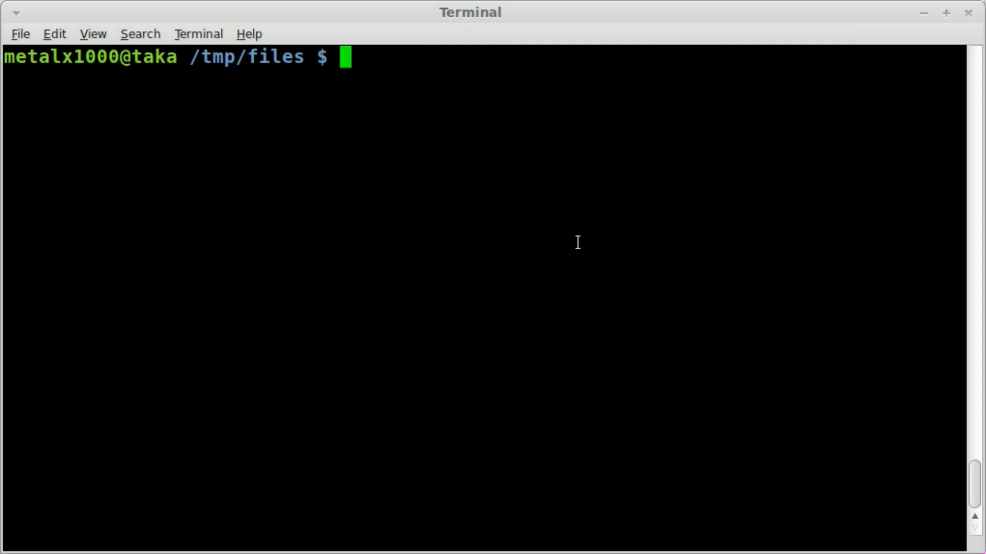
Start editing a new script named oncall_sort.sh in vim.
text(vim)
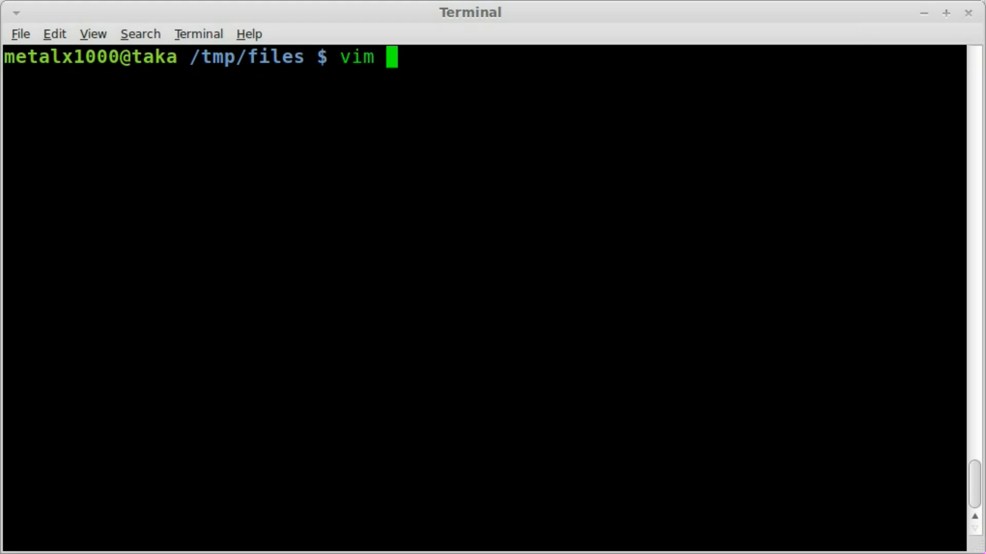
text(1.sh)
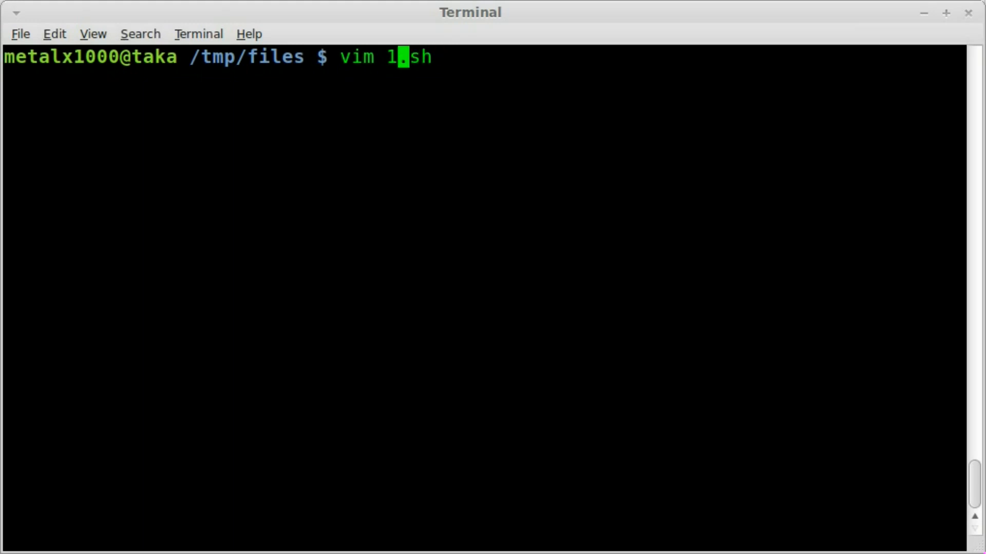
key(BackSpace)
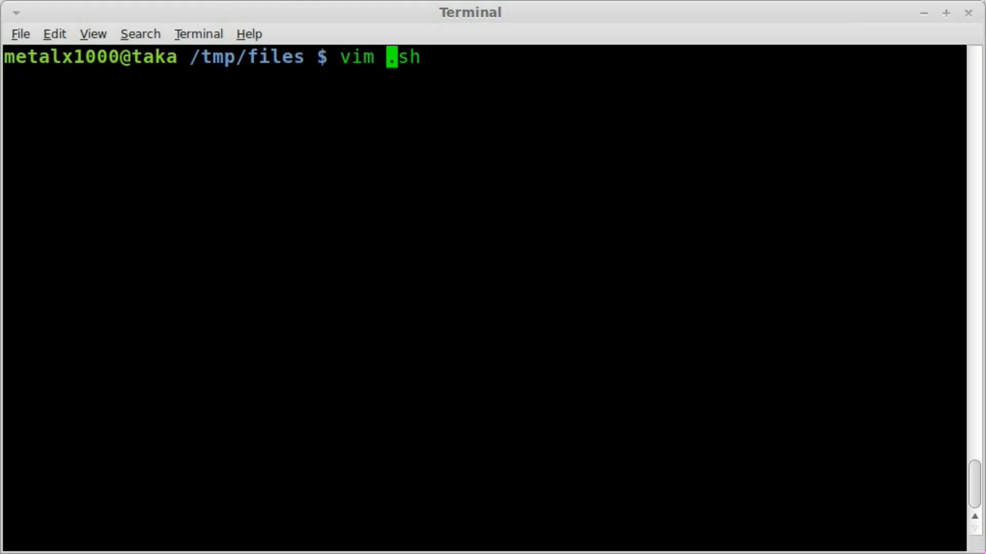
text(oncall)
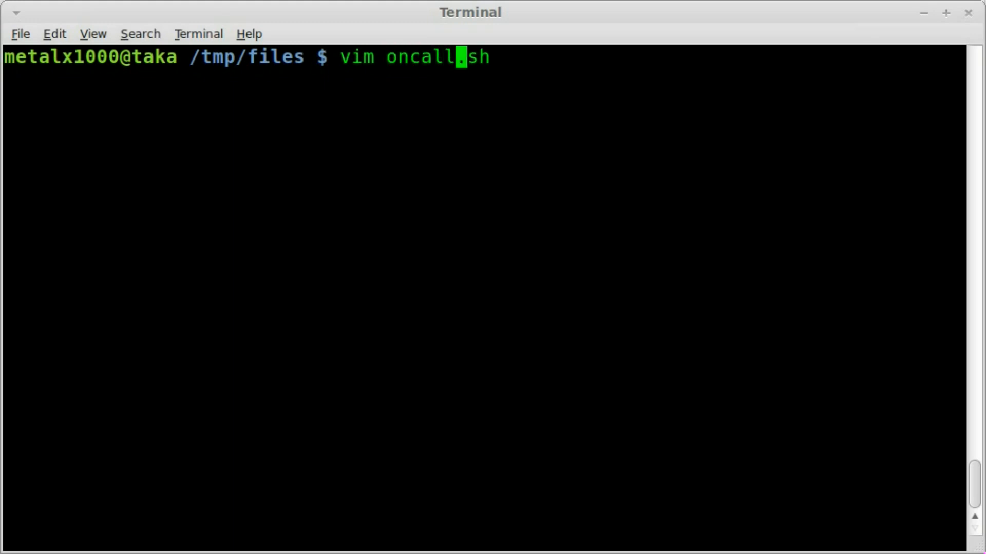
text(_so)
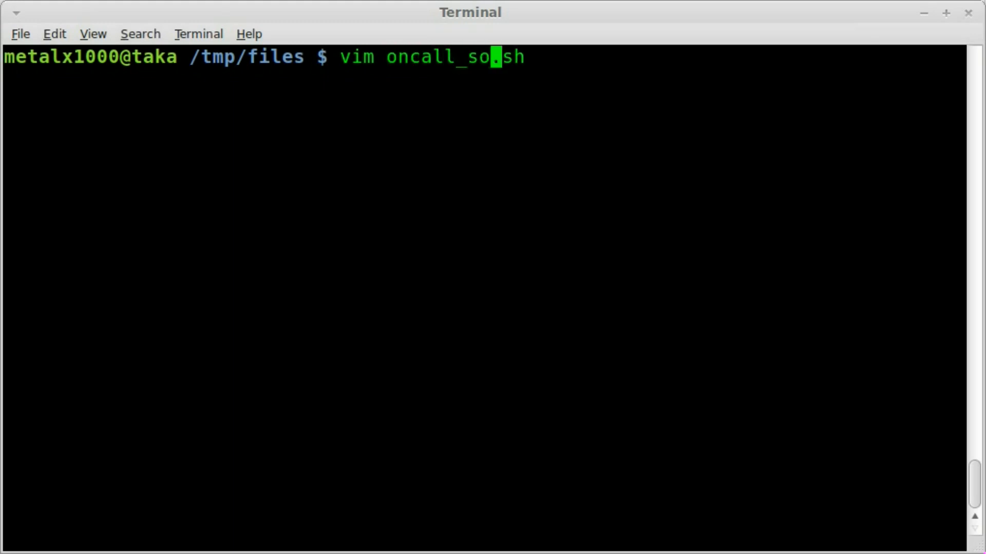
key(Return)
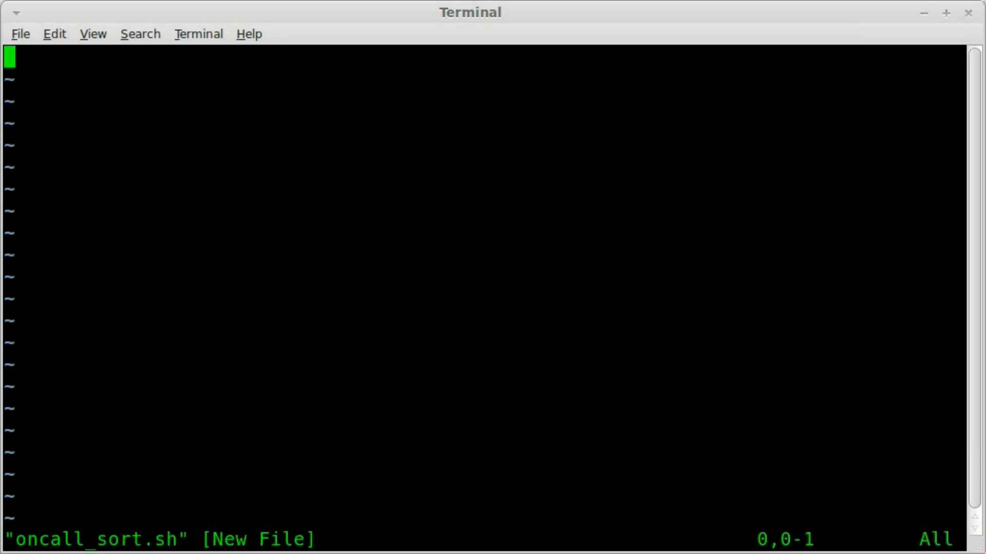
Write the #!/bin/bash shebang as the script's first line.
text(#!/)
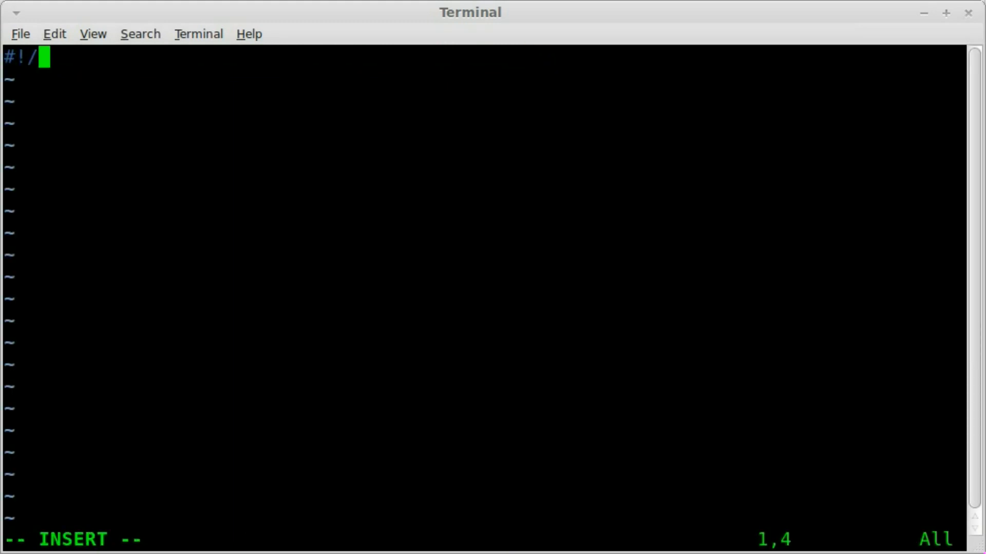
text(bin)
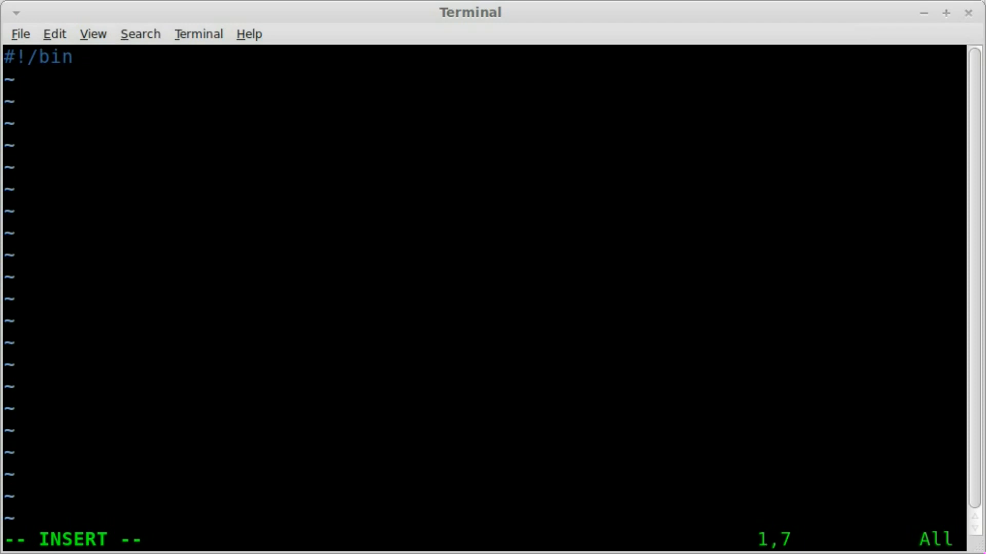
text(/)
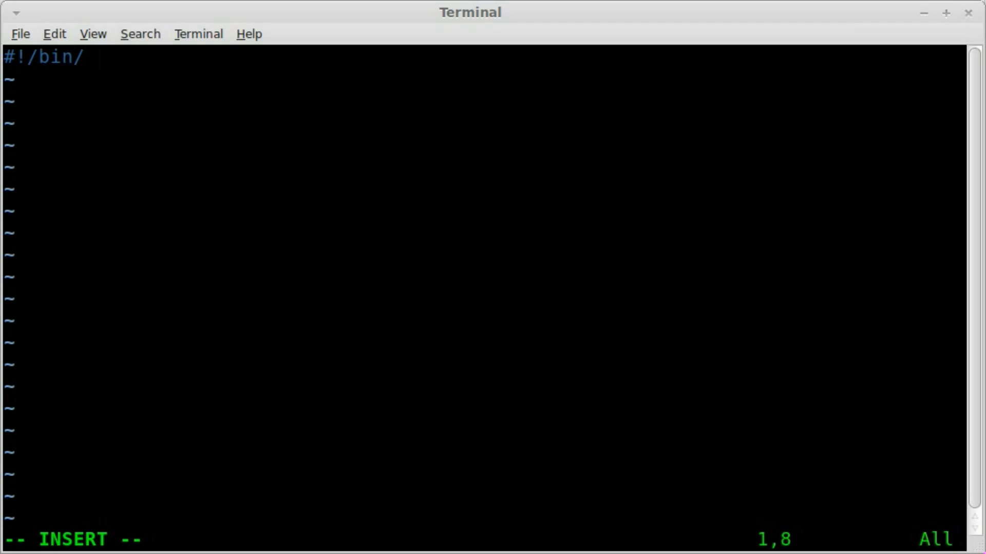
text(bash)
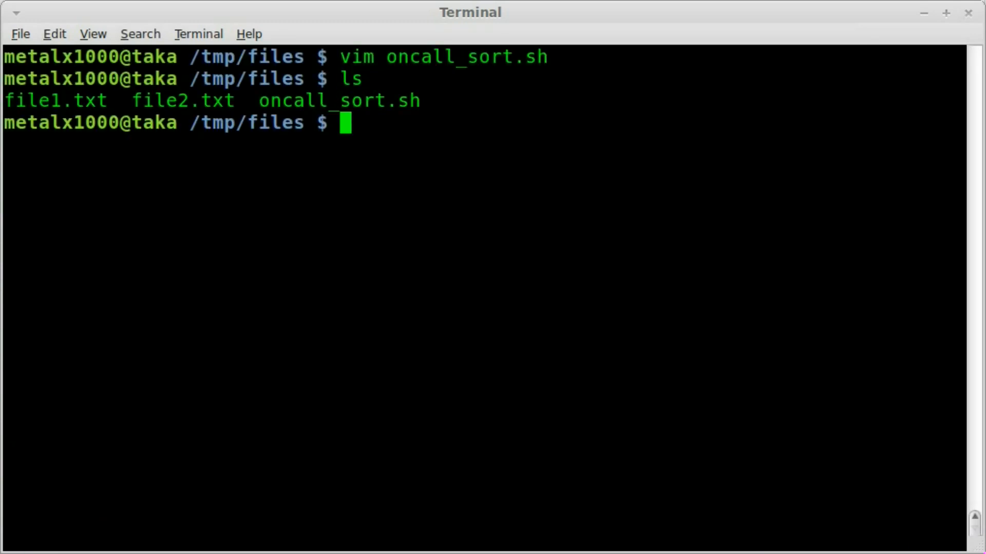
Print both text files' contents together with cat *.txt.
double_click(54, 100)
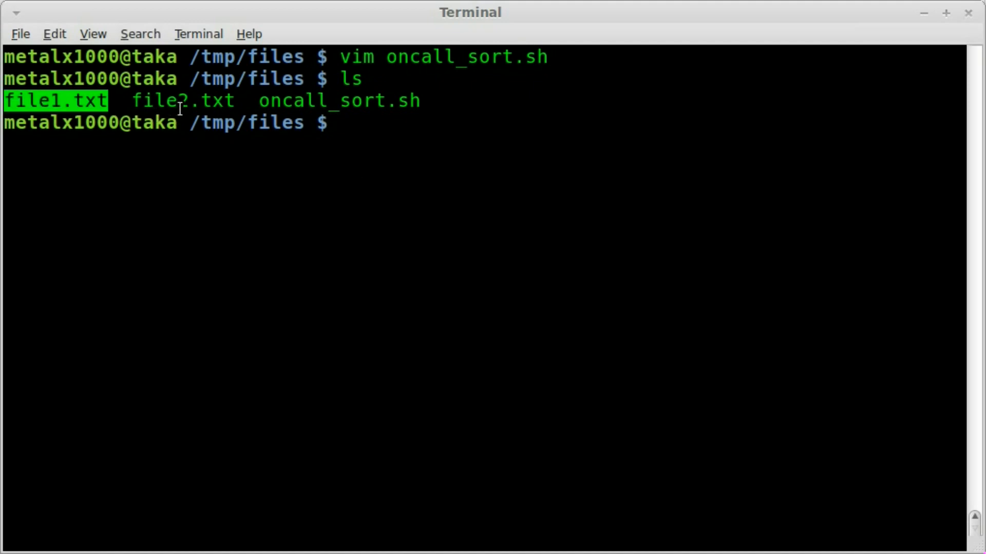
text(cat *.txt)
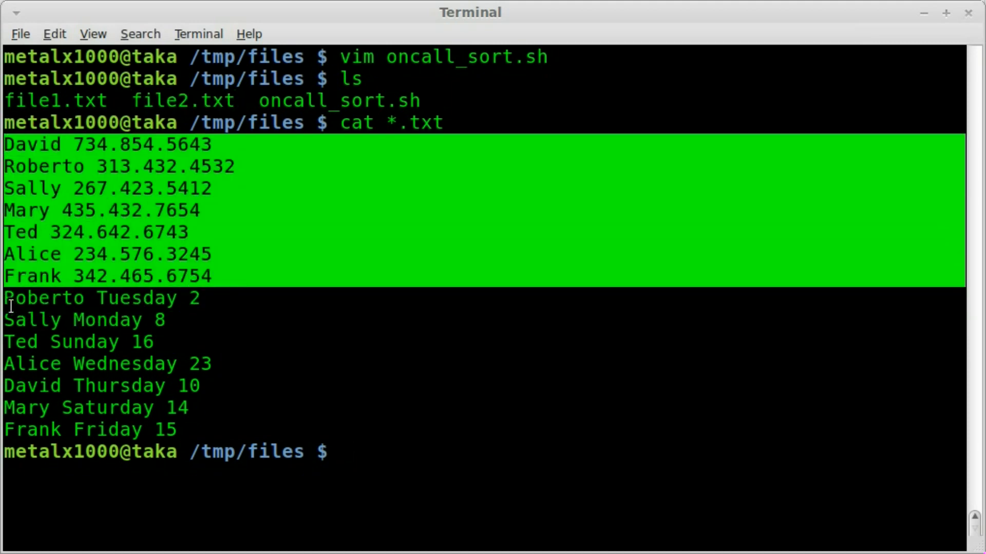
click(315, 248)
text(vim oncall_sort.sh)
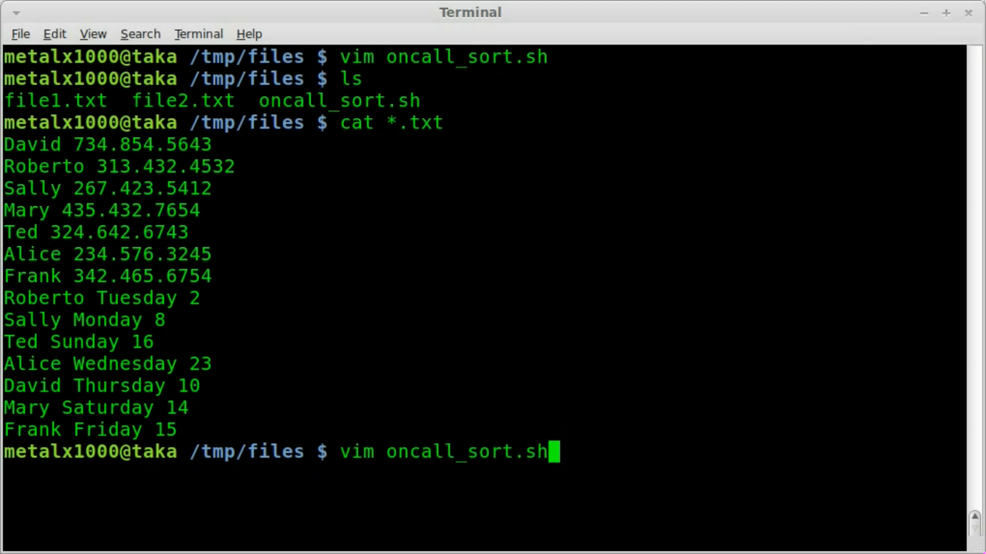
Add a cat file1.txt | while read line loop with do and y=0 inside it.
key(Return)
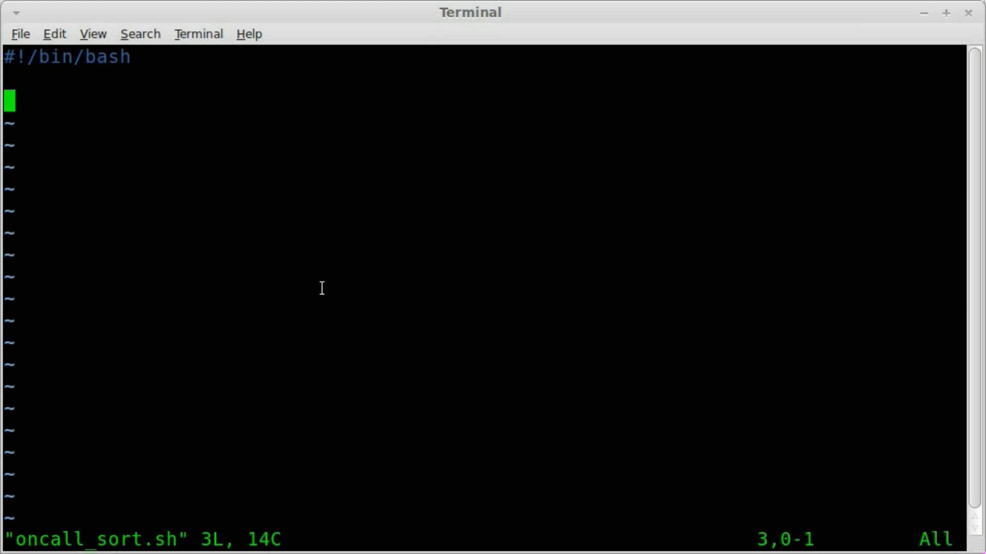
text(cat f)
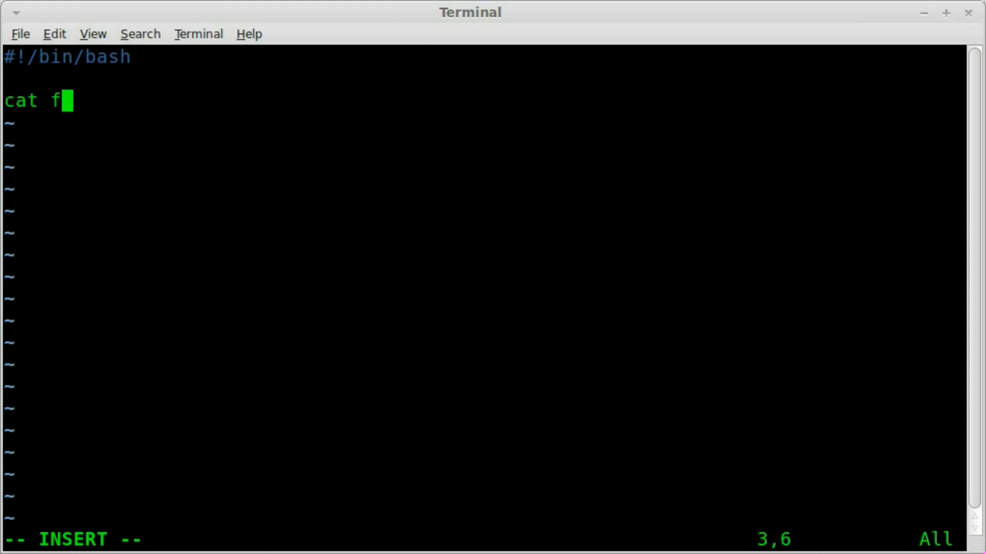
text(ile1.)
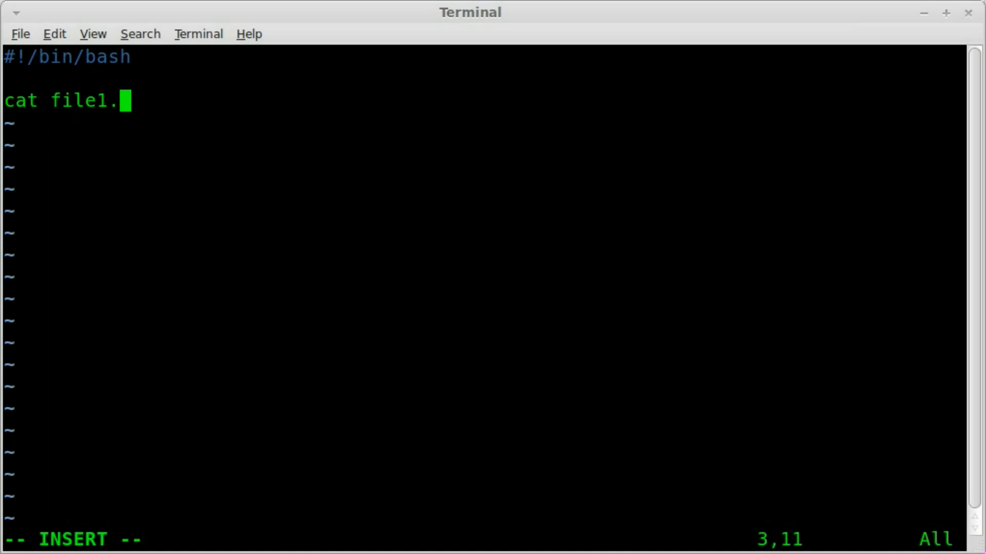
text(txt|)
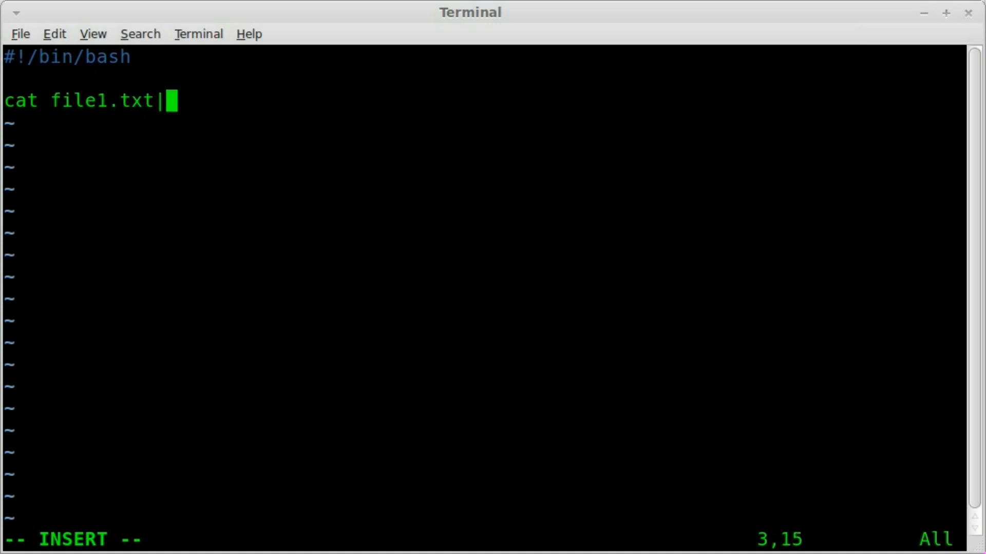
text(while)
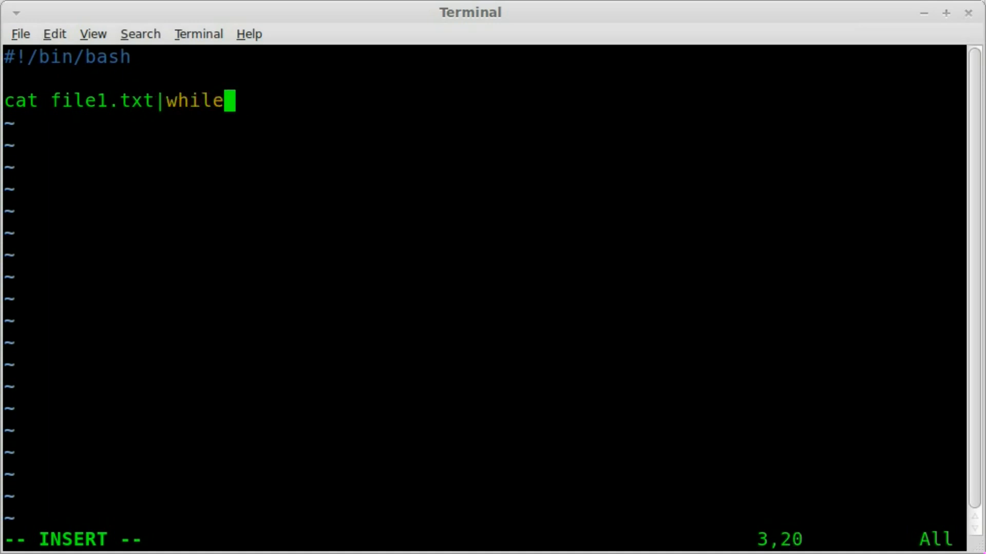
text(read)
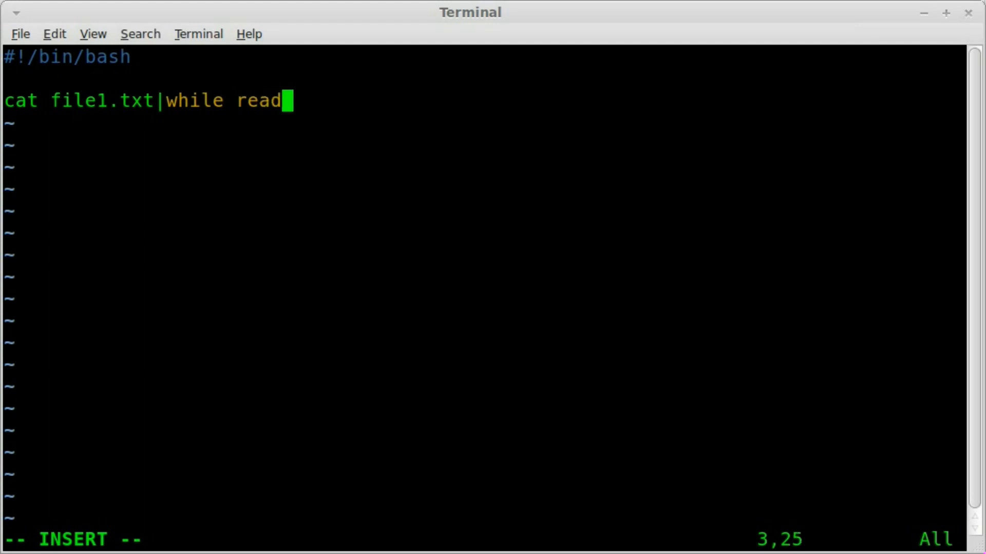
text(line)
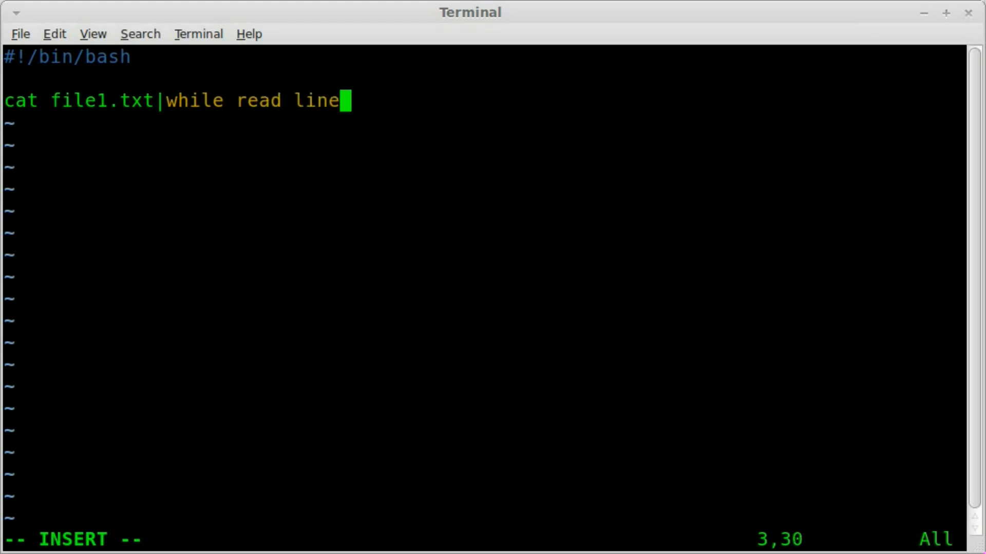
double_click(315, 100)
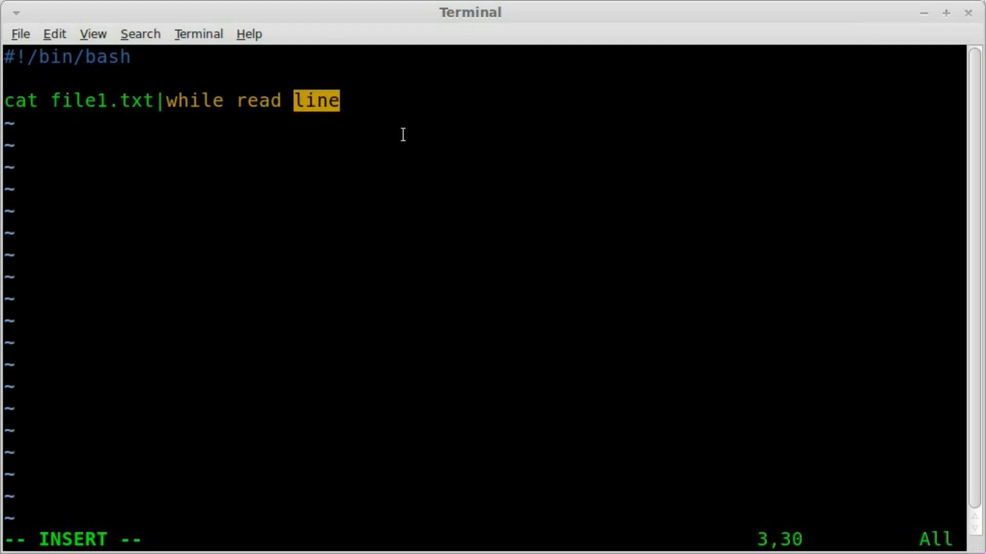
key(Return)
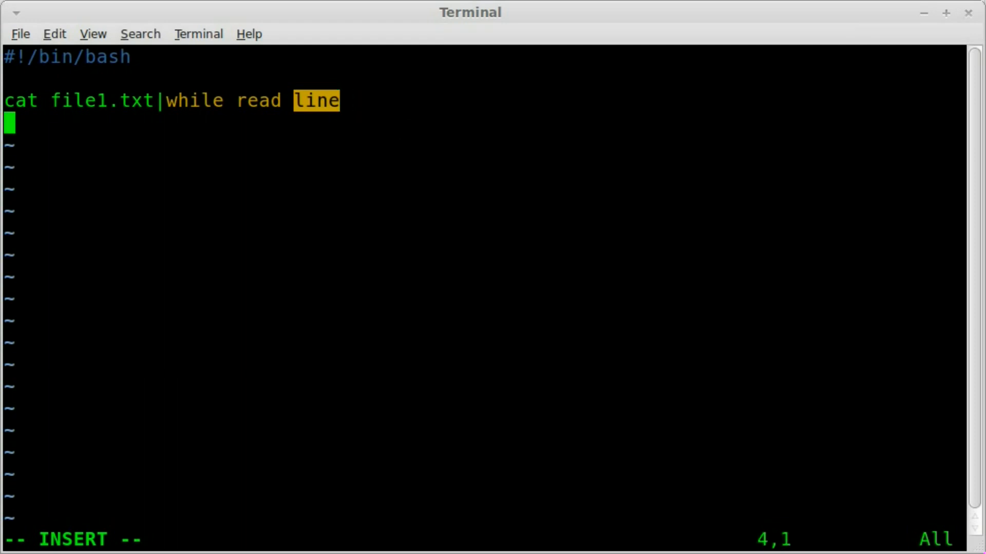
text(do)
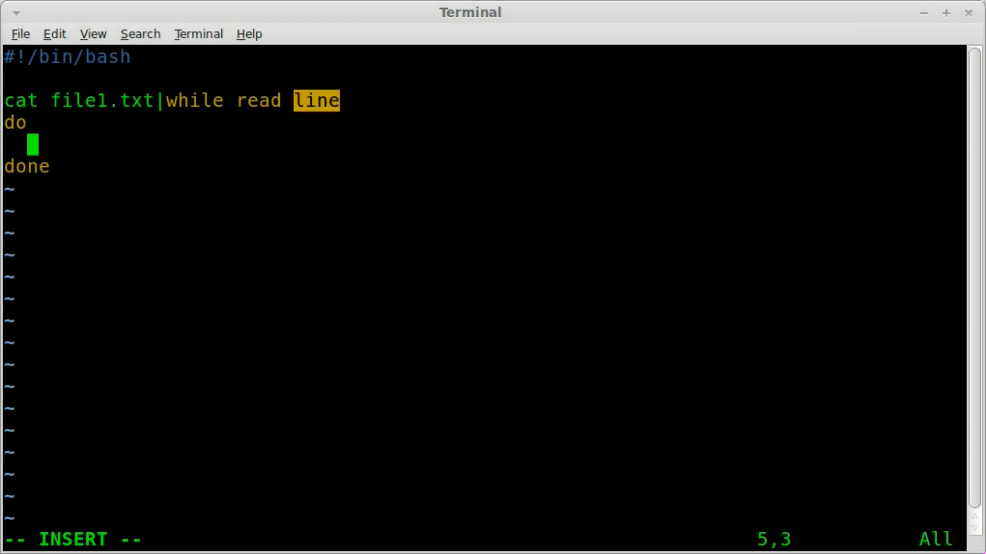
text(y=0)
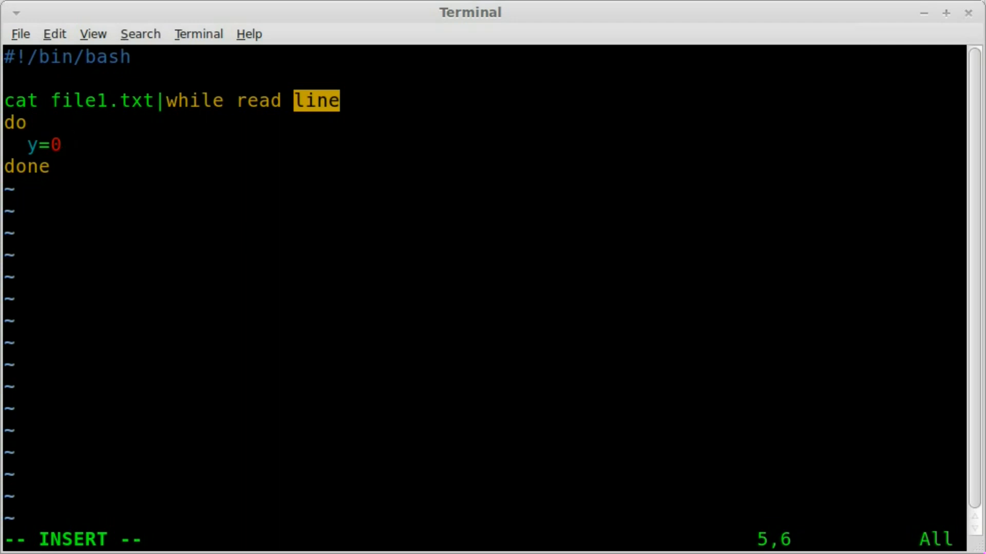
key(Return)
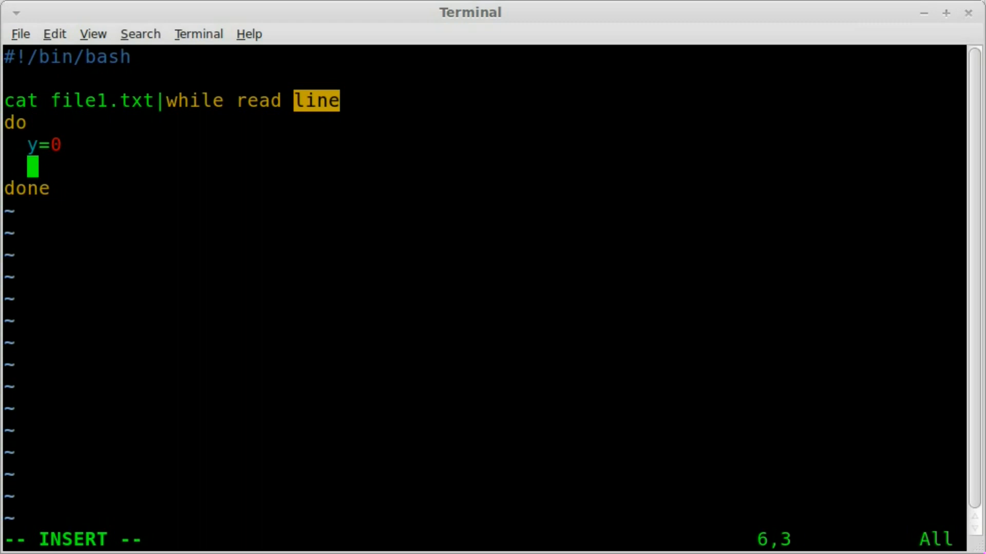
Assign name from echo "$line" | awk '{print $1}'.
text(name=)
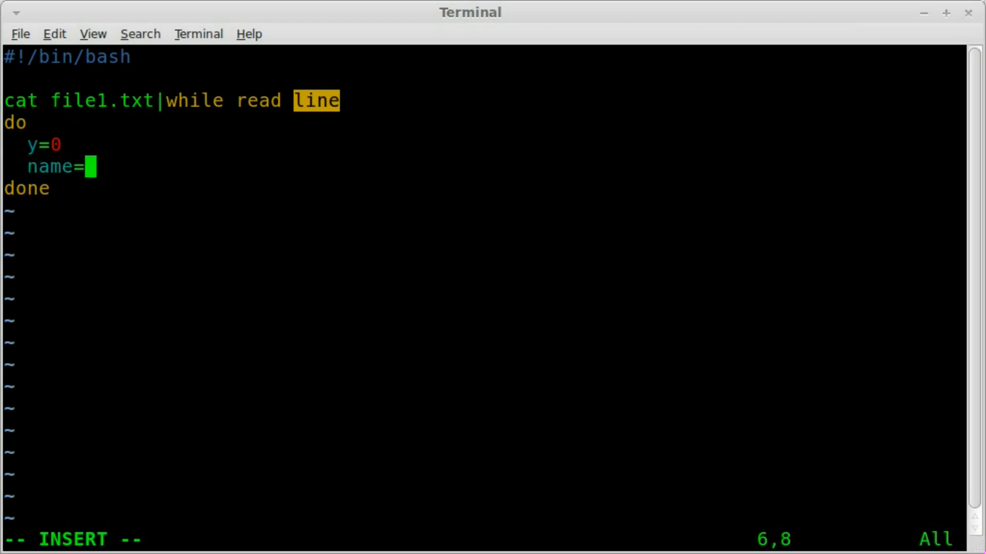
text($())
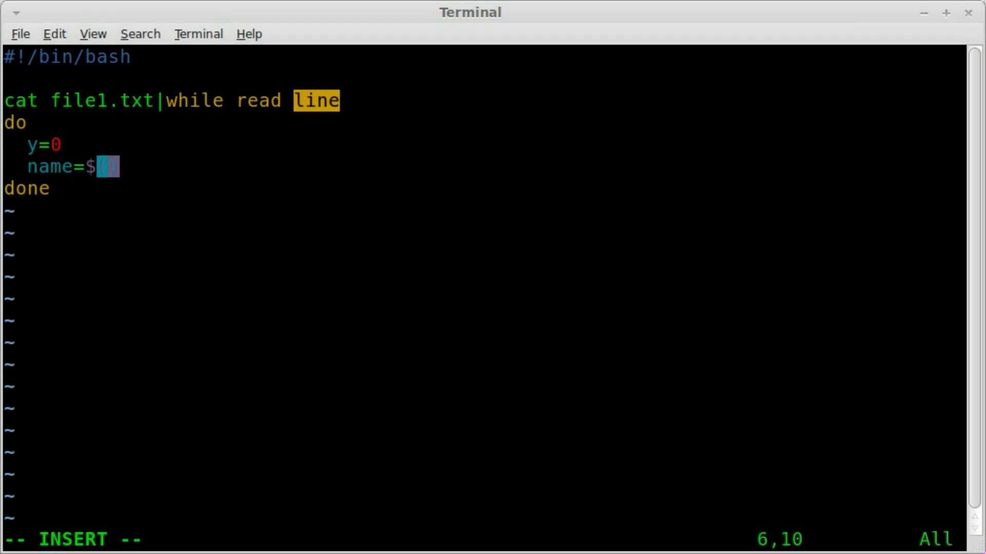
text(echo)
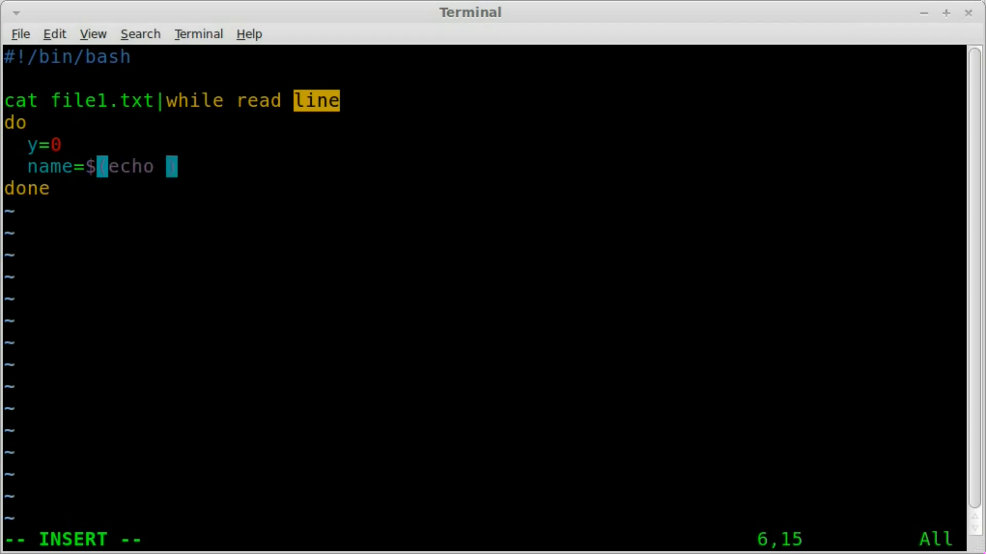
text(")
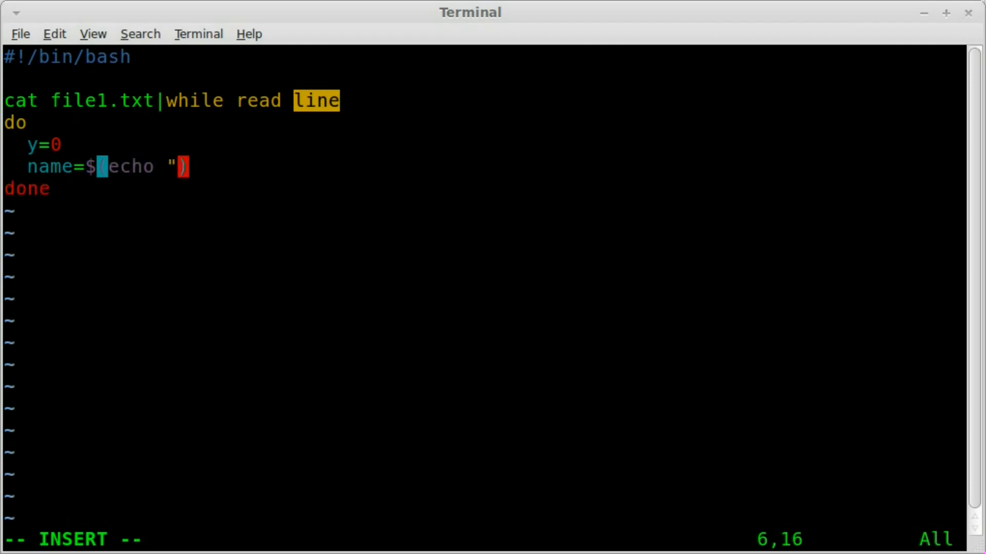
text($line)
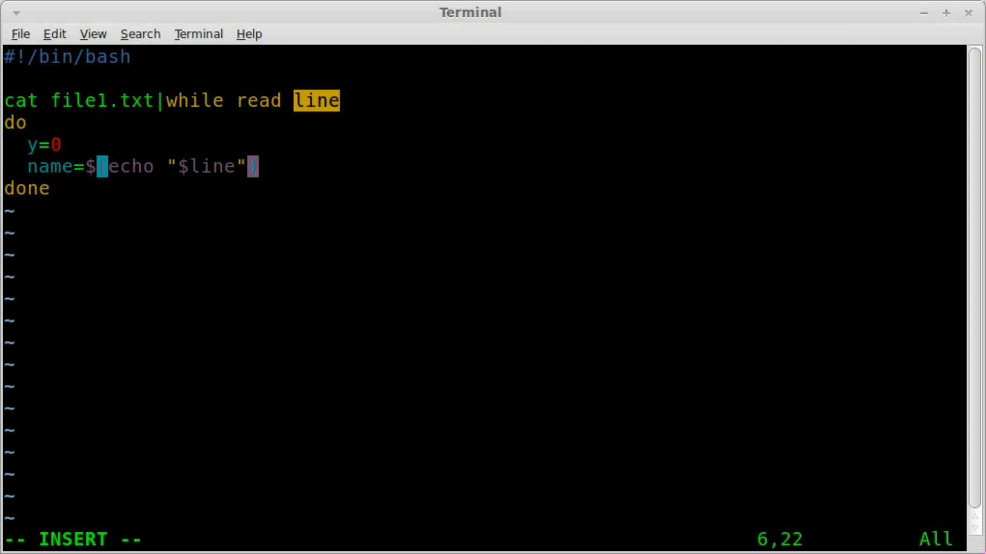
mouse_move(299, 116)
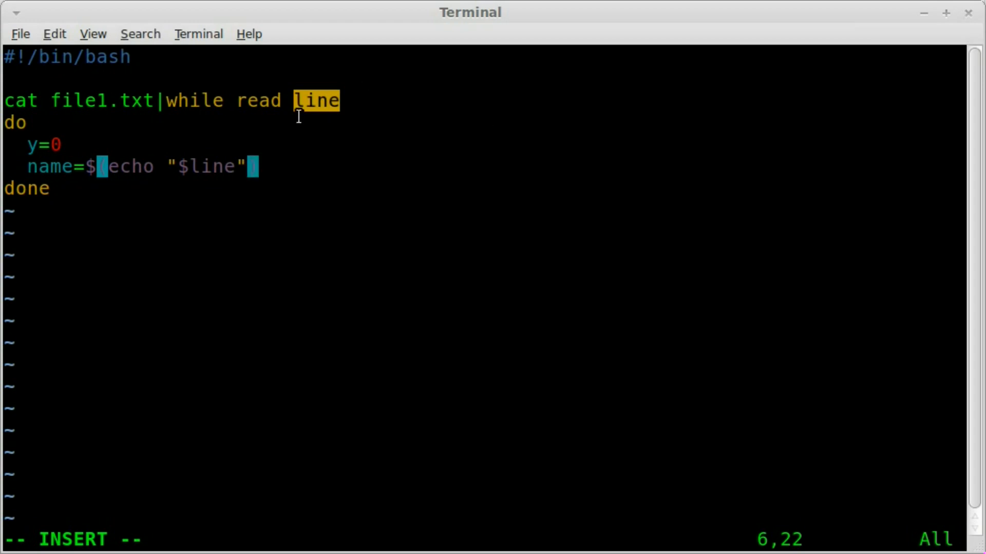
text(|awk ')
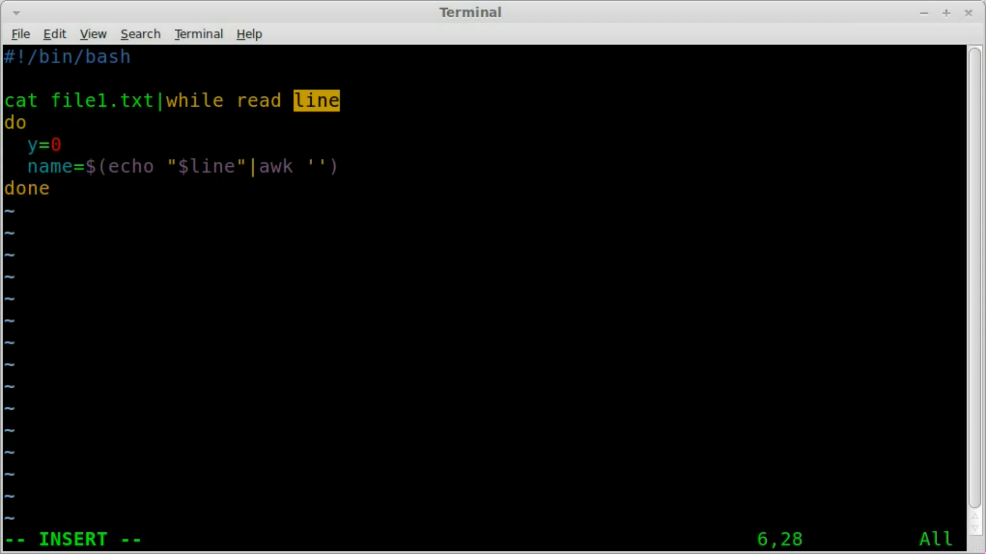
text({print })
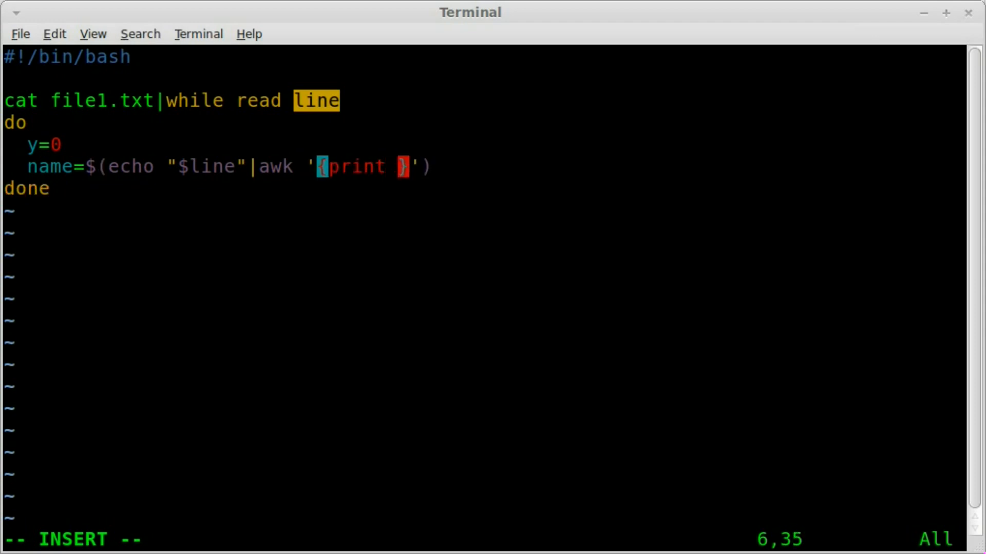
text($1)
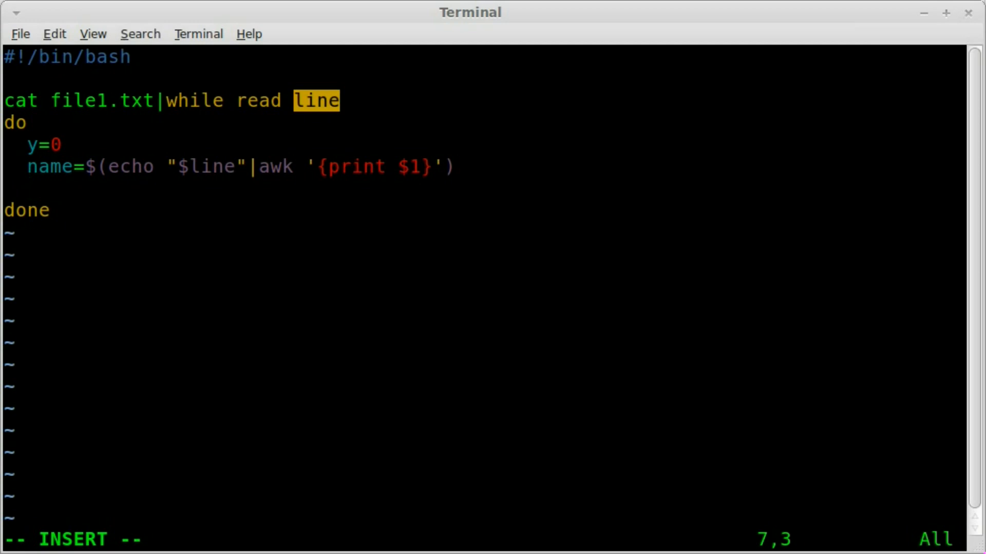
Assign phone from echo "$line" | awk '{print $2}'.
text(phone)
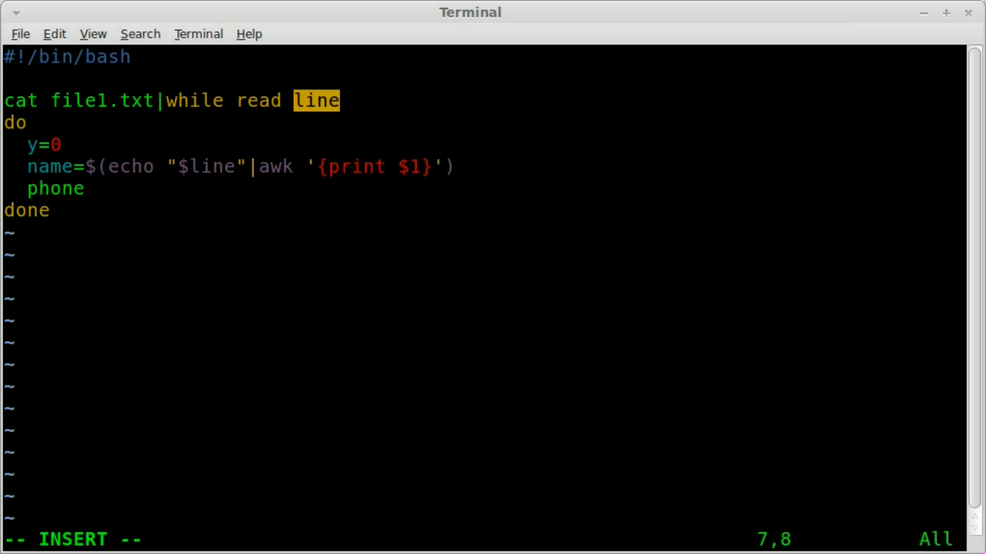
text(=$(echo)
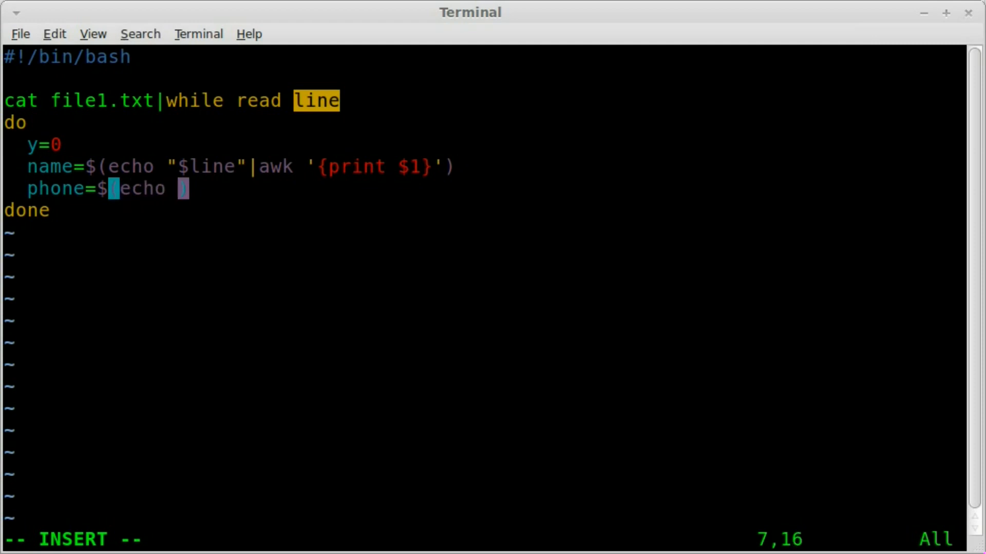
text("line"|)
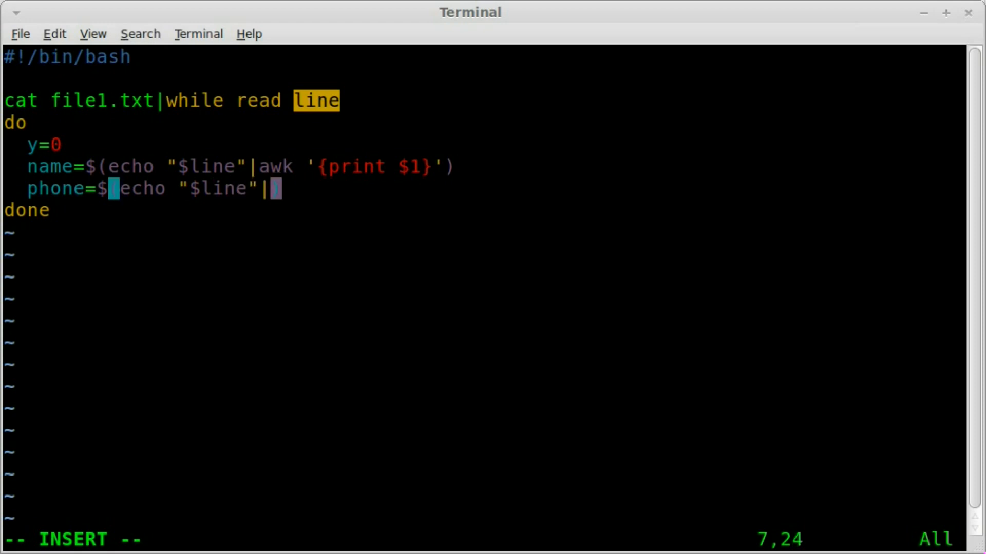
text(awk ')
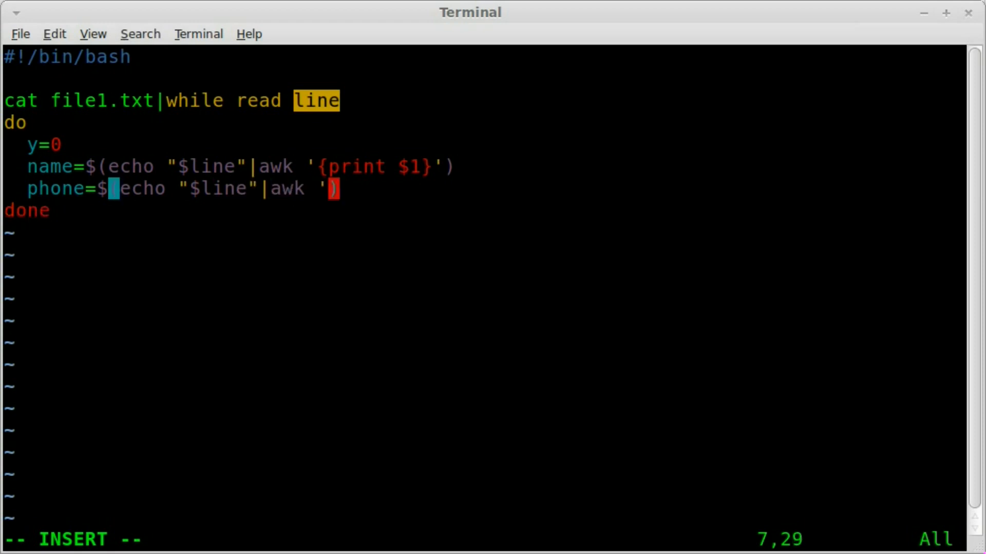
text({})
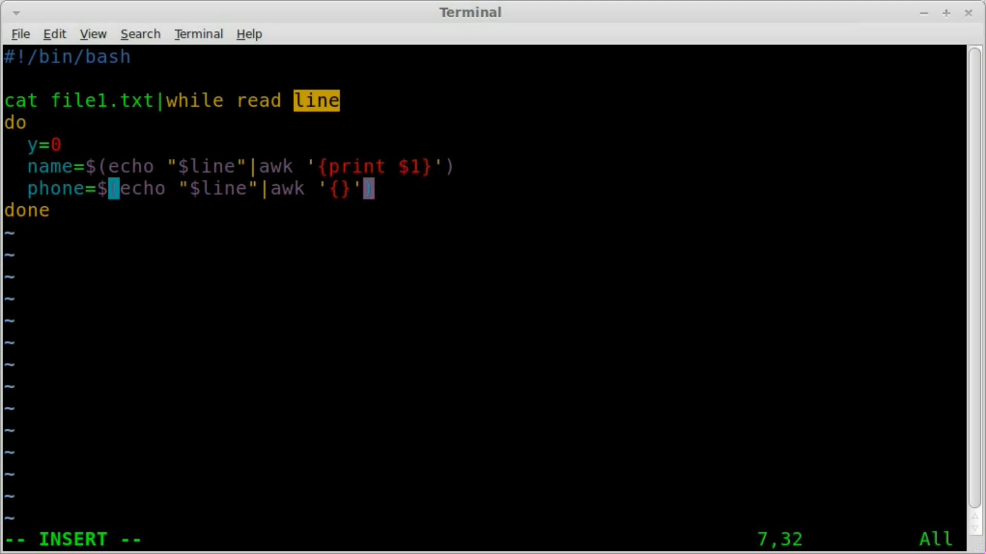
text(print)
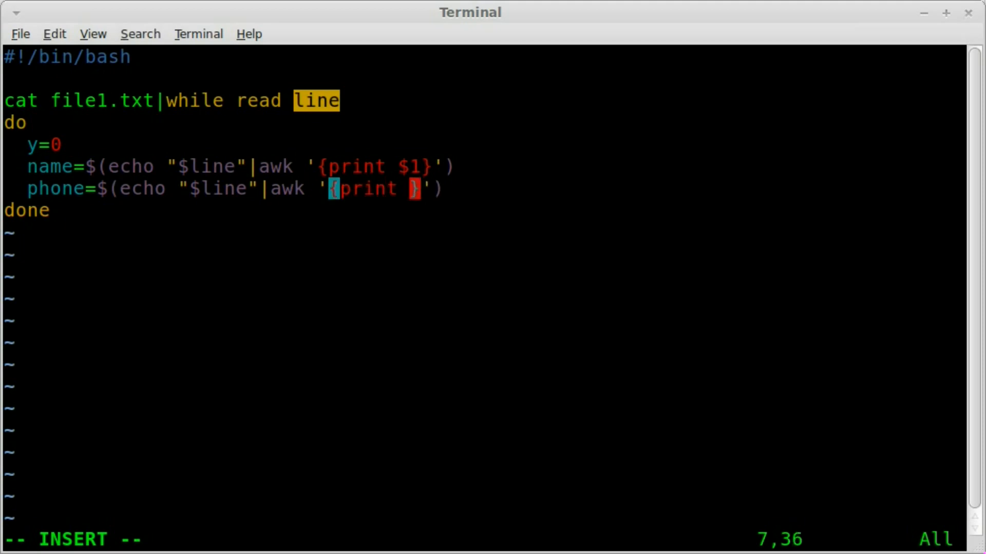
text($2)
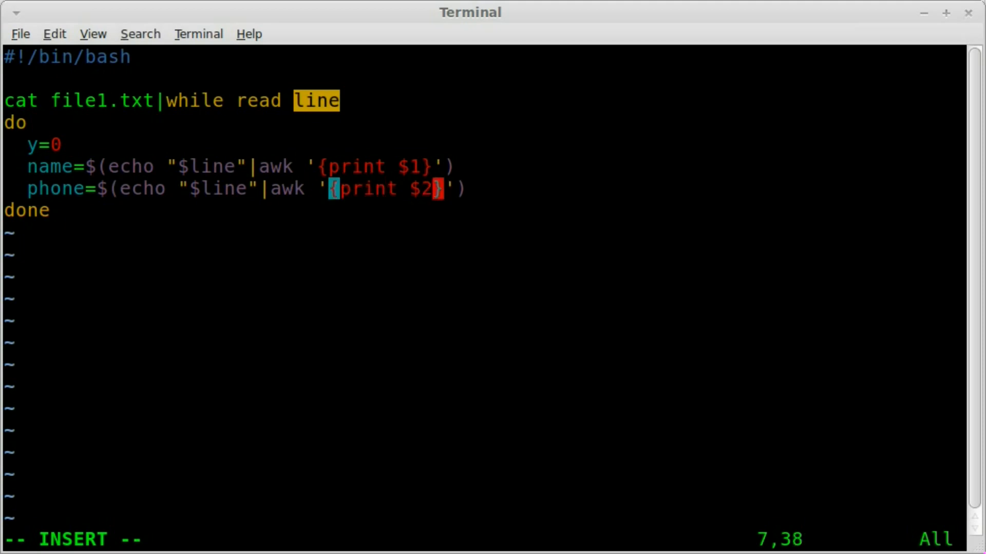
key(Return)
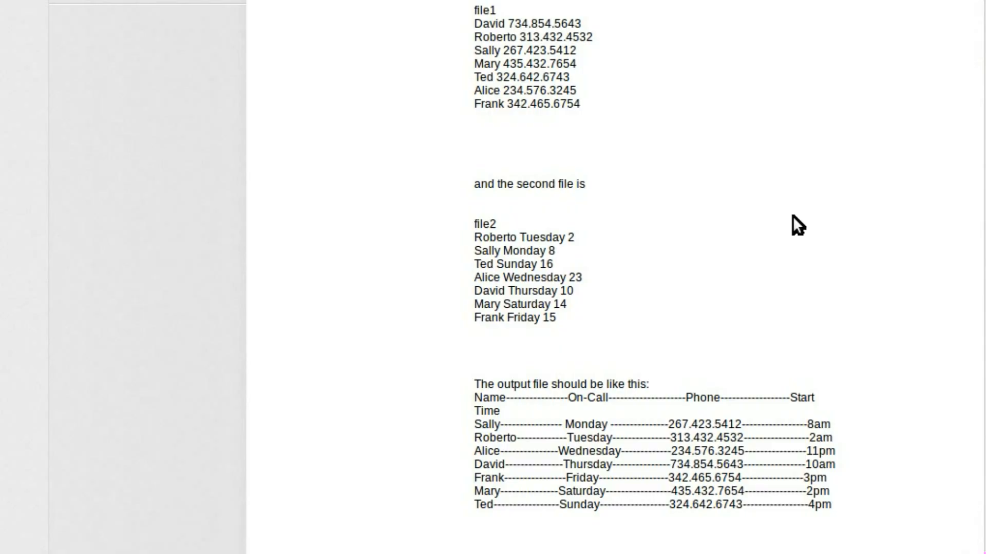
mouse_move(491, 338)
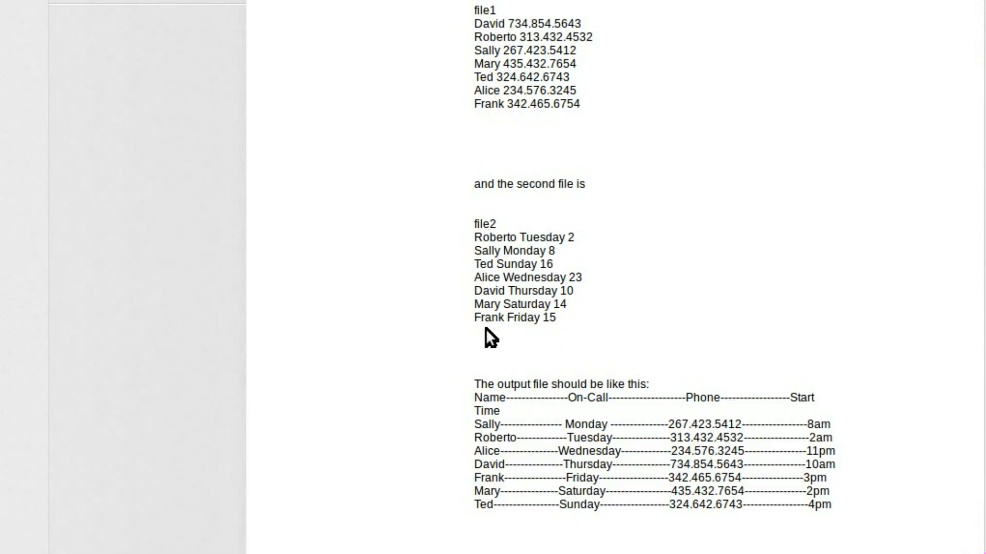
mouse_move(510, 236)
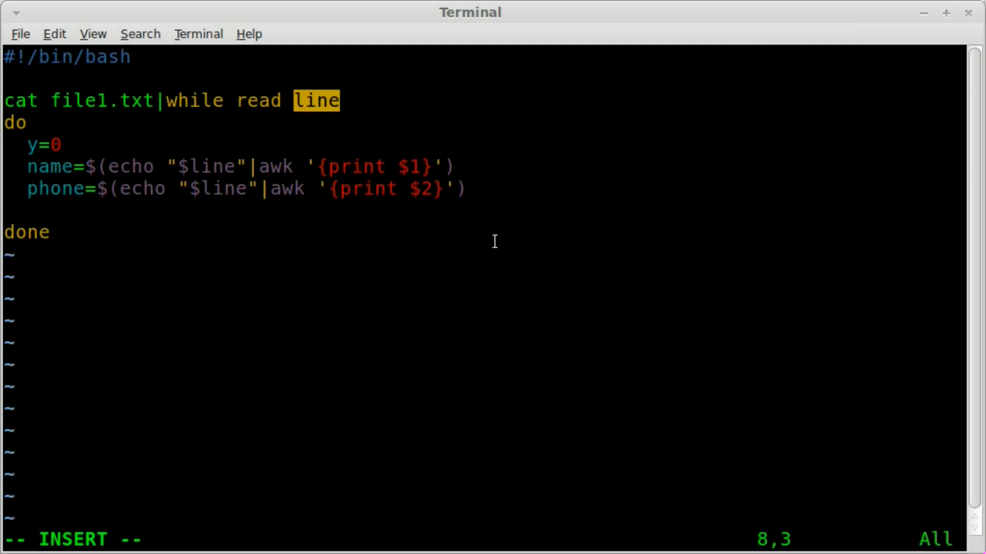
text(day)
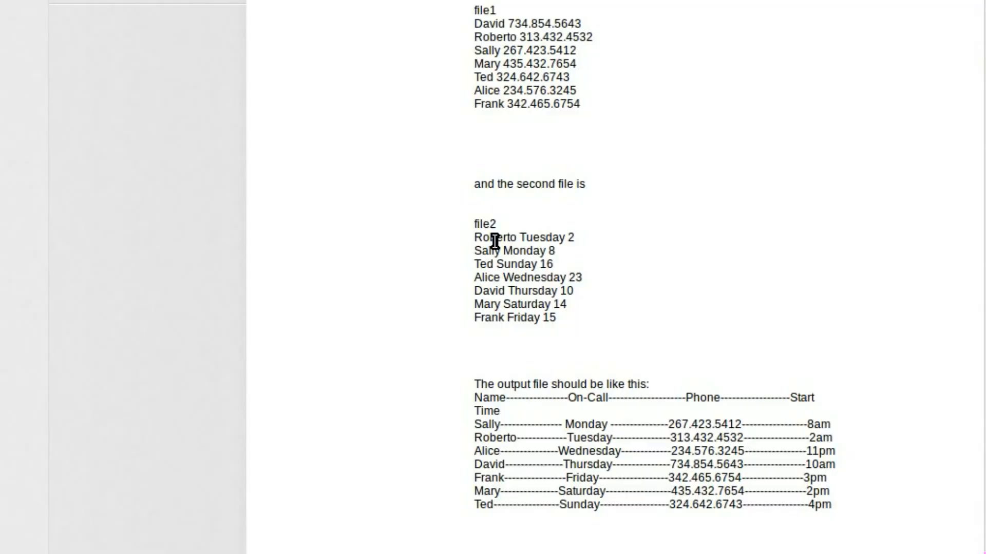
mouse_move(537, 243)
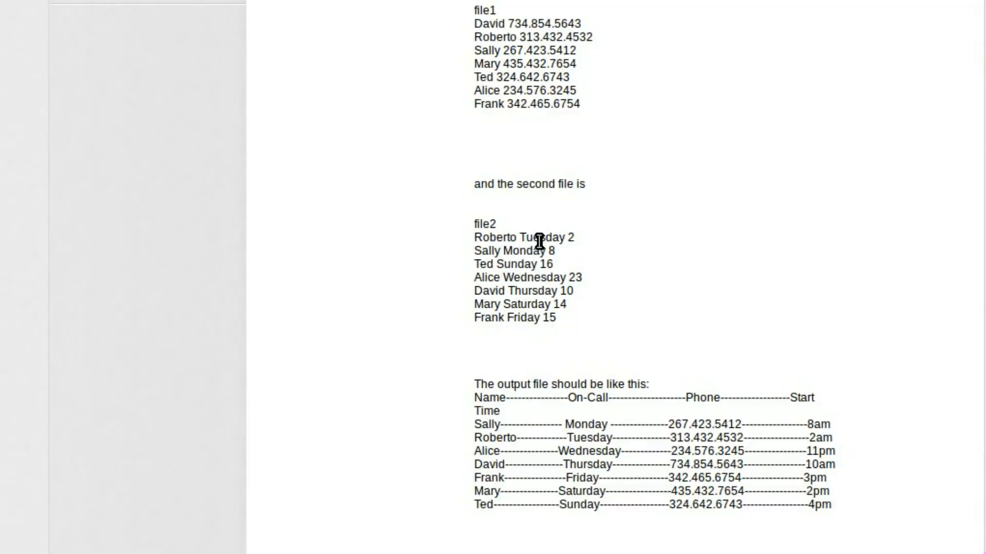
double_click(539, 237)
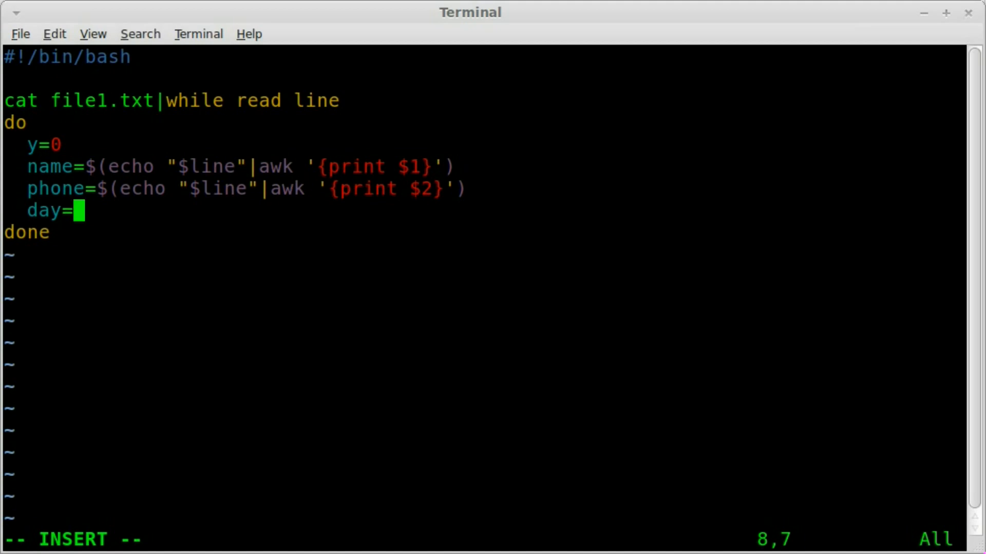
Assign day from grep "$name" file2.txt | awk '{print $2}'.
text($())
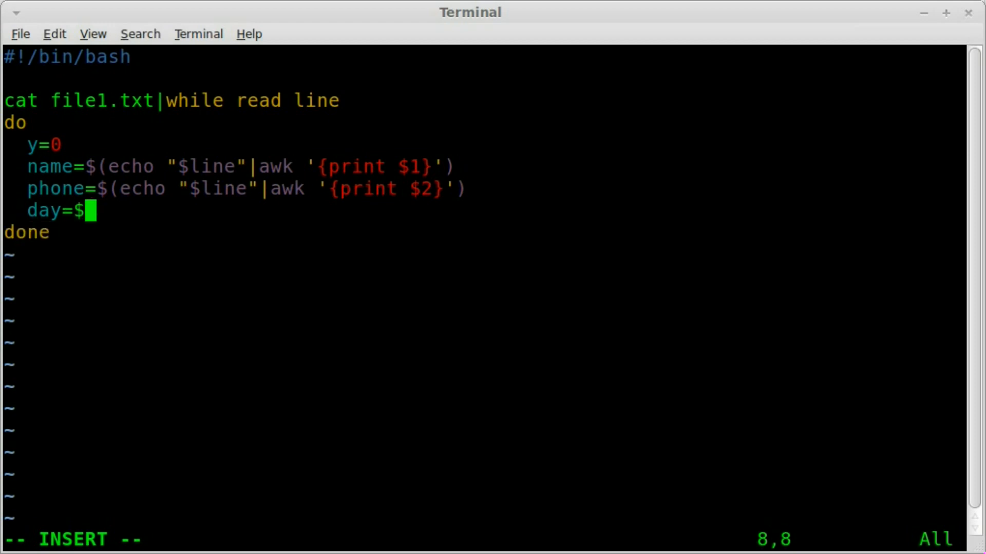
text((gr)
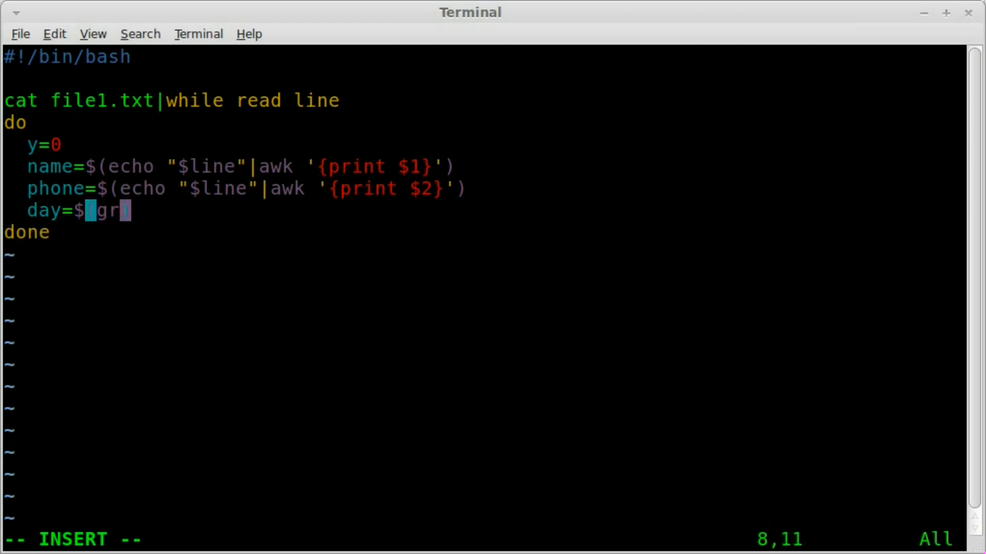
text(ep ")
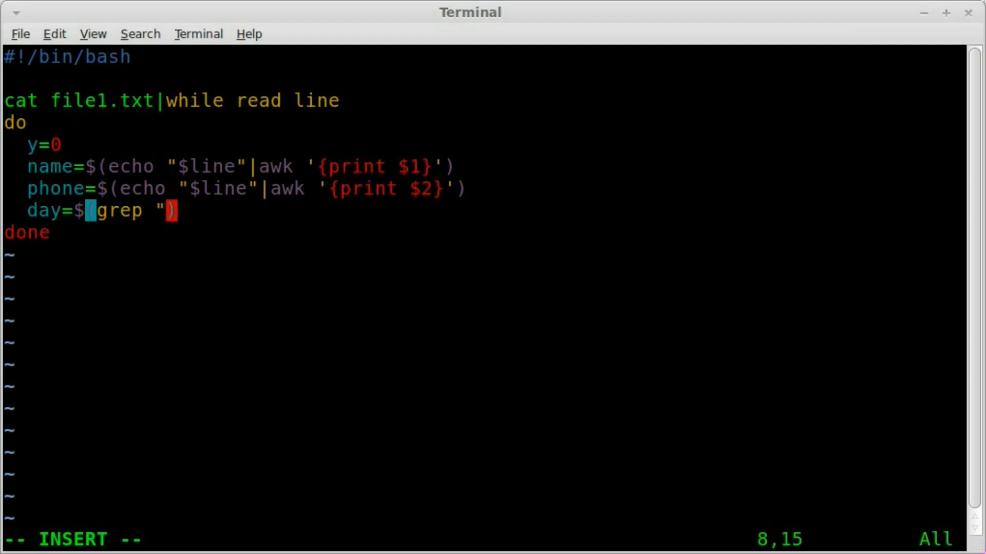
text($name)
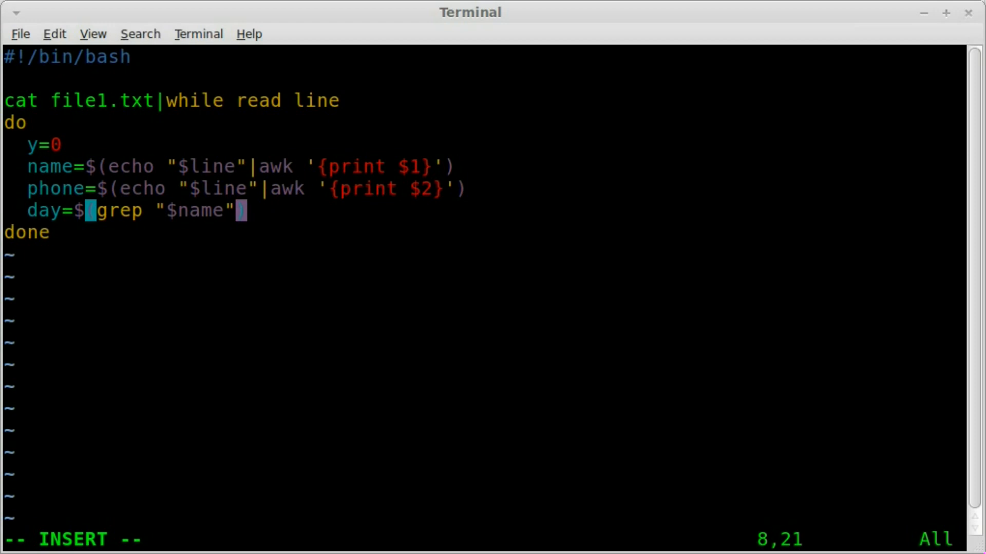
text(file)
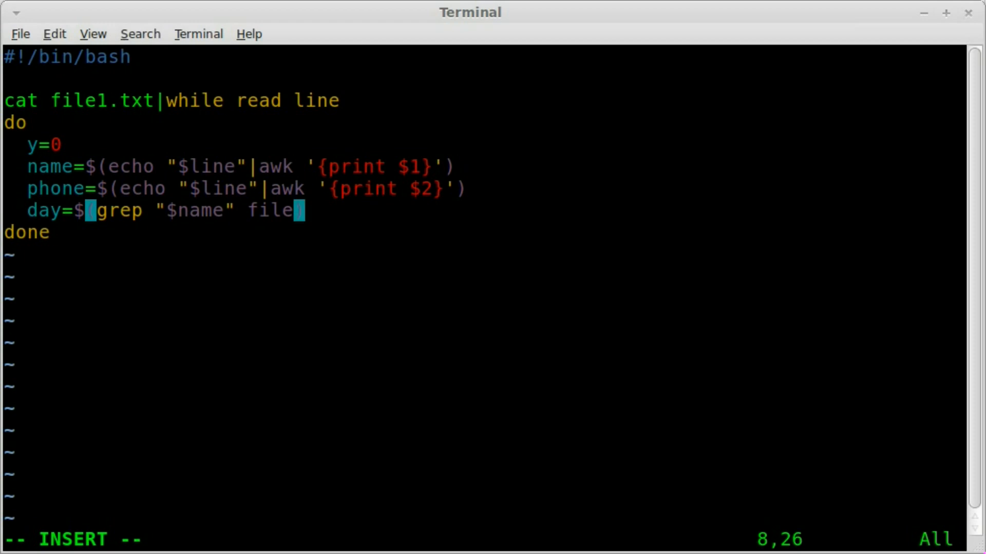
text(2.)
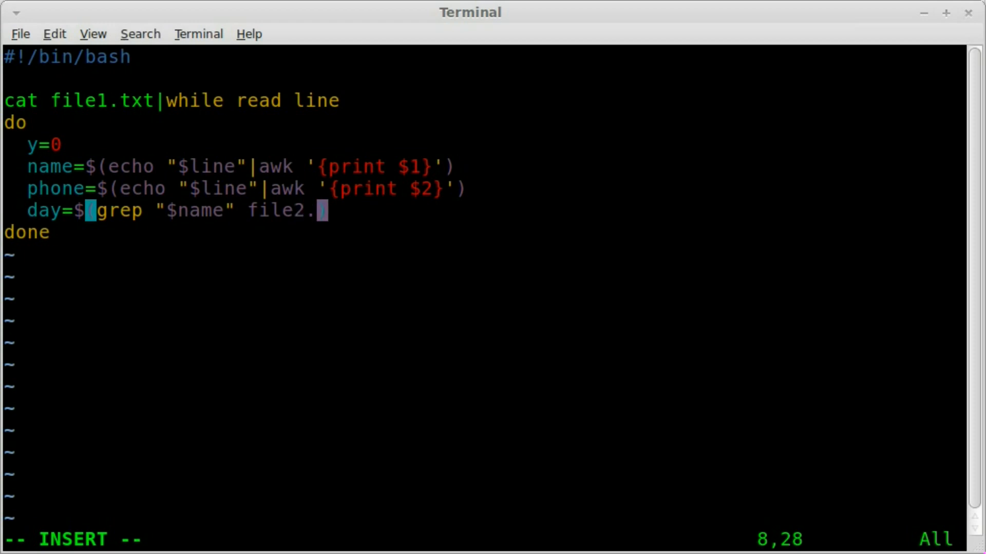
text(txt)
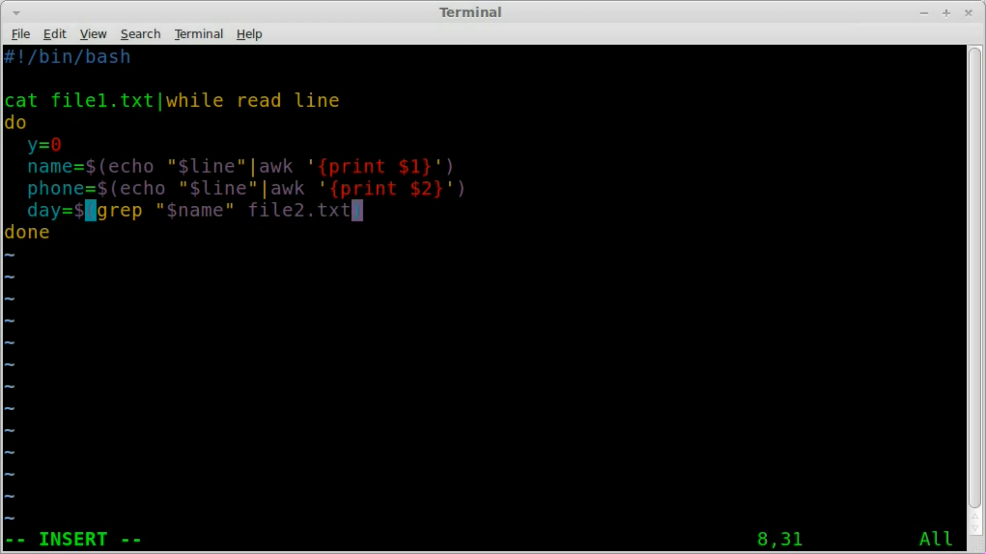
text(|awk ')
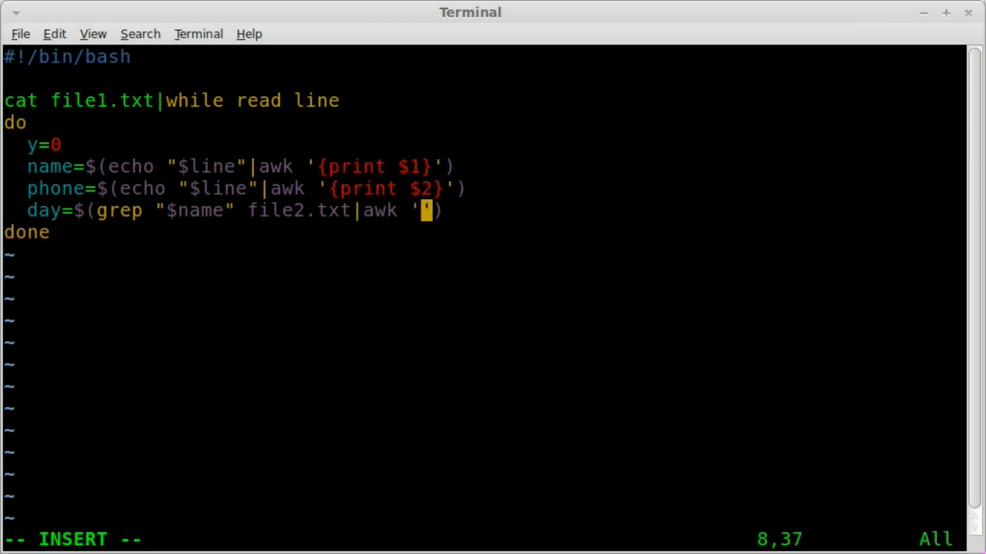
text({})
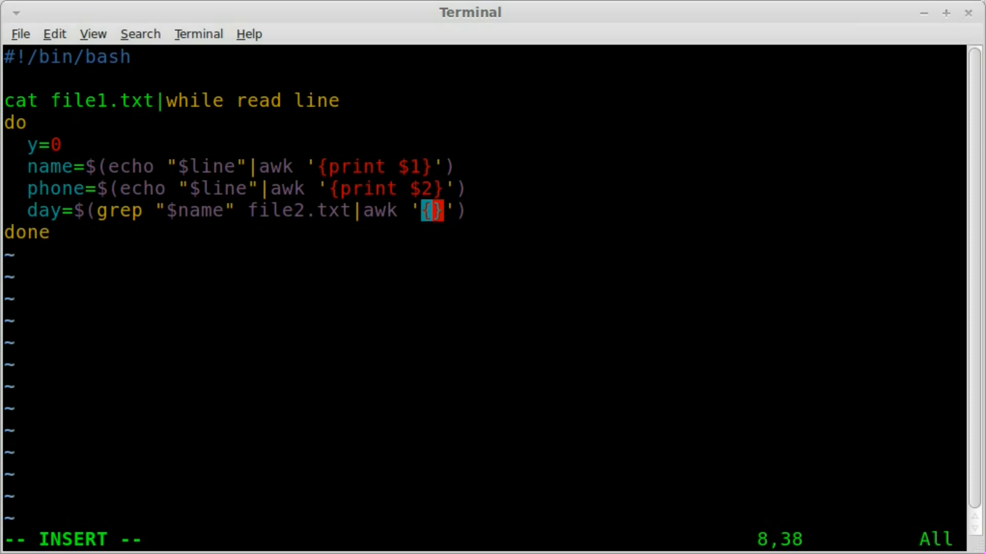
text(print $)
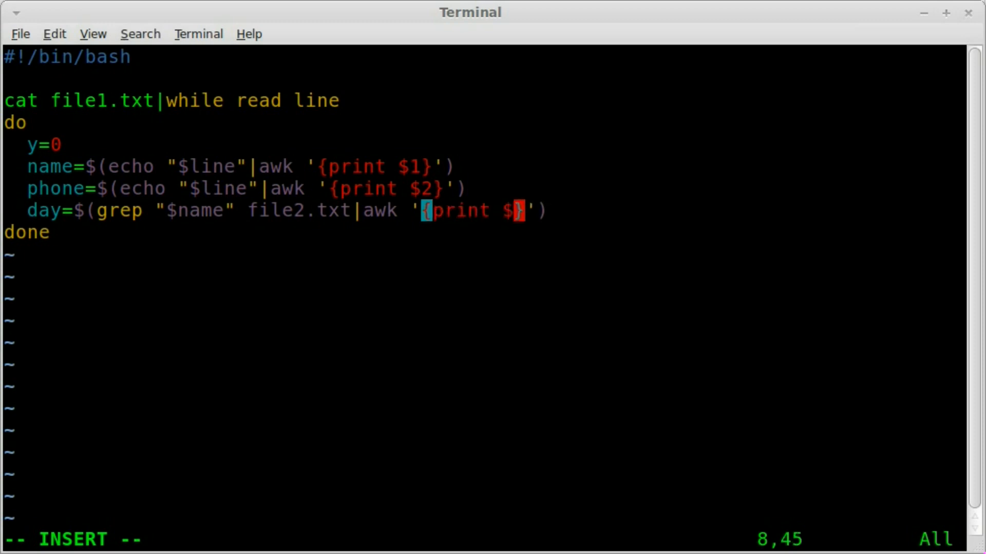
text(2)
text(time)
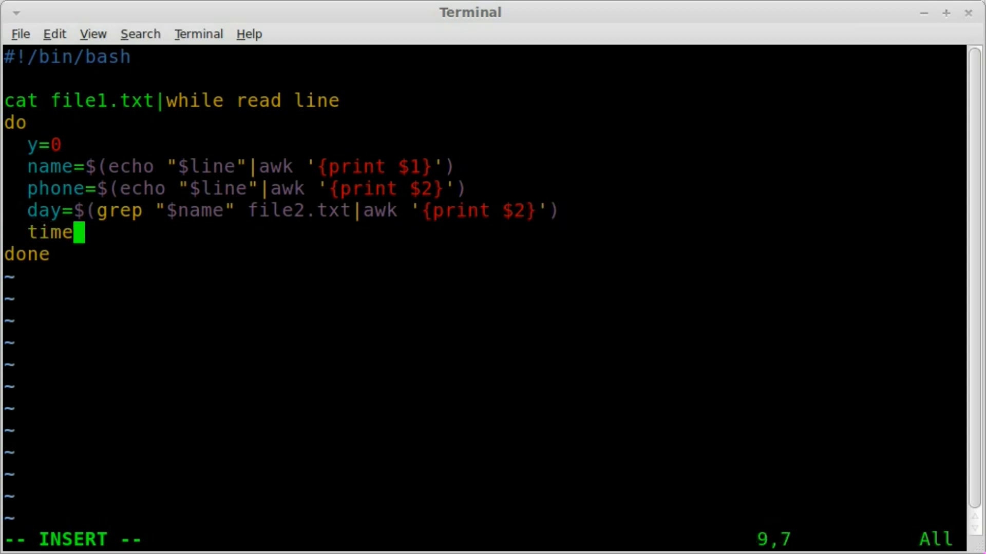
Assign time from grep "$name" file2.txt | awk '{print $3}'.
text(=)
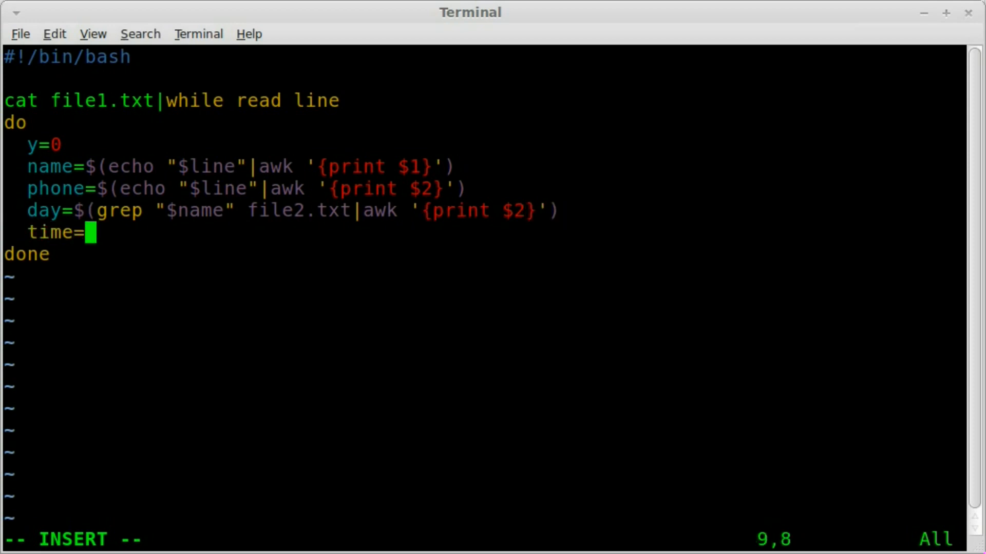
text($())
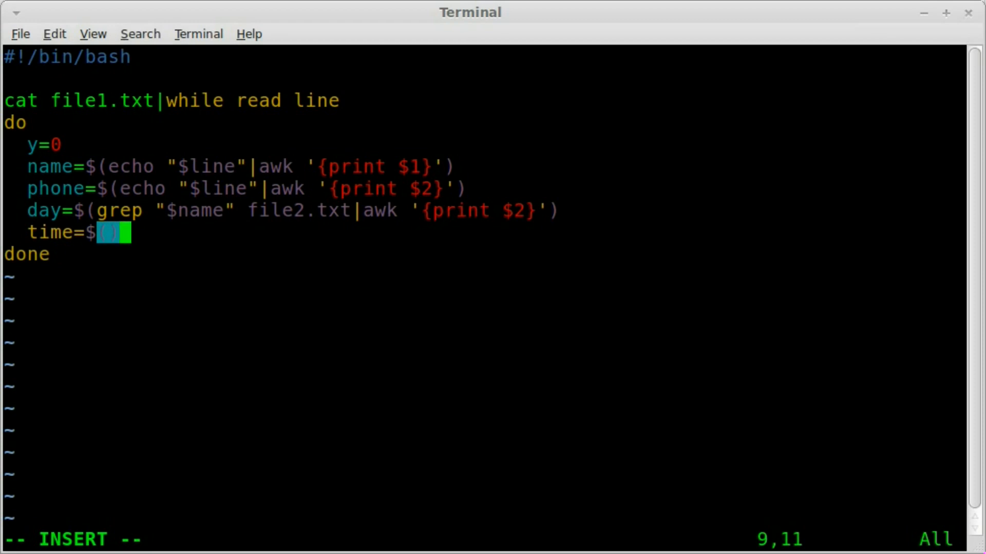
text(pgre)
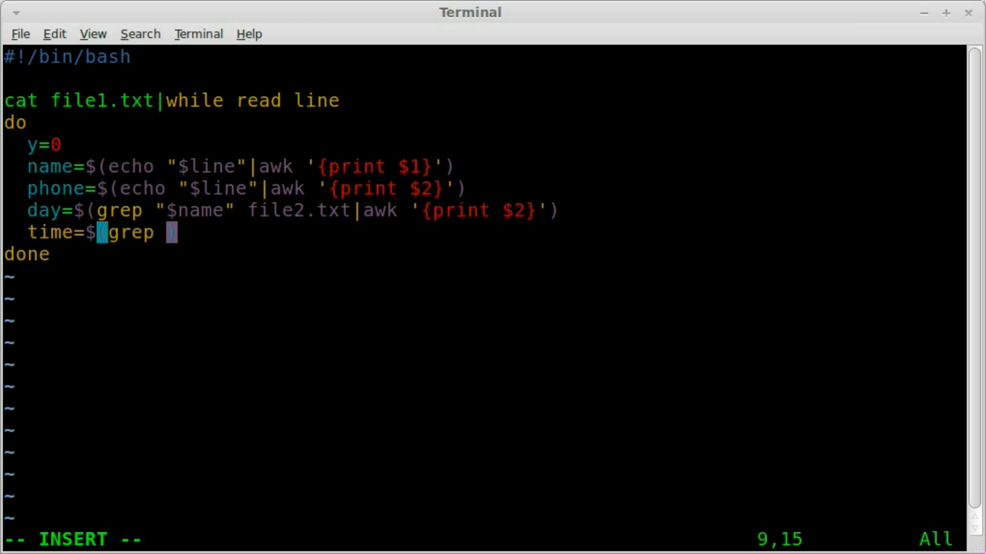
text("$name)
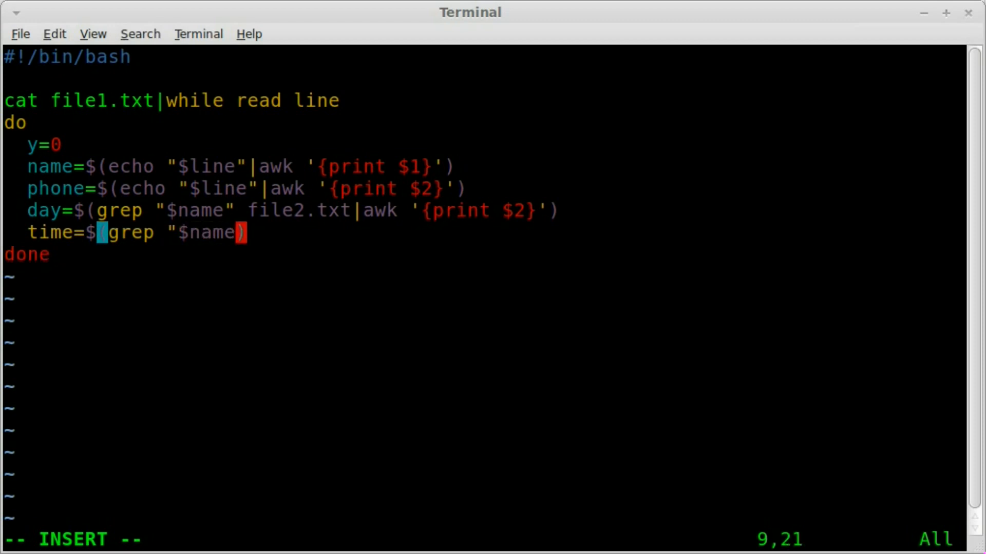
text(file)
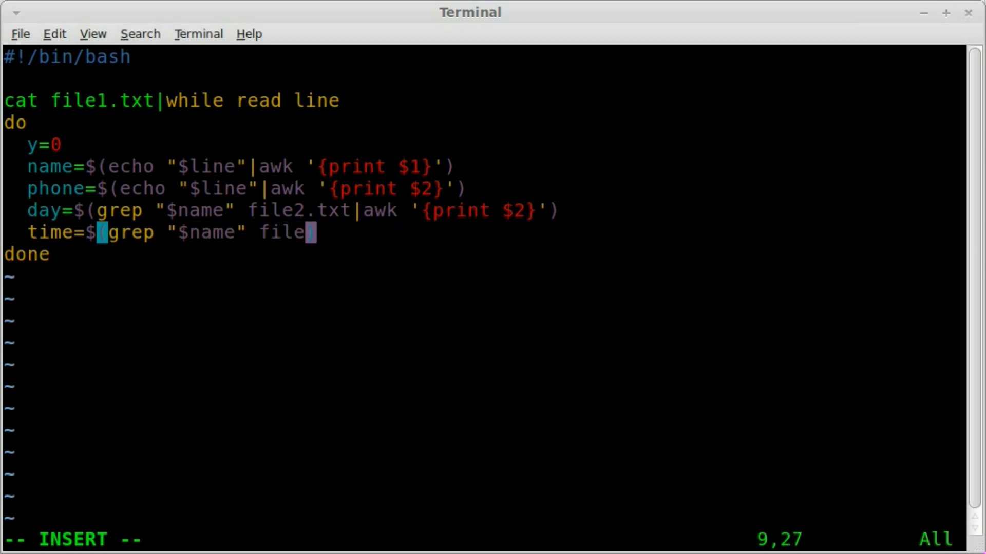
text(2.t)
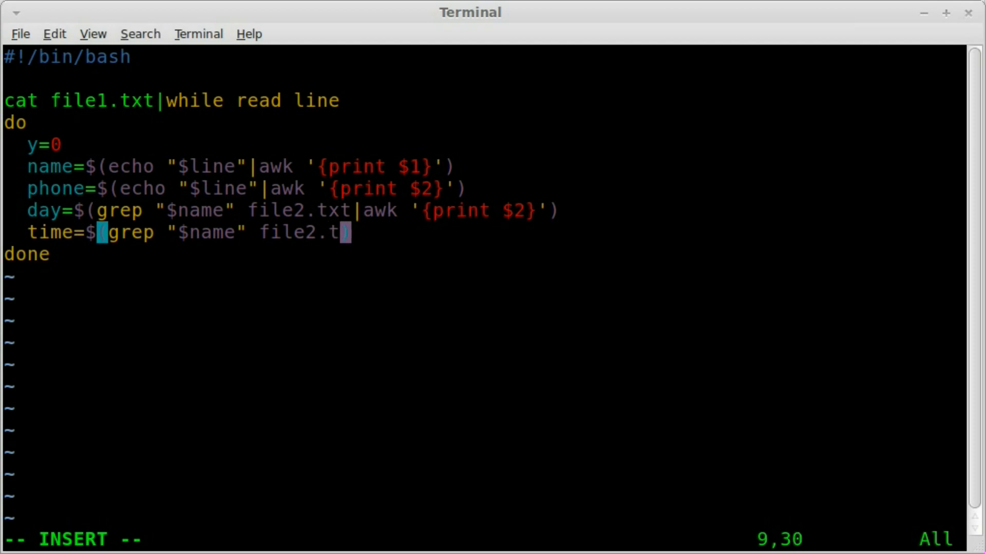
text(xt|awk)
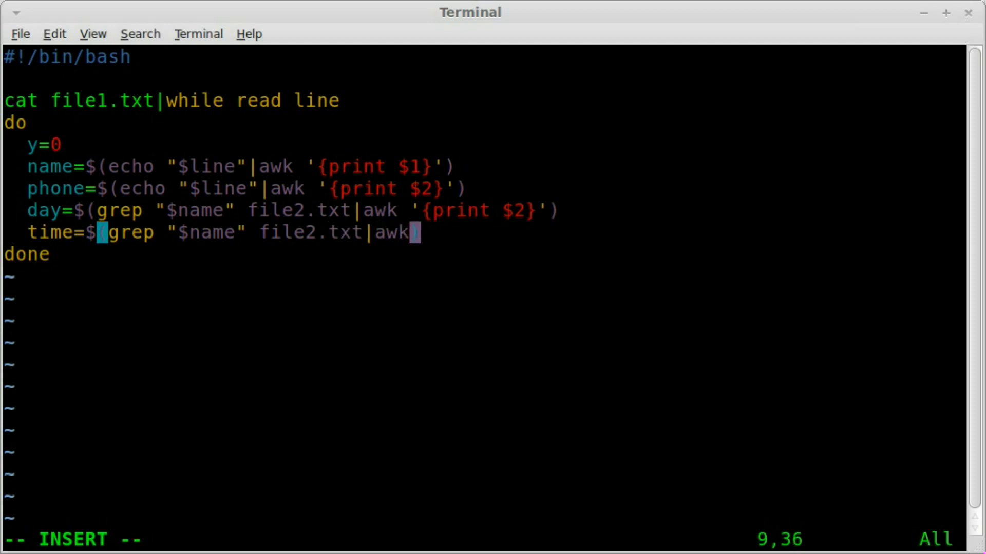
text(')
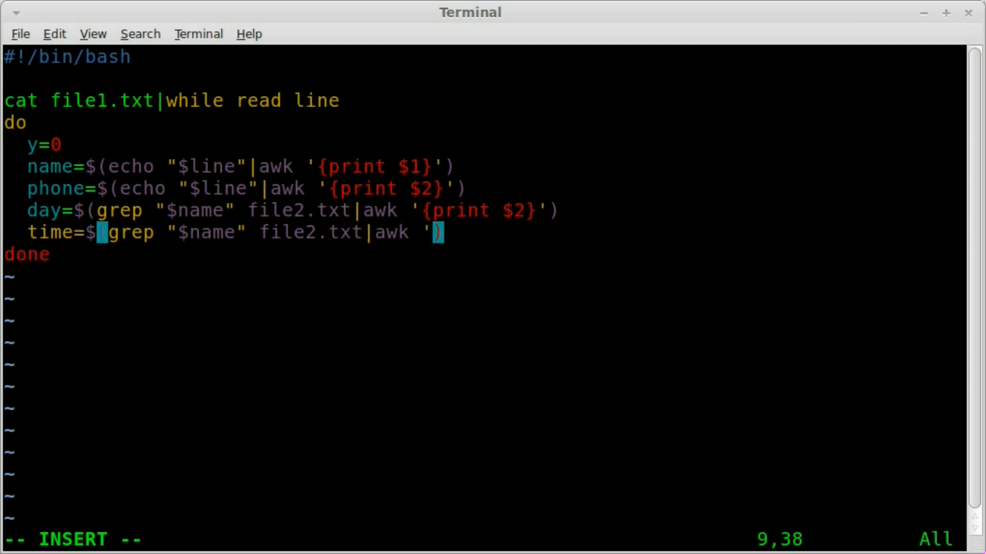
text(print)
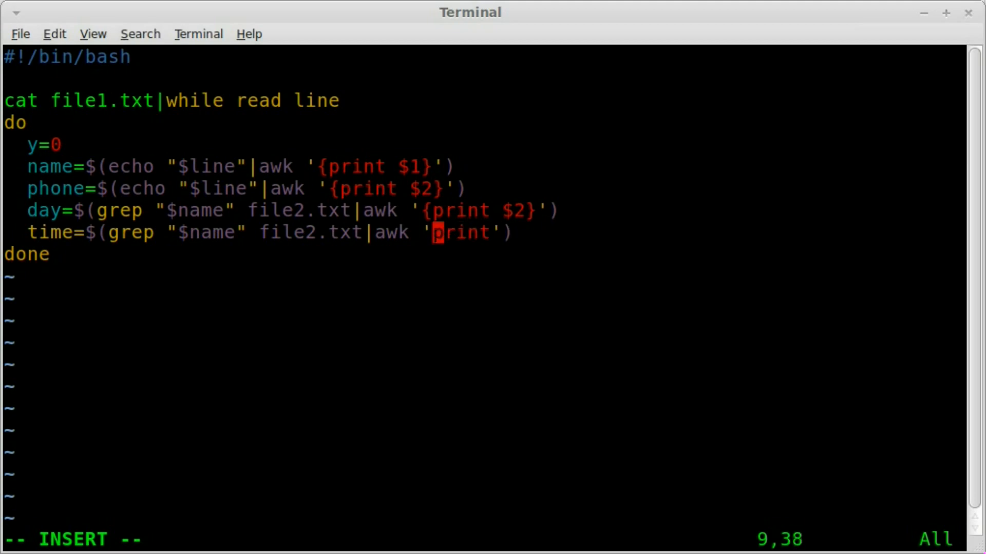
text({print})
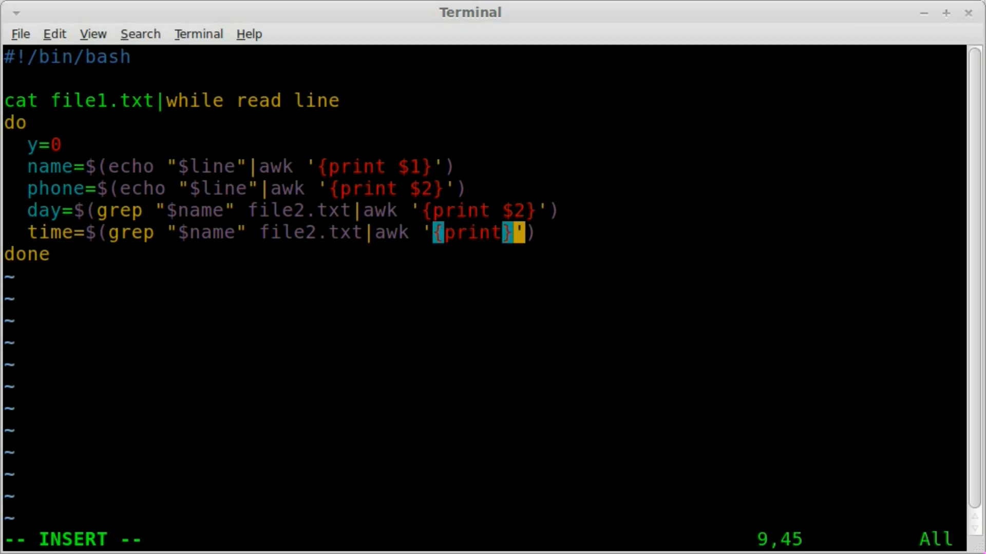
text($3)
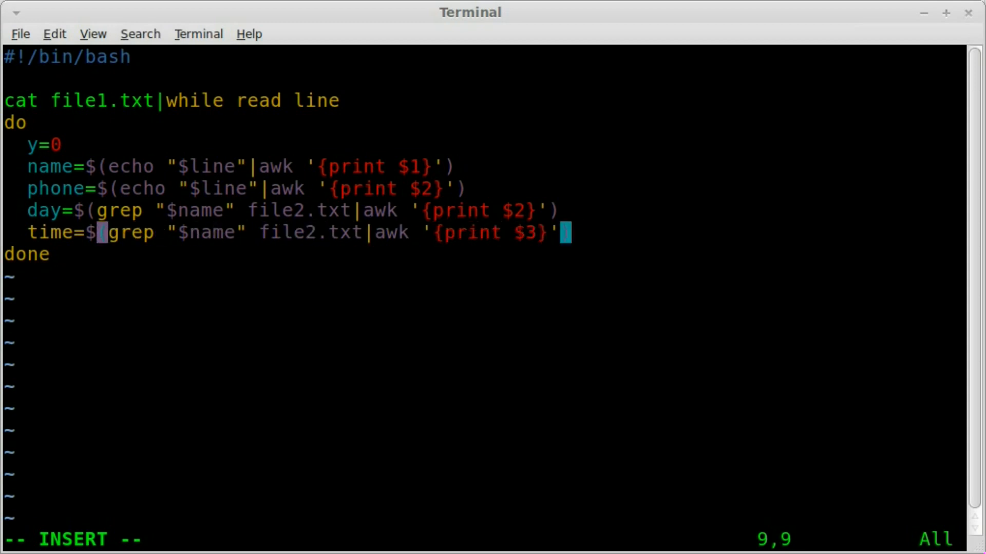
key(Home)
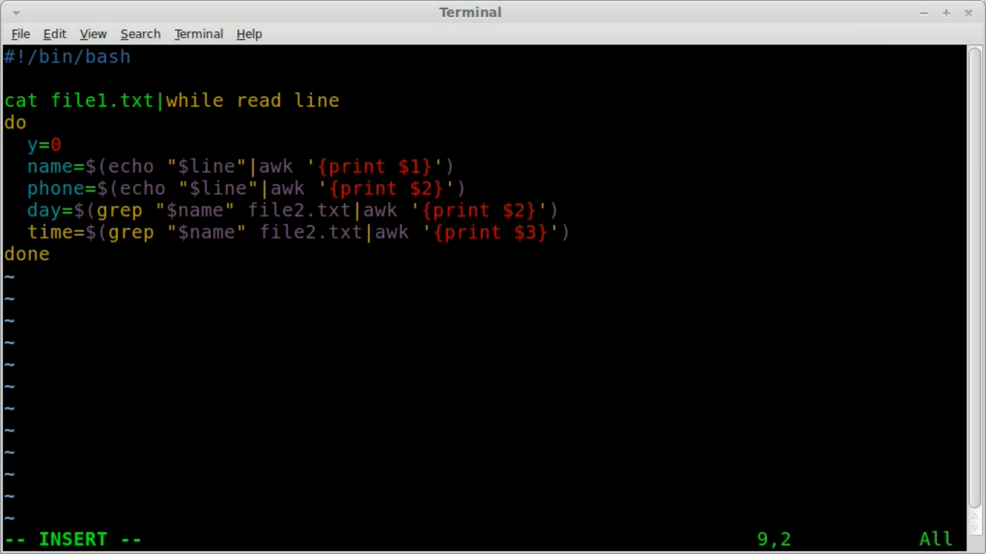
Open a new line inside the loop after the time assignment.
key(Return)
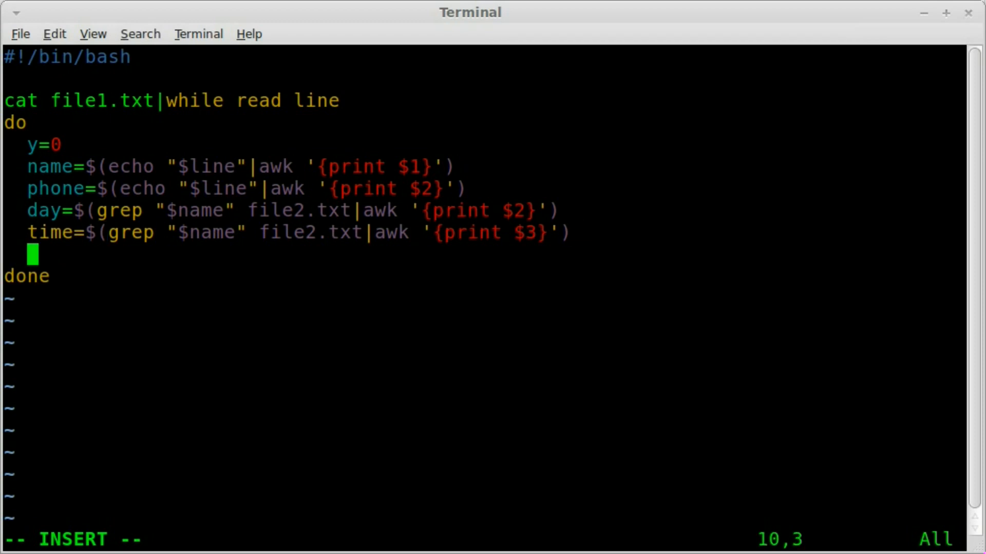
text(sdfg=)
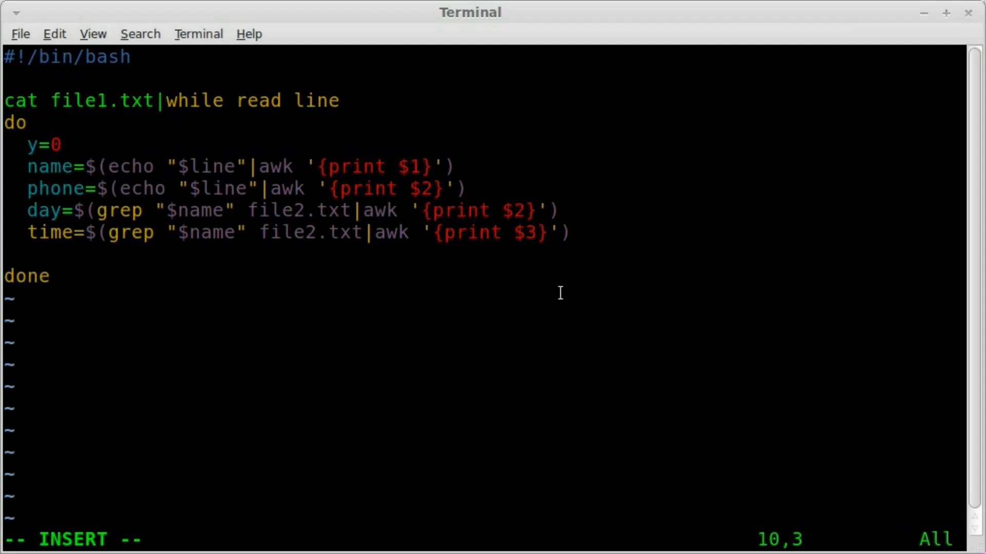
Begin an if [ $time -gt 12 ] block that sets y=1.
text(i)
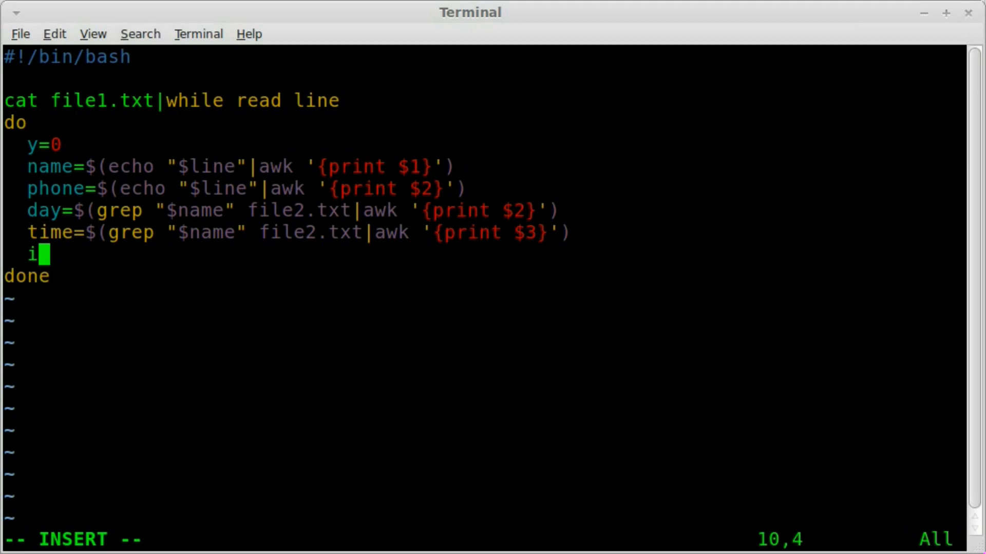
text(f [])
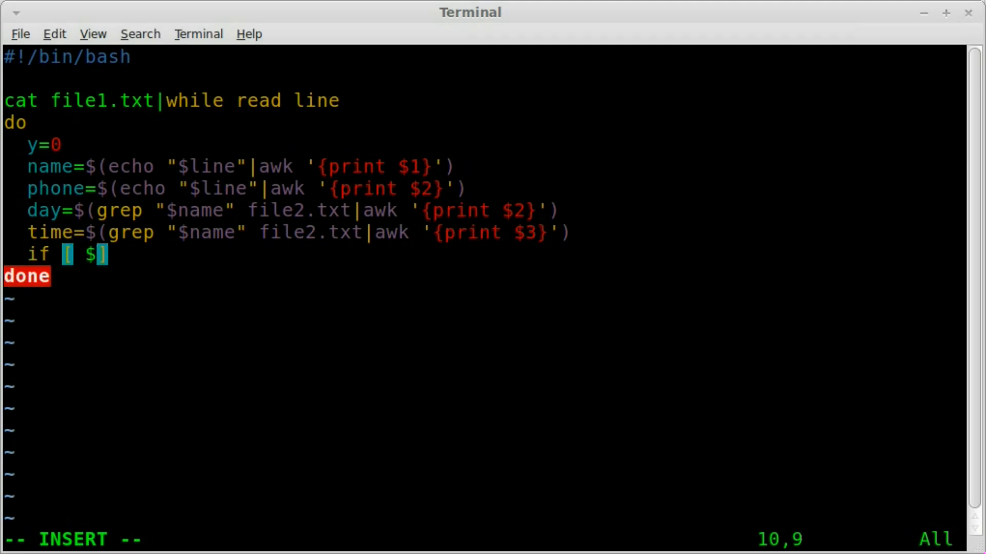
text(time -)
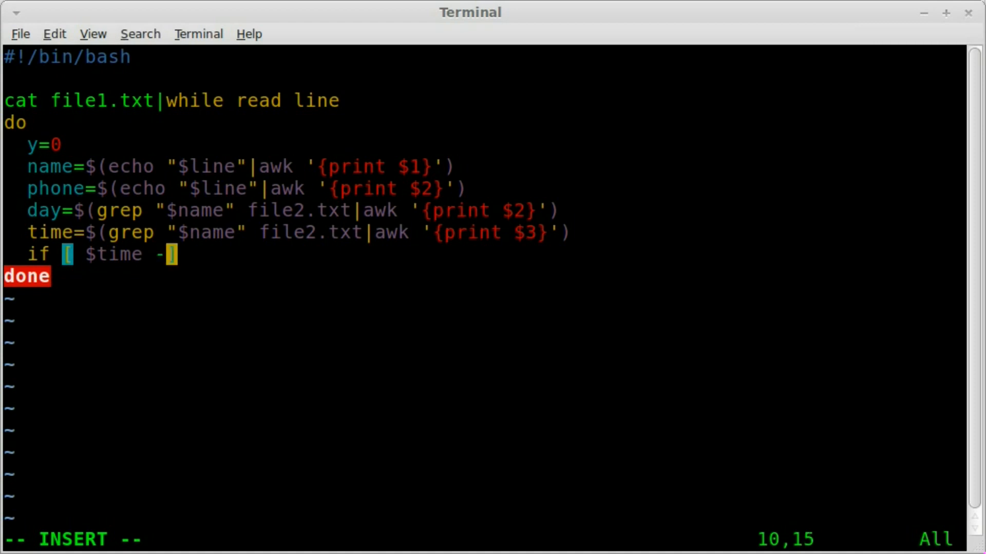
text(gt)
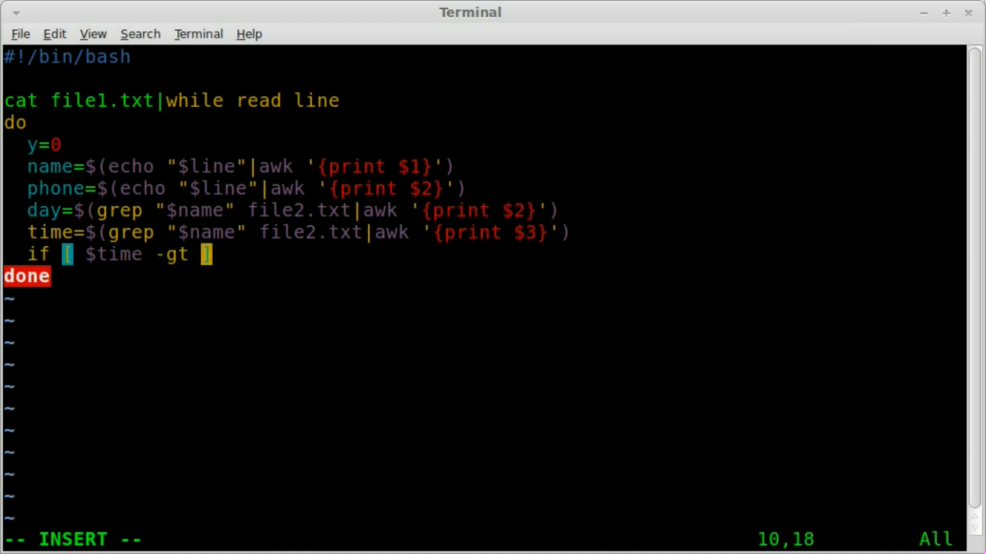
text(12)
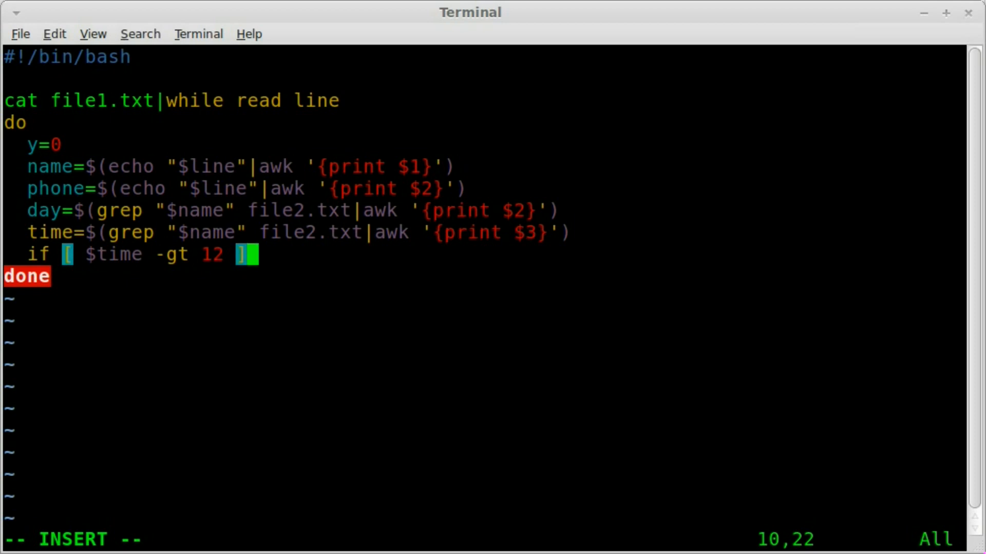
key(Return)
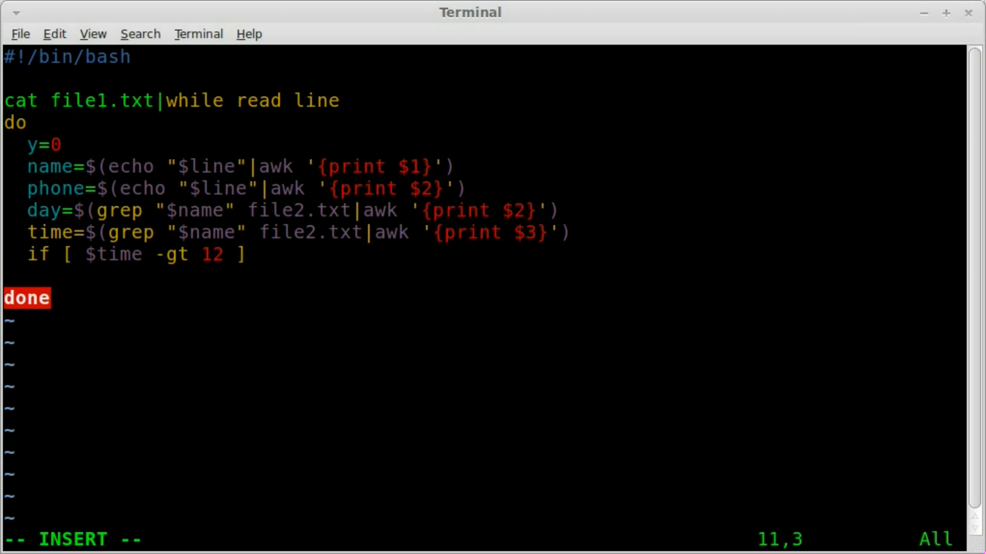
text(then)
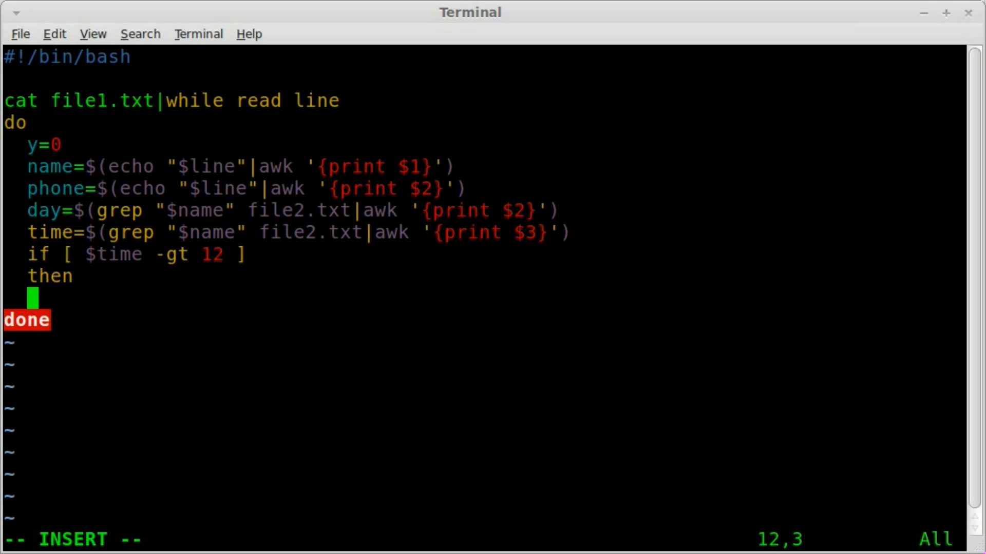
text(y)
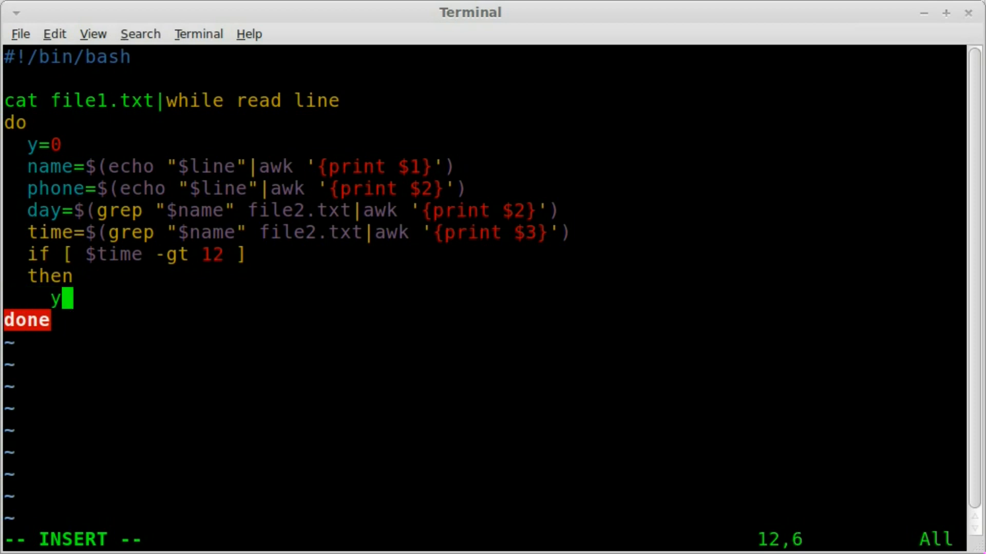
text(=1)
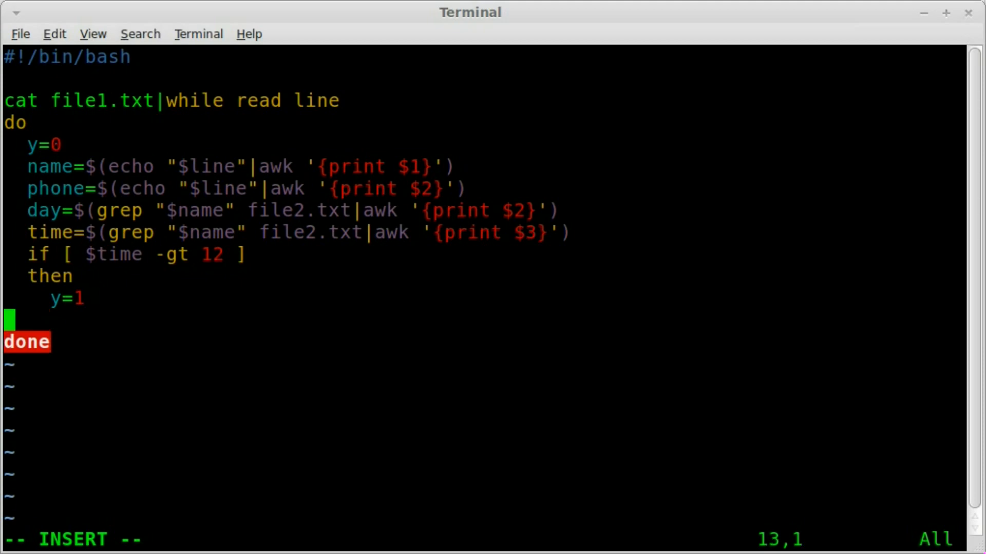
Subtract 12 with let time=$time-12 and close the block with fi.
text(let)
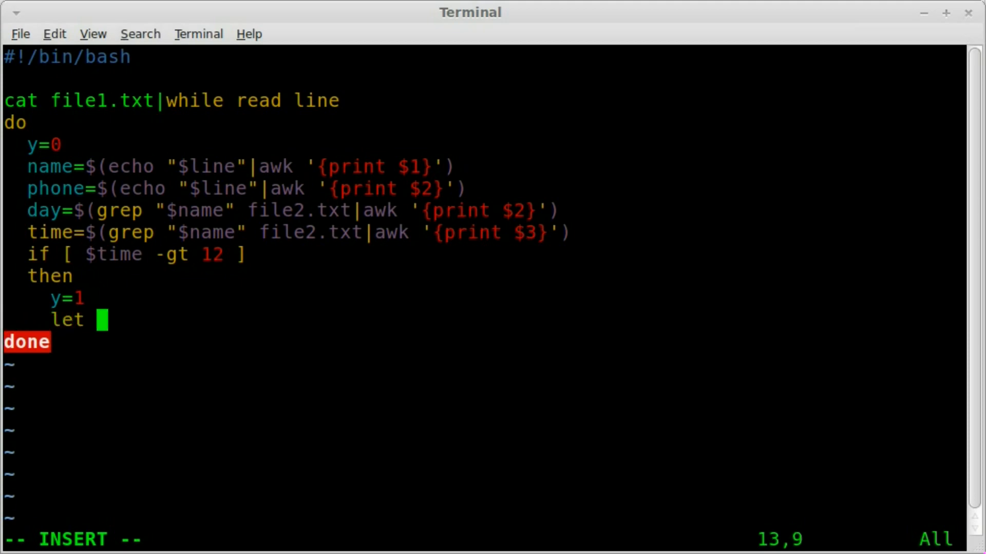
text(ti)
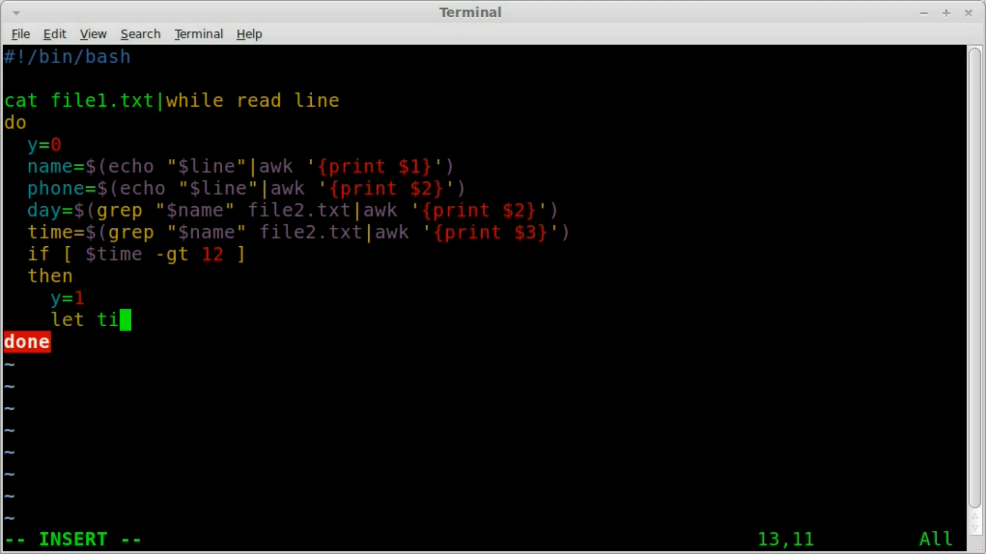
text(me=)
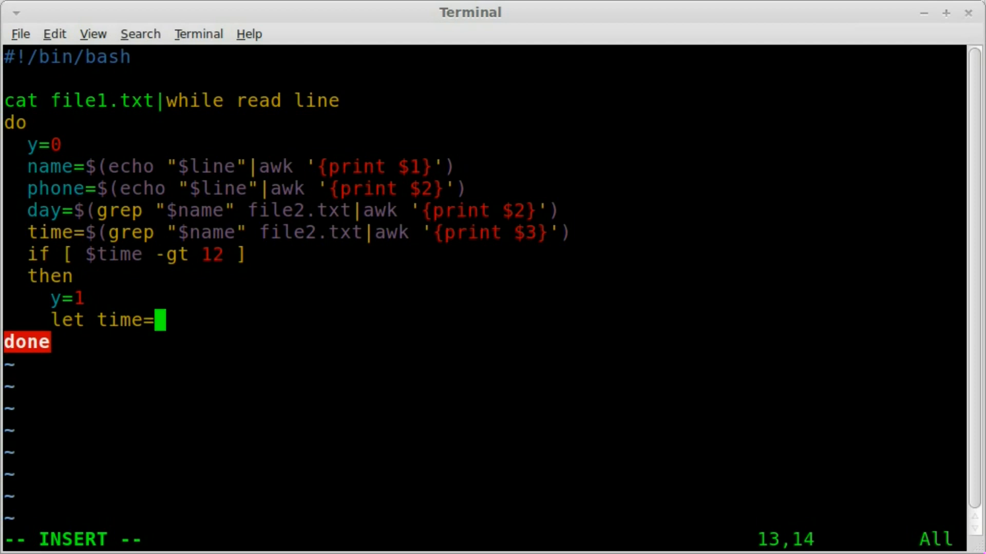
text($t)
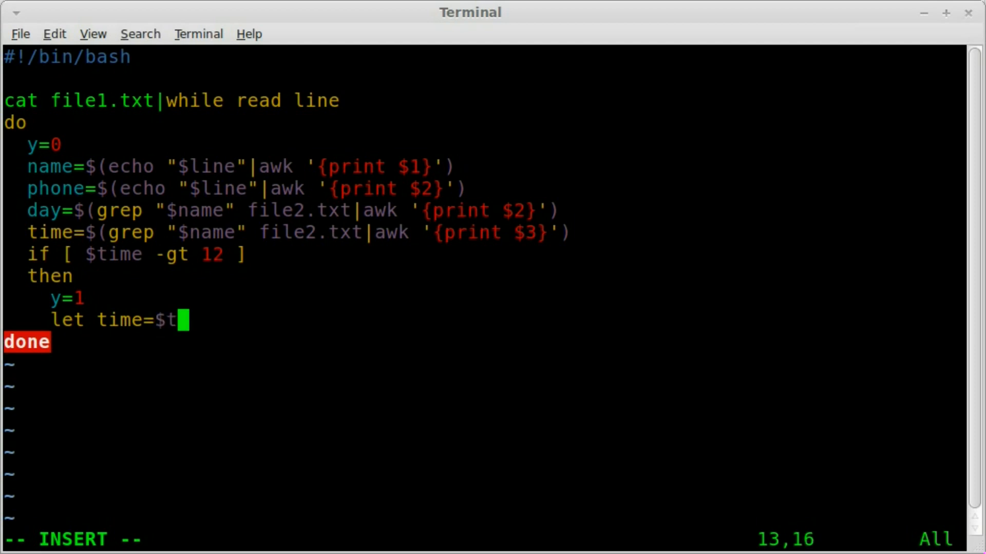
text(ime-)
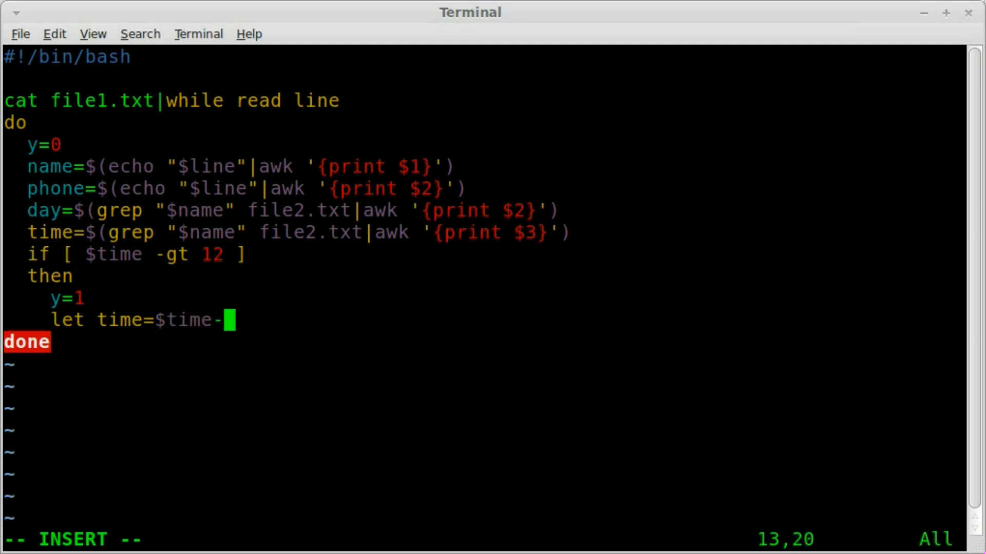
text(12)
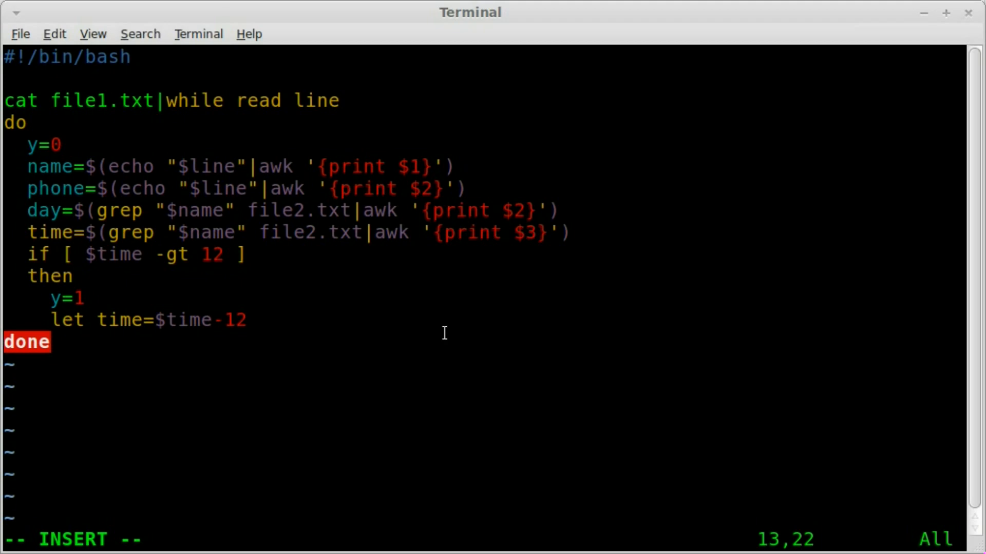
key(Return)
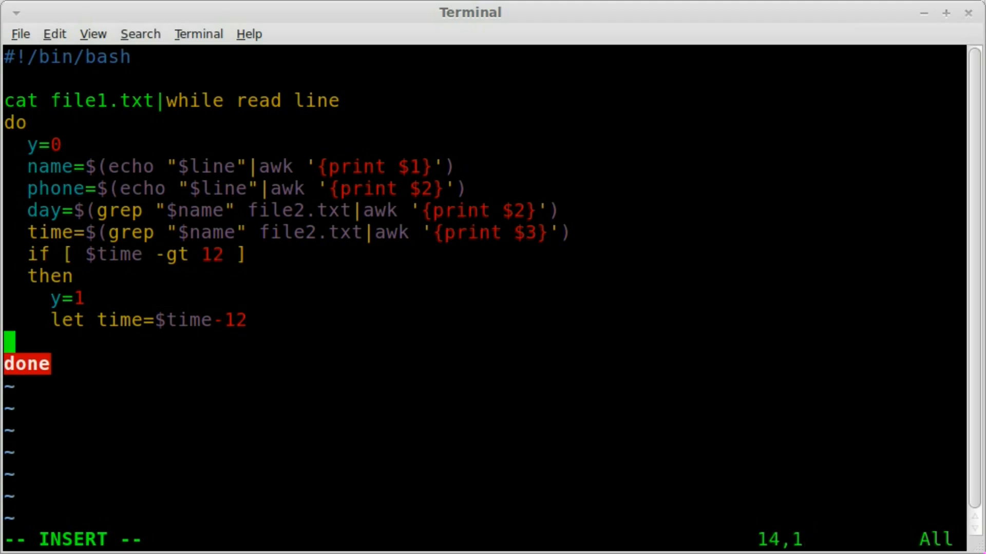
text(fi)
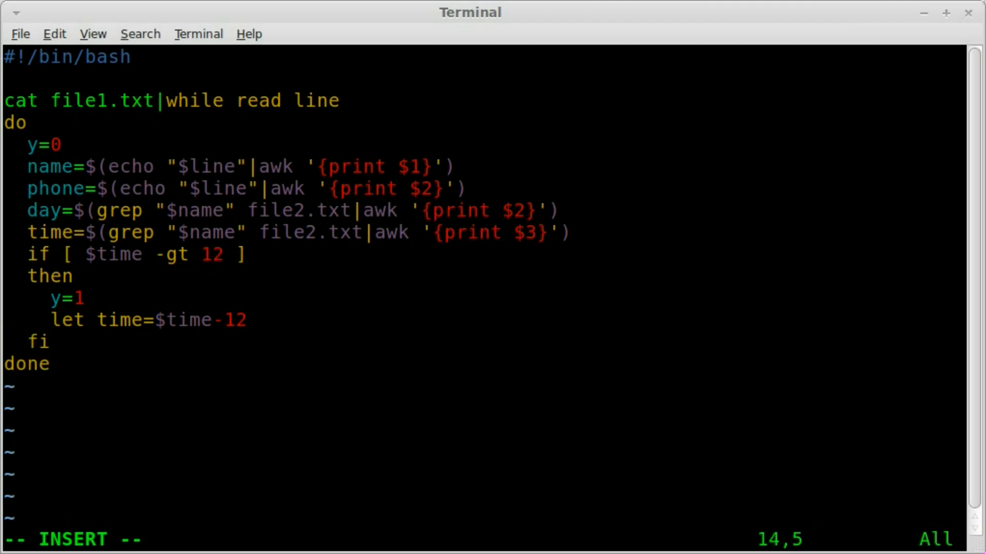
key(Return)
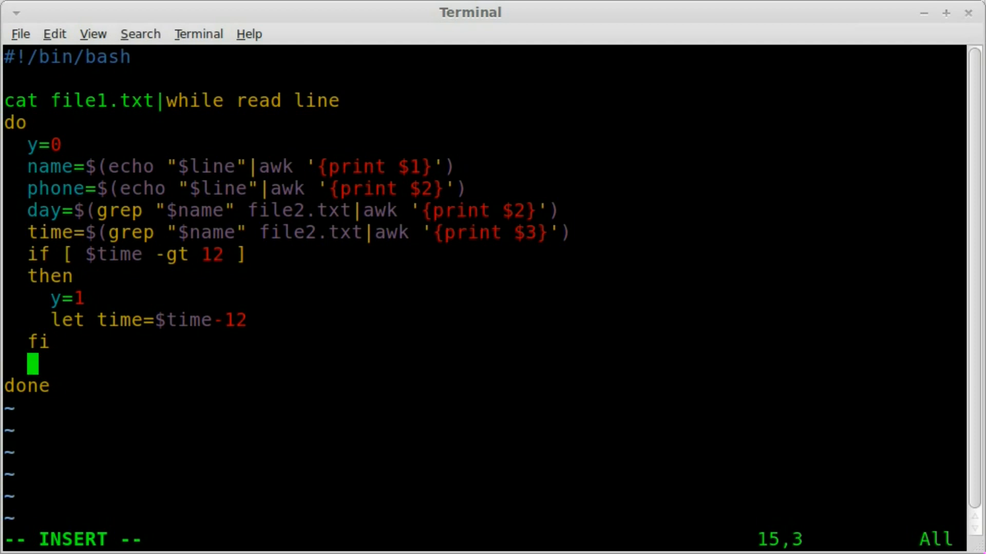
Begin an if [ $y = 0 ] test with its then line.
text(if)
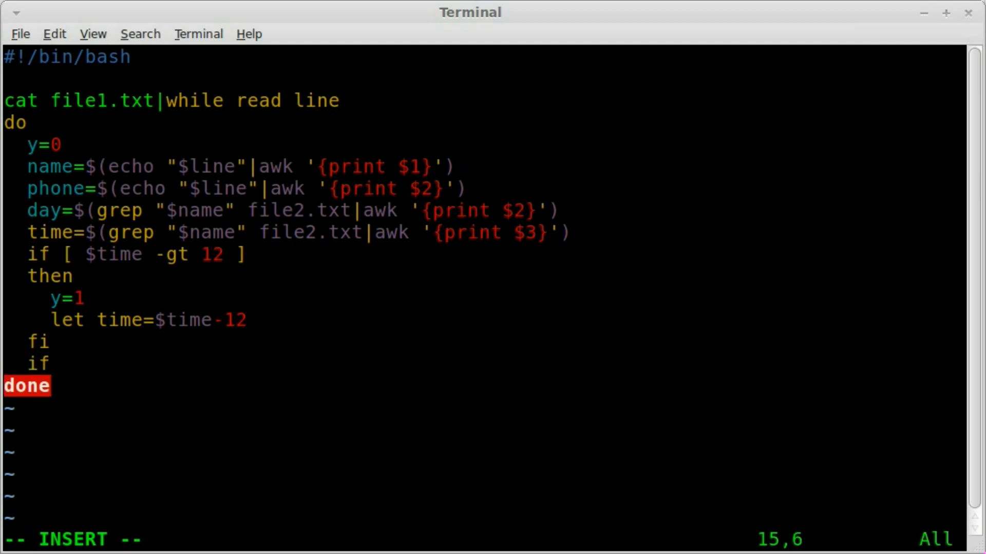
text([ ])
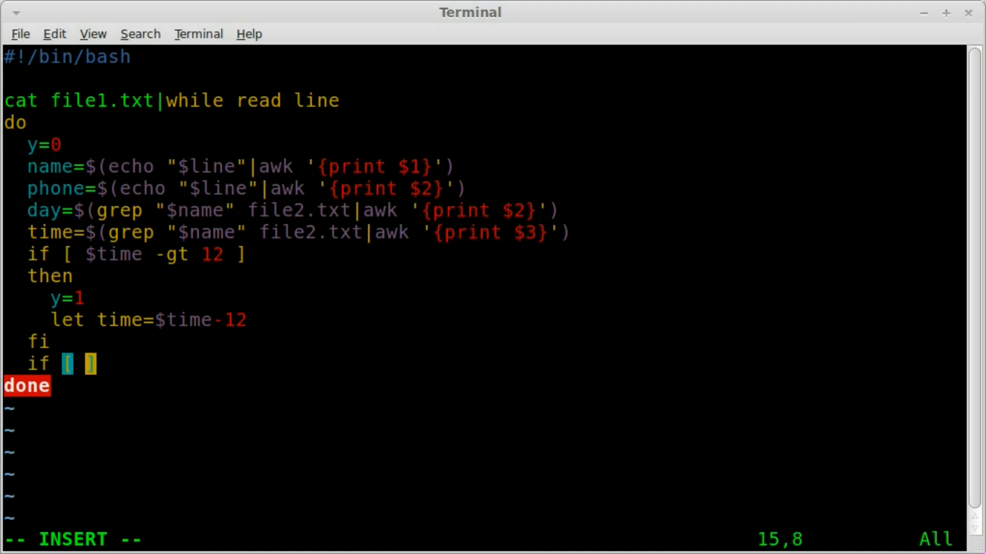
text($y = 0)
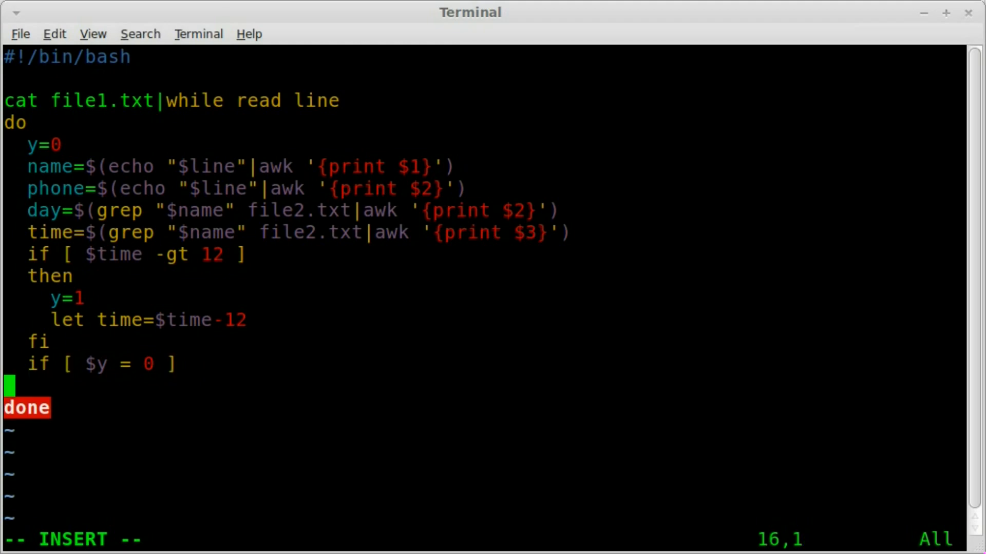
key(Right)
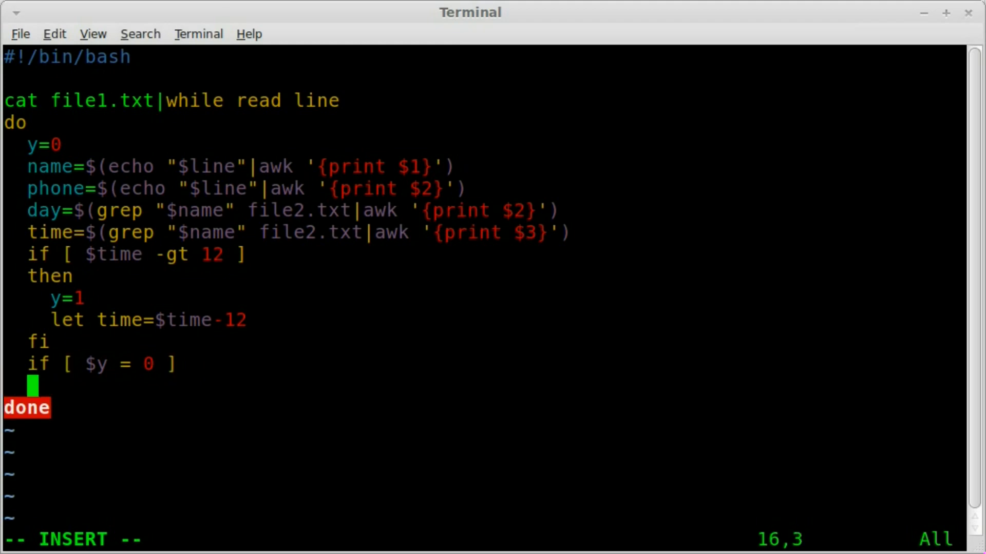
text(then)
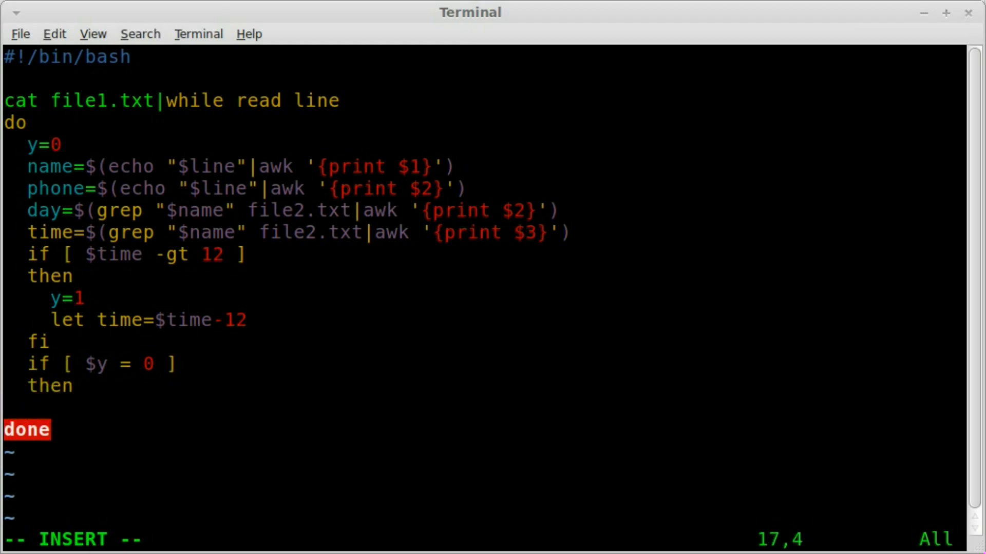
Echo "$name---$day---$phone---${time}am" in the y equals 0 branch.
text(echo ")
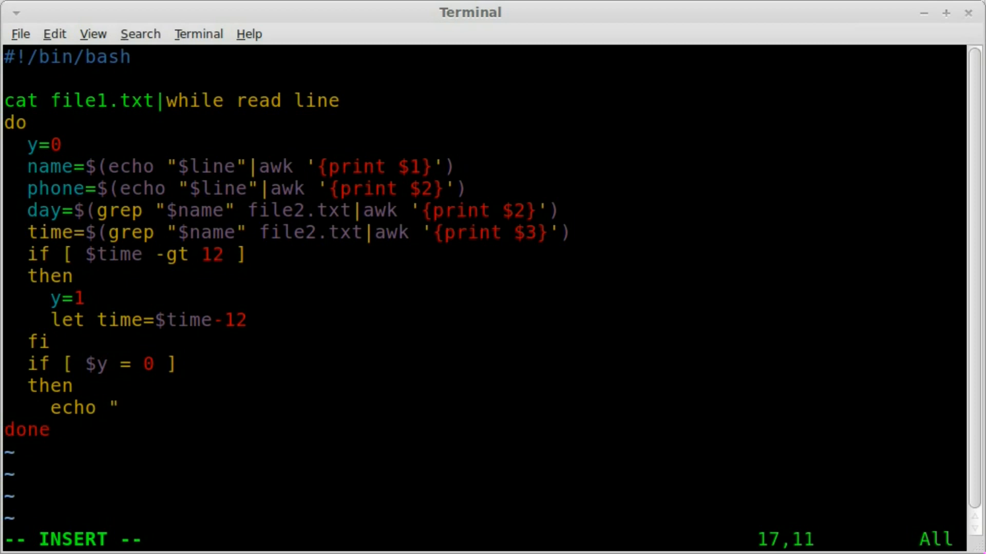
text($name)
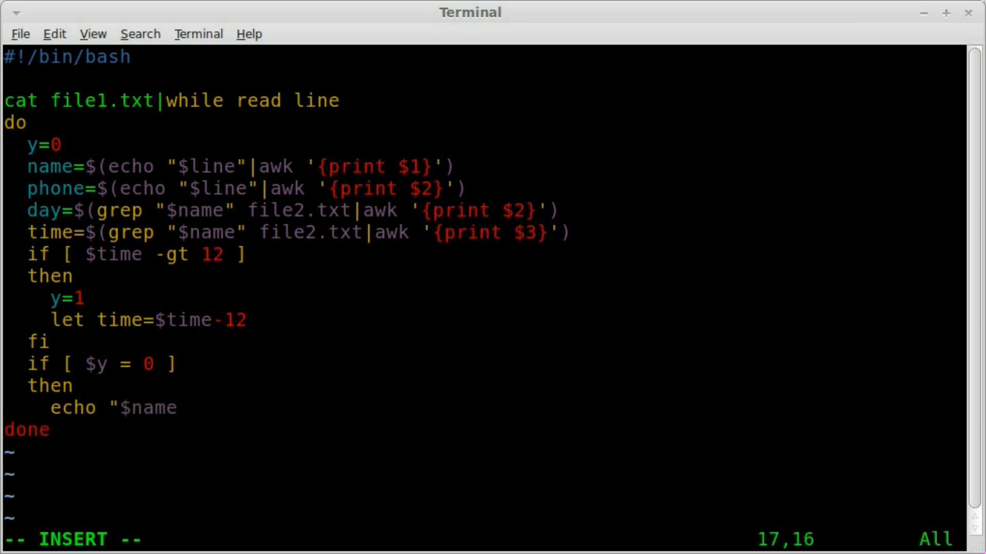
text(---$day)
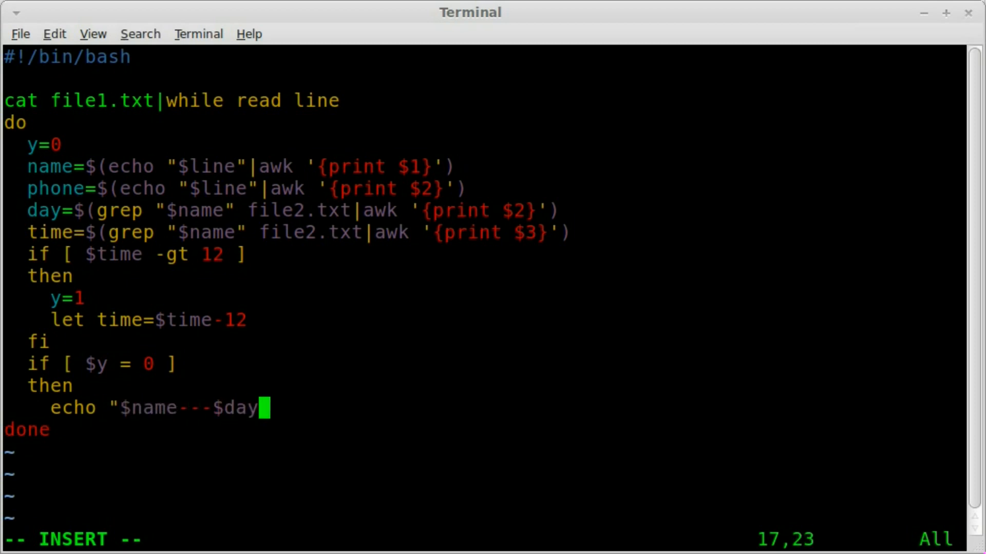
text(---$)
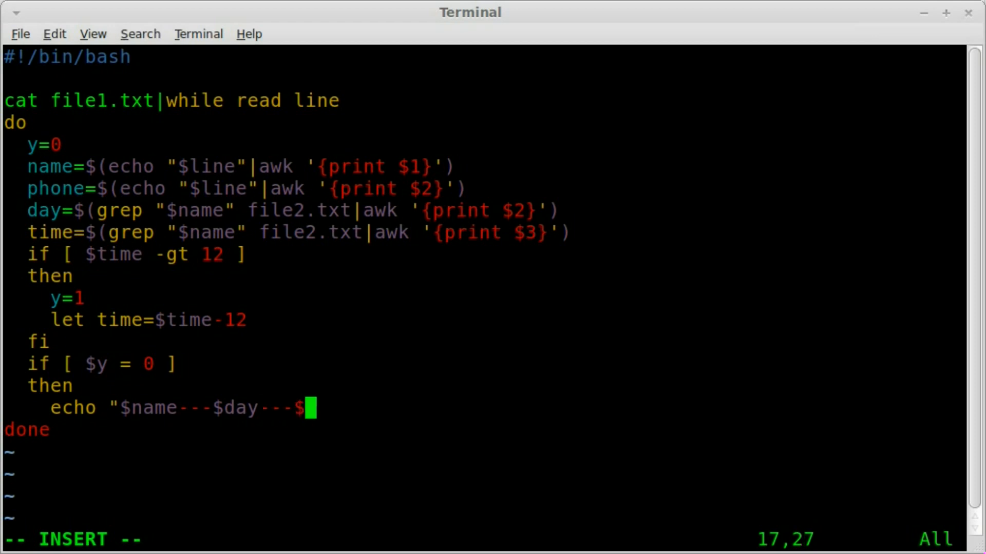
text(p)
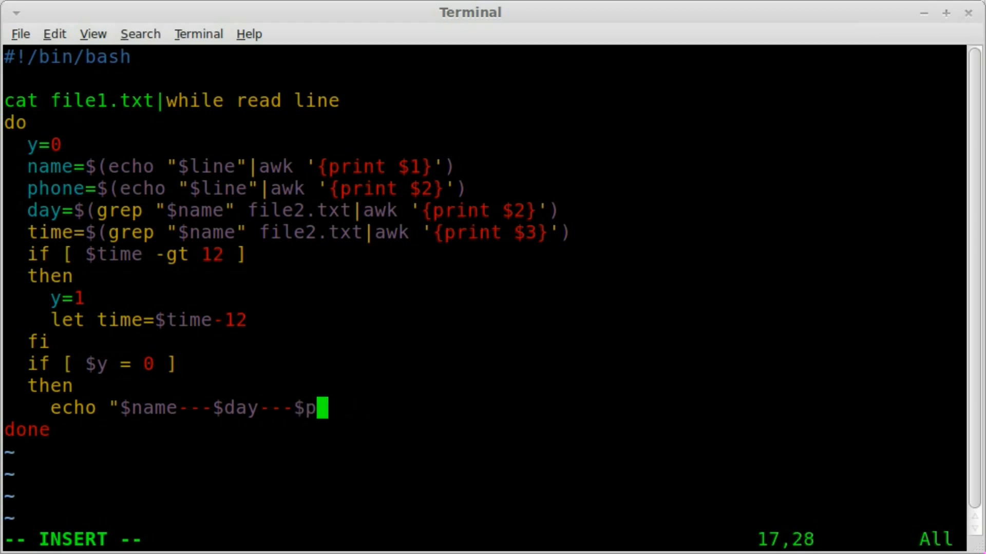
text(hone---$()
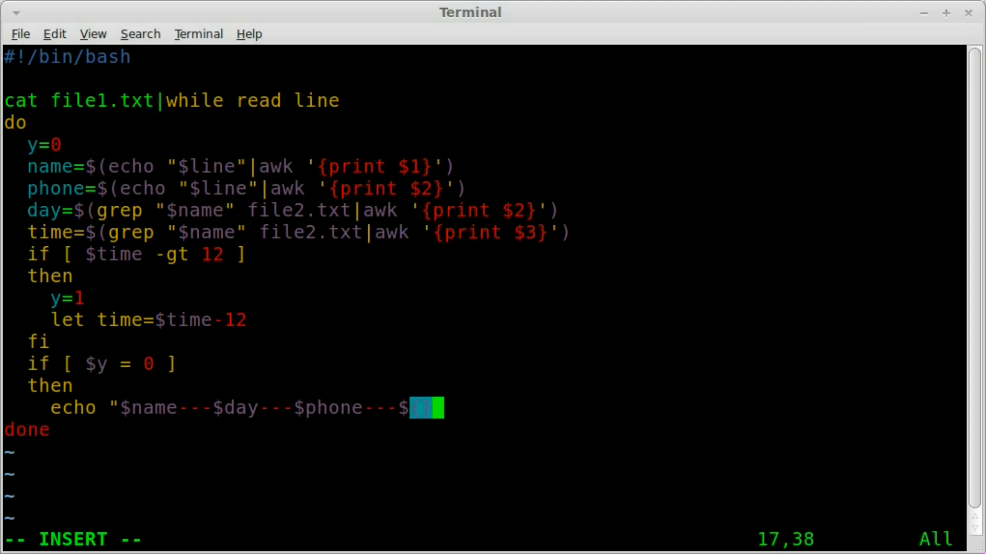
text(ime)
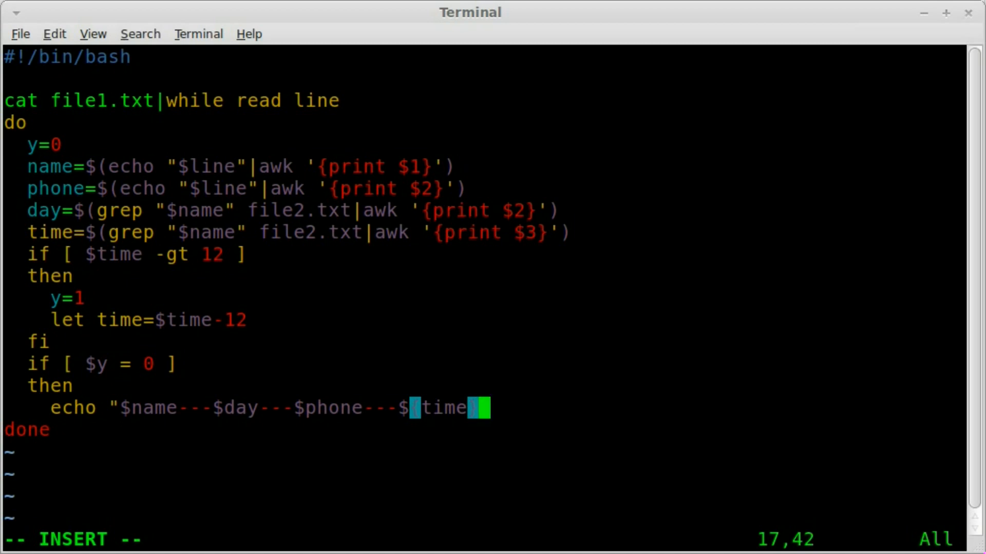
text(am)
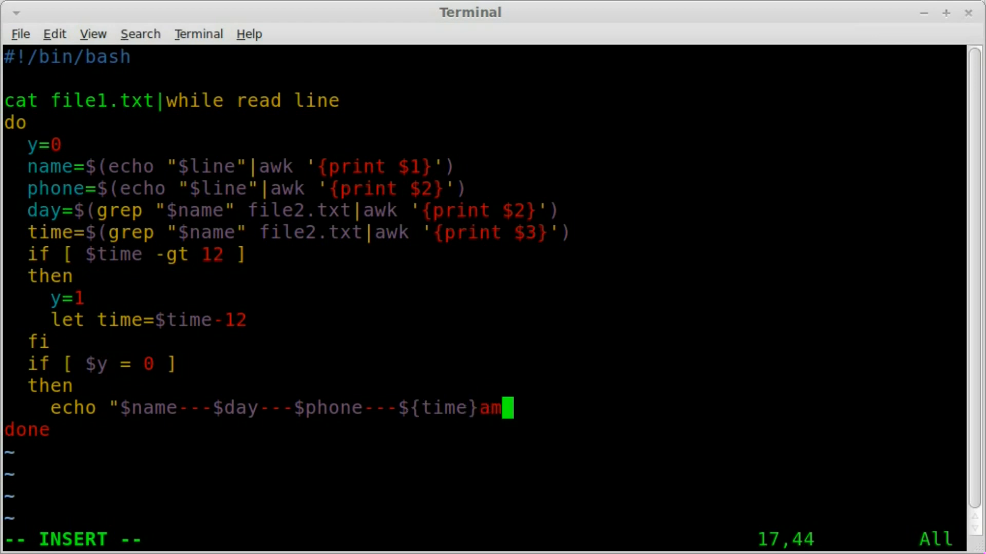
key(Left)
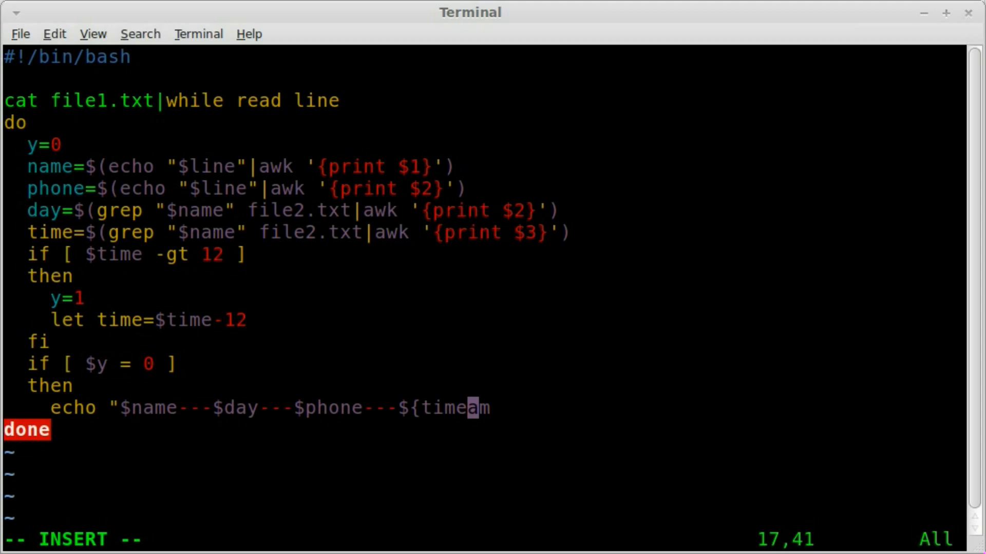
text(})
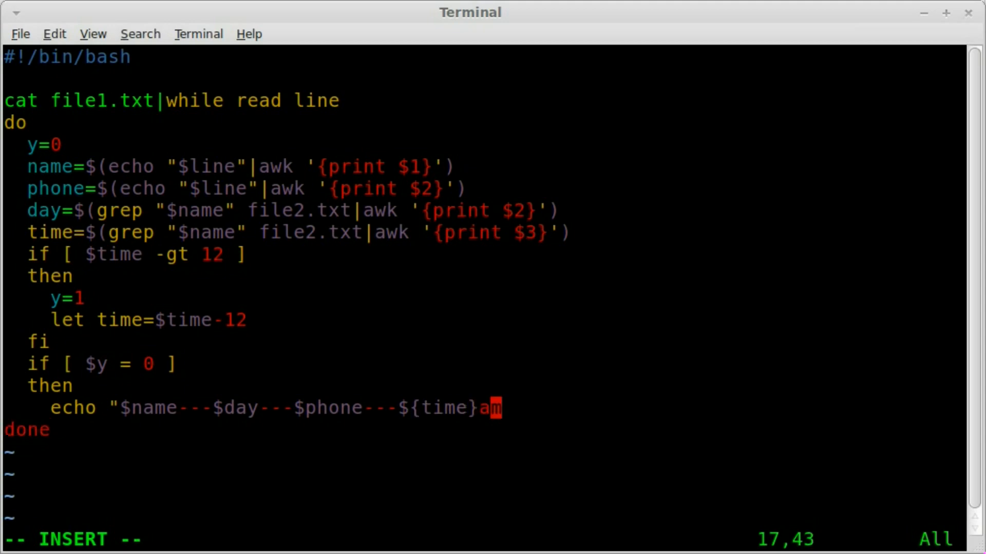
text(")
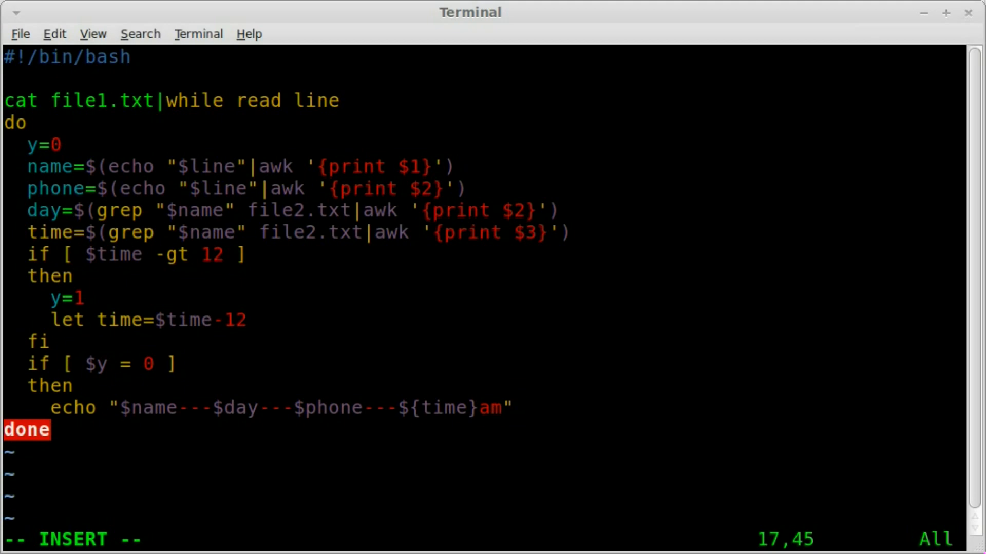
Add an else branch echoing "$name---$day---$phone---${time}pm".
text(els)
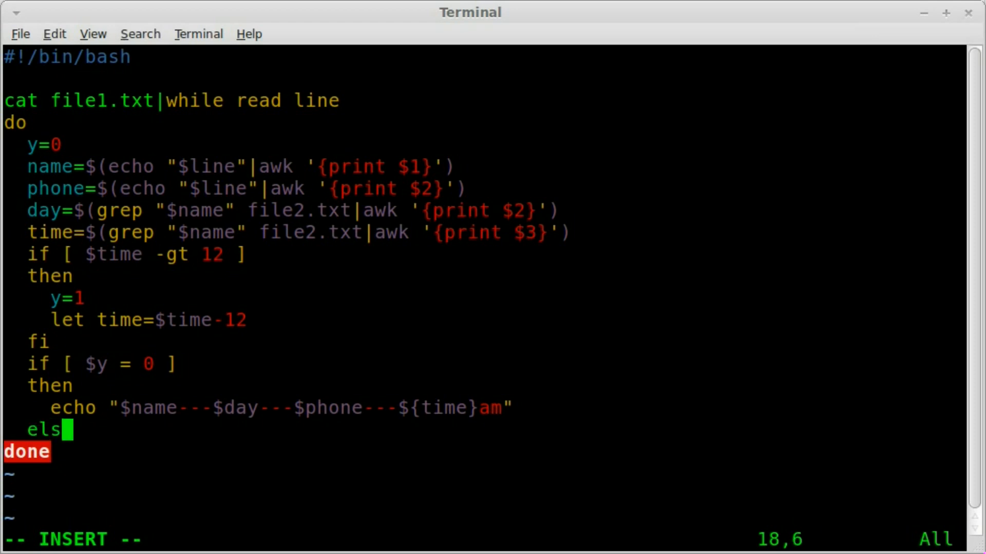
text(e)
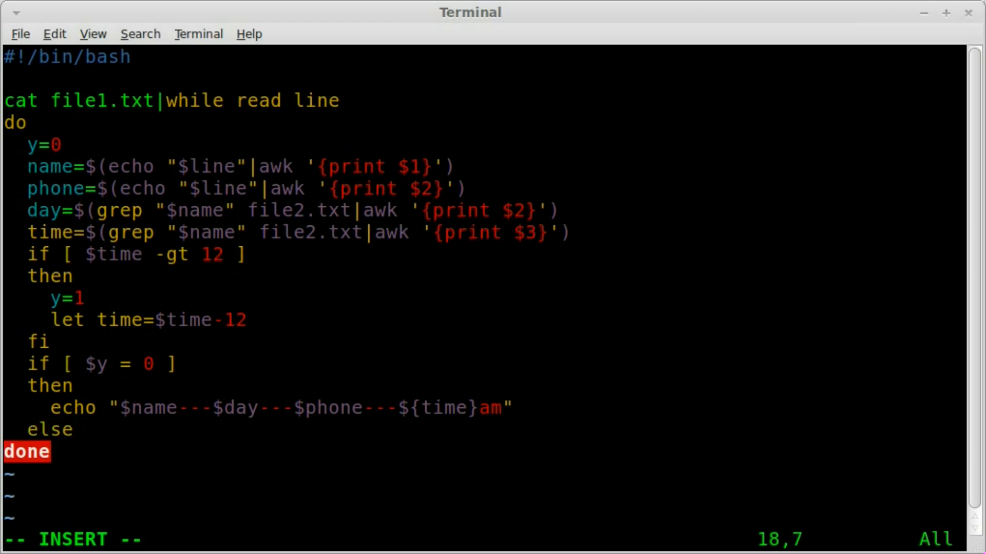
key(Return)
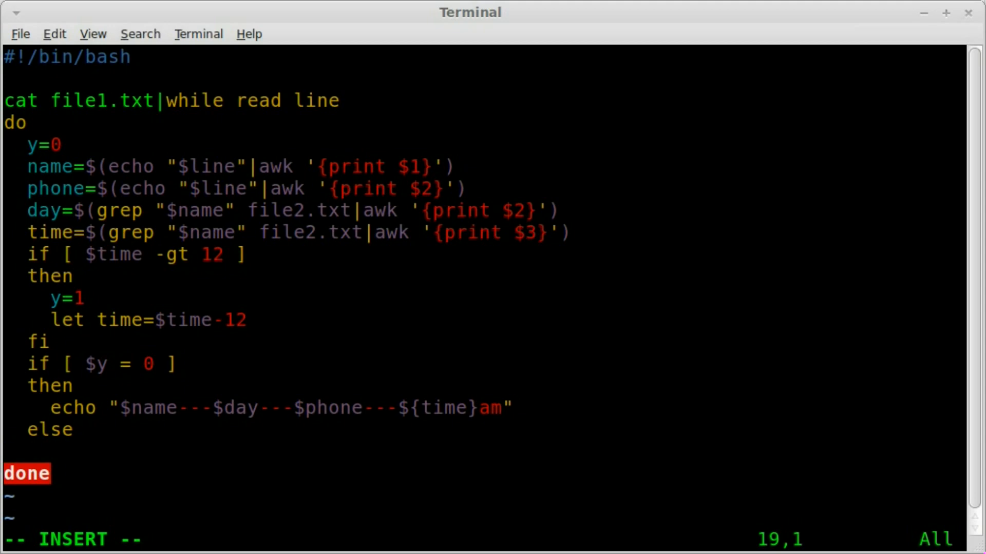
text(echo)
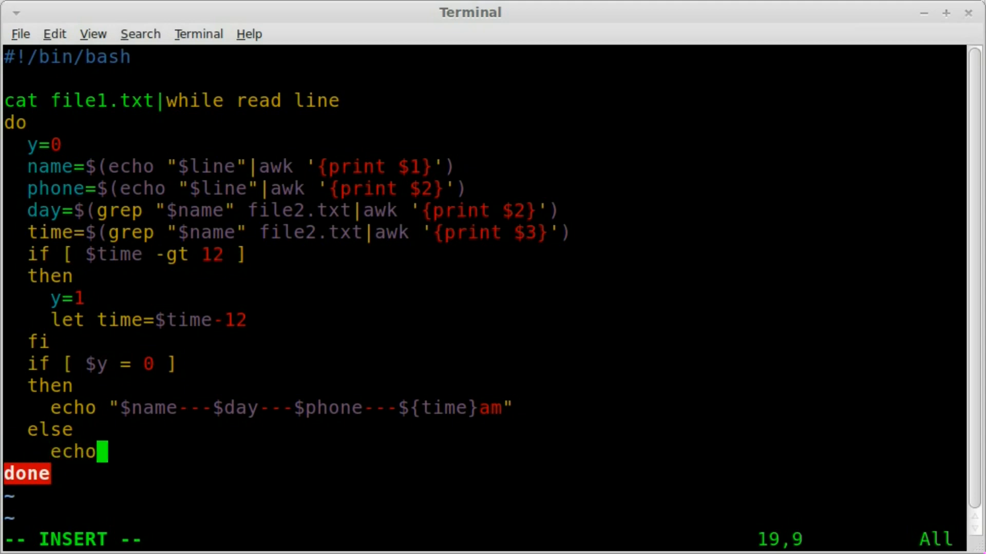
text("$)
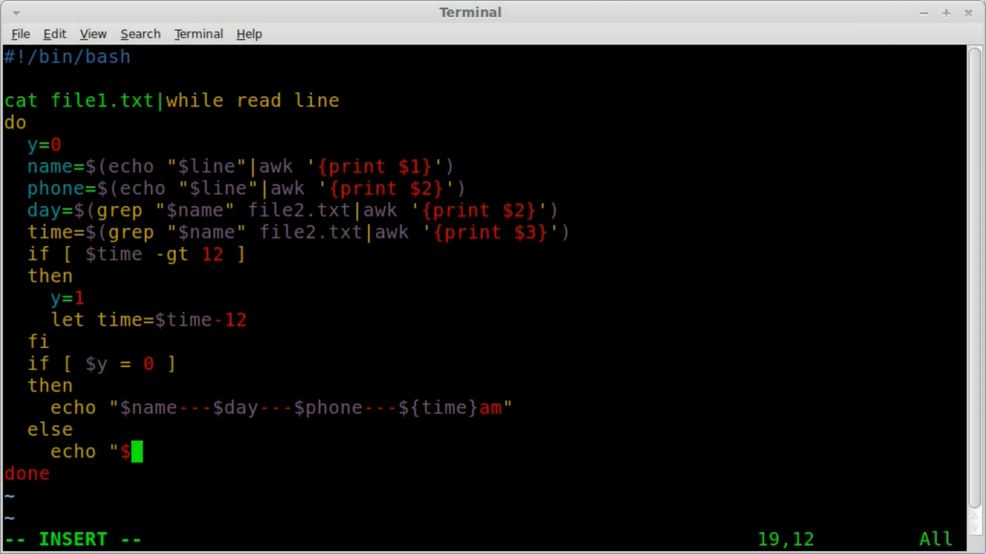
text(name---$)
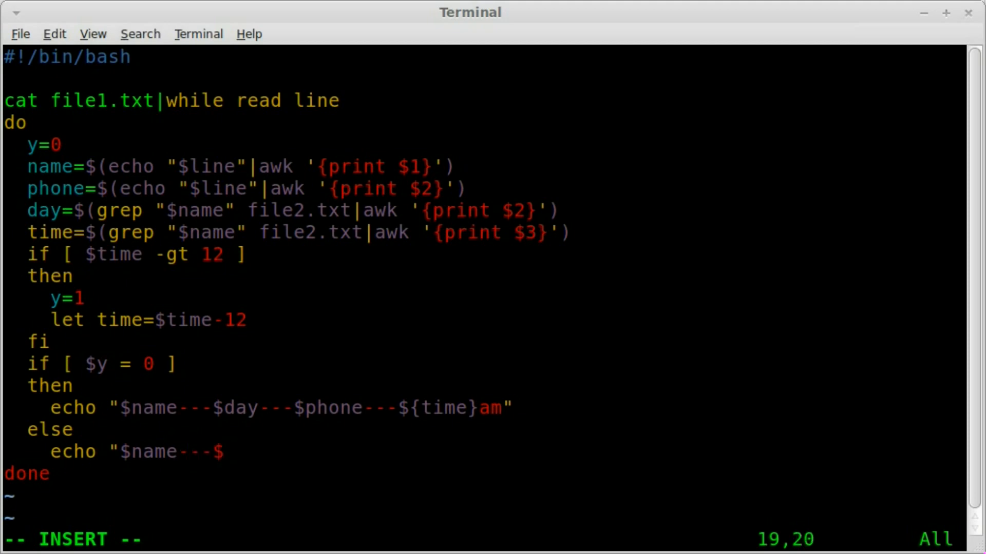
text(day---)
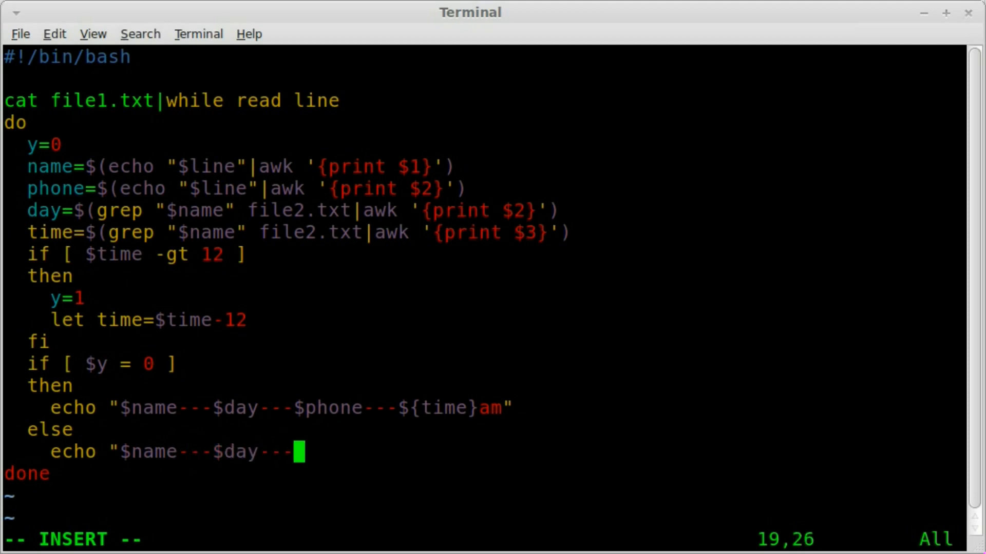
text($phone)
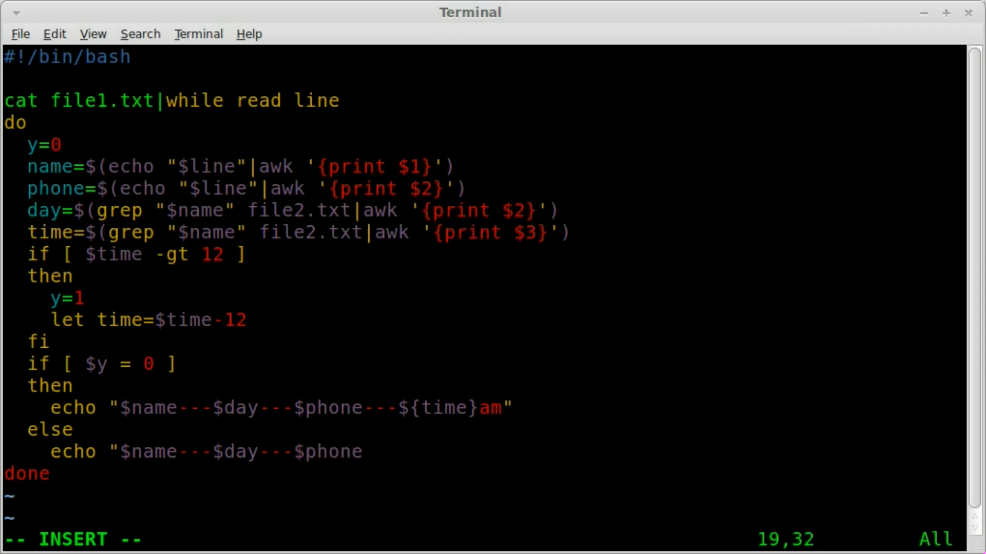
text(---${})
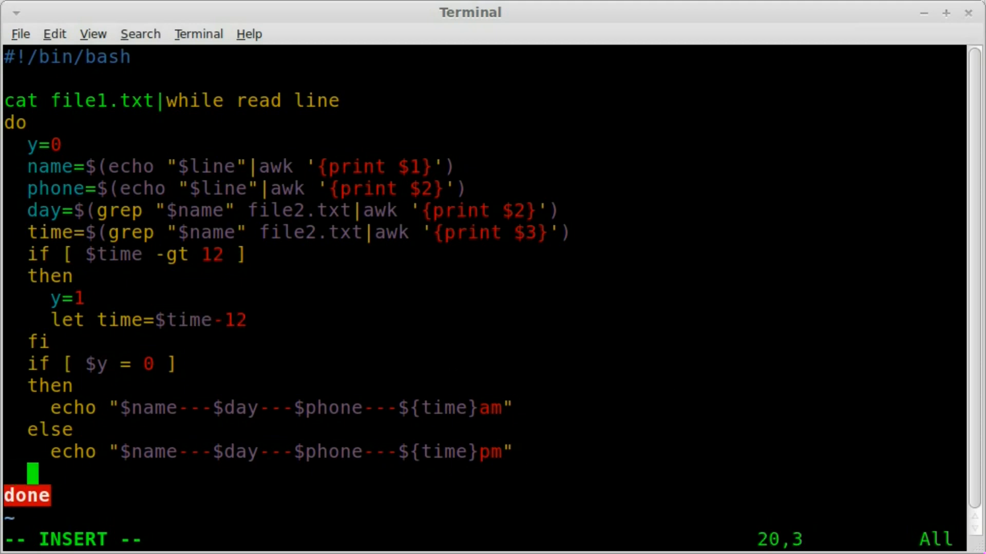
Close the test with fi and save the script back to the shell.
text(fi)
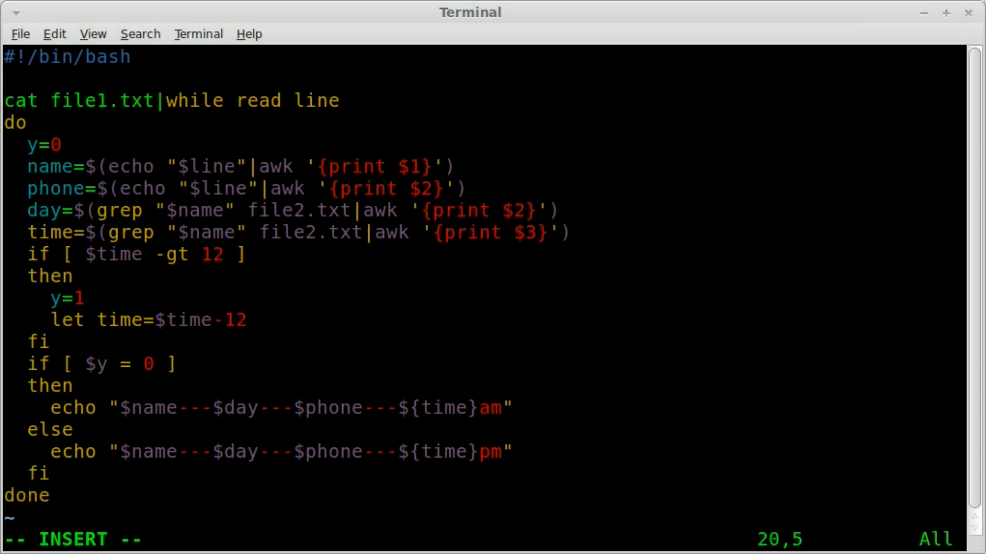
key(Escape)
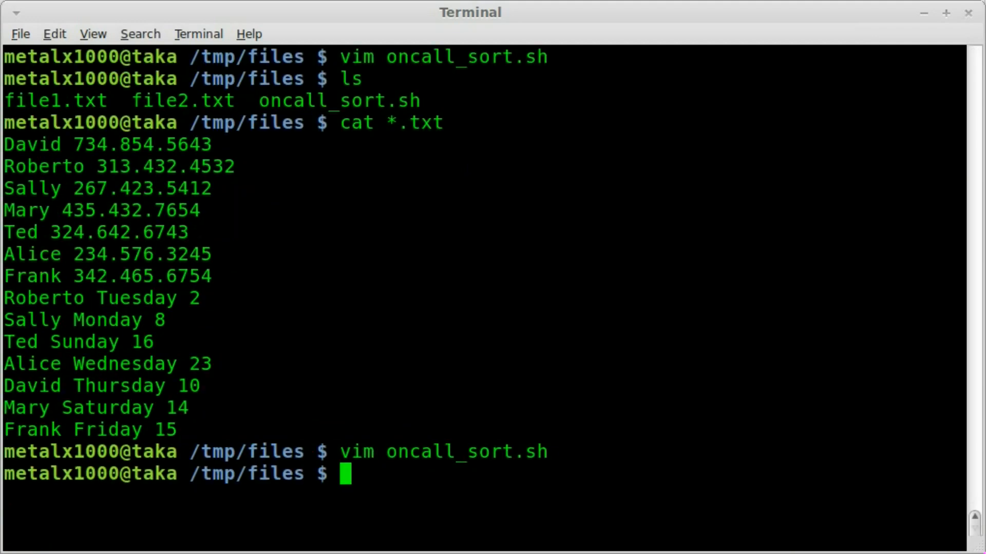
Make oncall_sort.sh executable with chmod +x and run it to print the merged lines.
text(chmod +x)
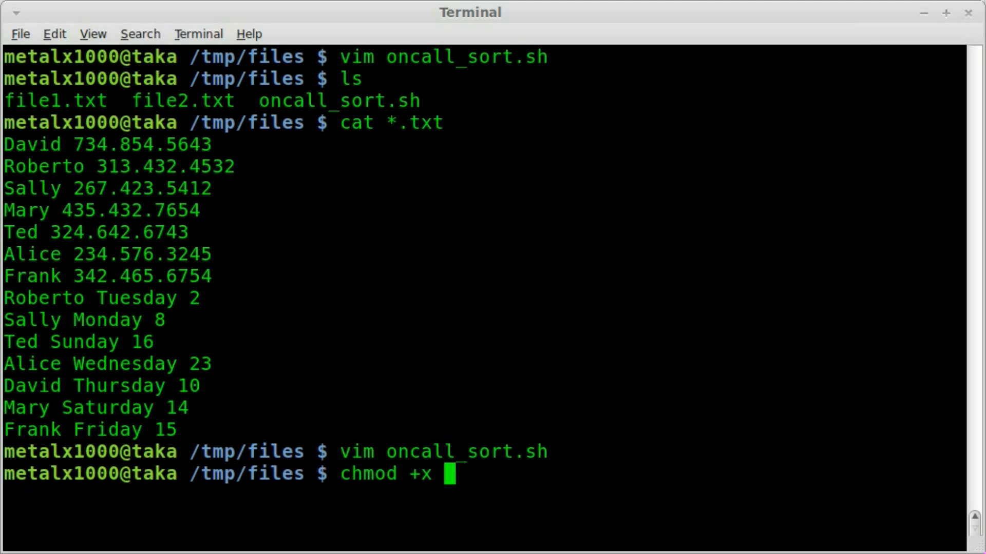
text(oncall_sort.sh)
text(./)
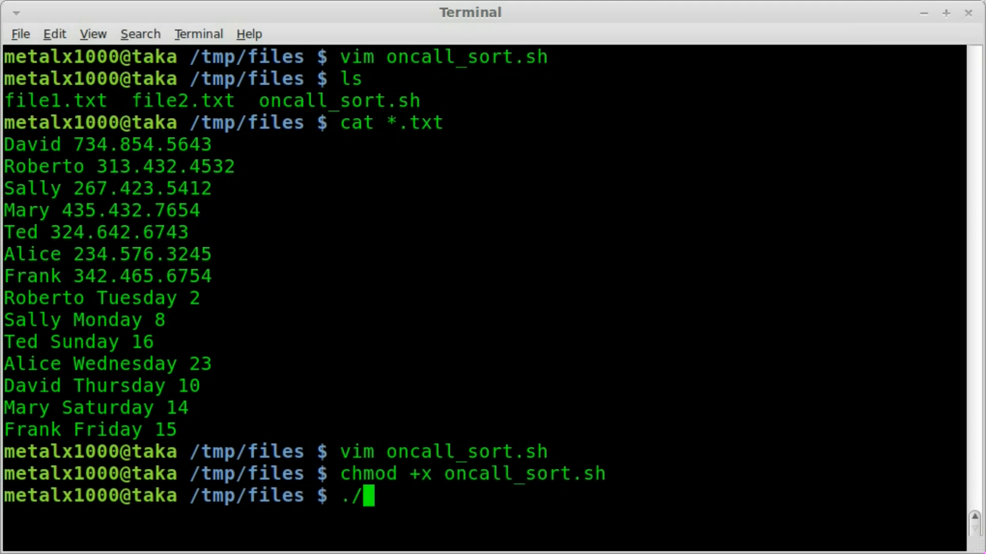
text(oncall_sort.sh)
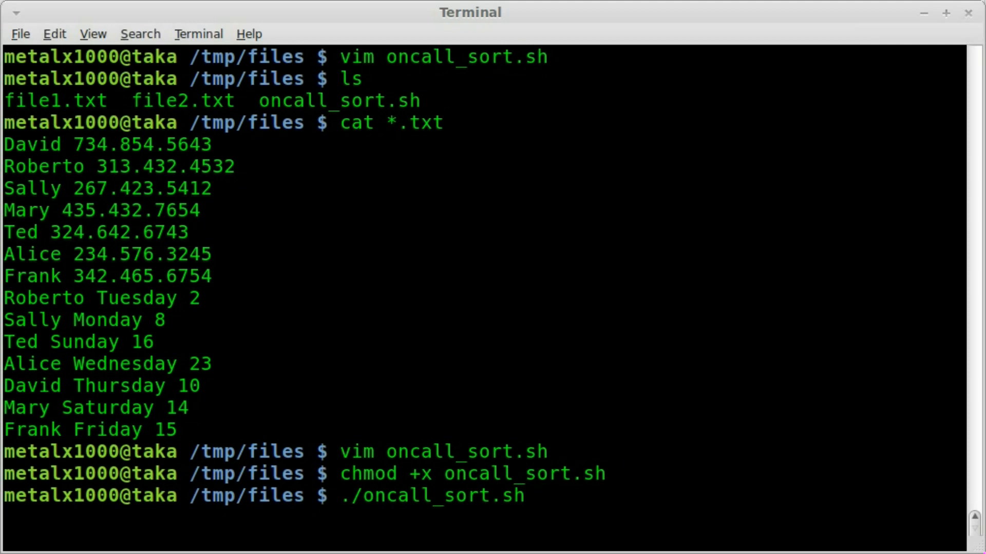
key(Return)
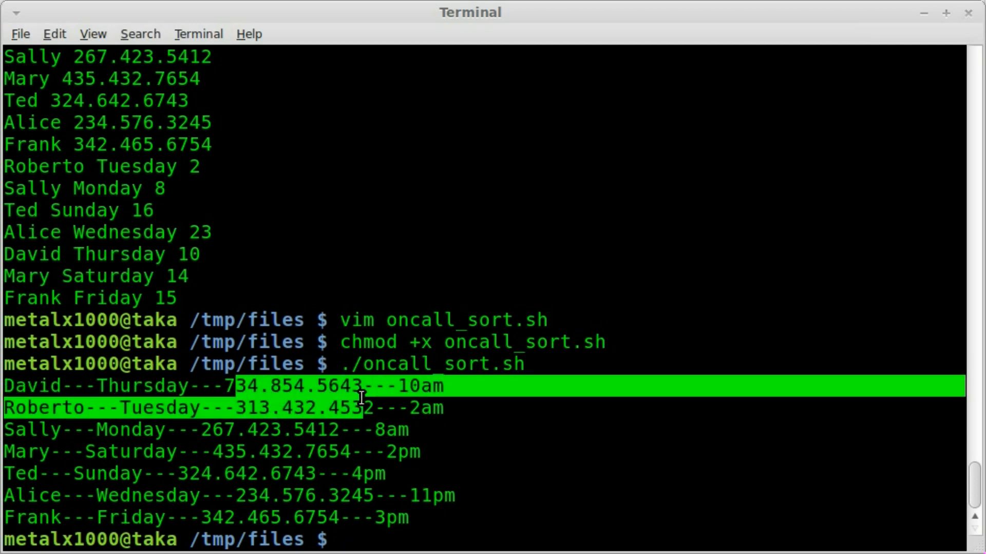
click(494, 400)
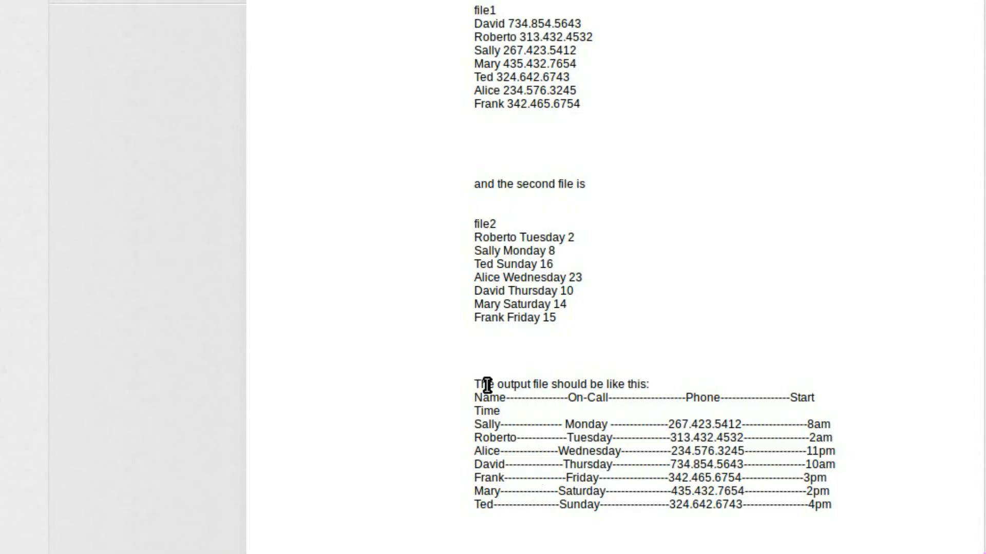
mouse_move(316, 156)
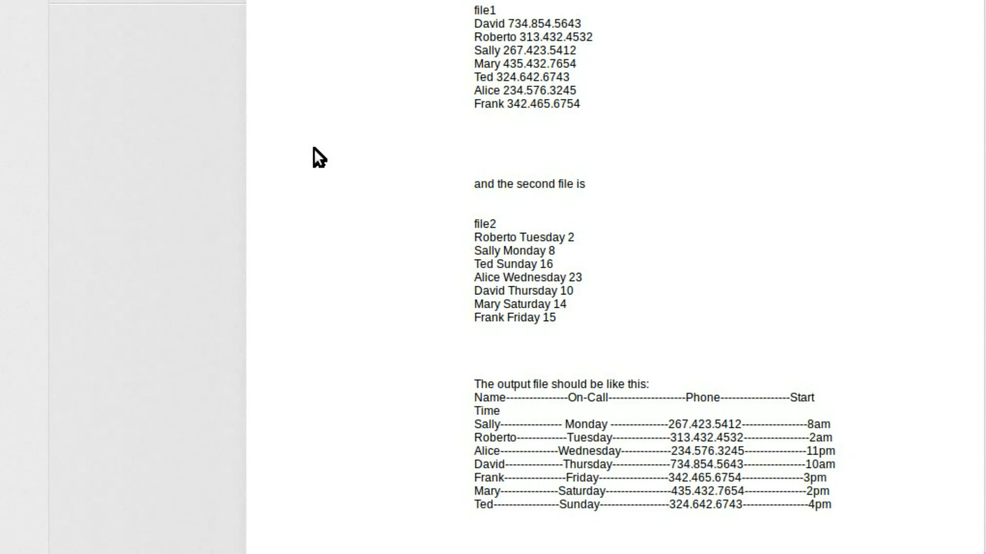
mouse_move(764, 326)
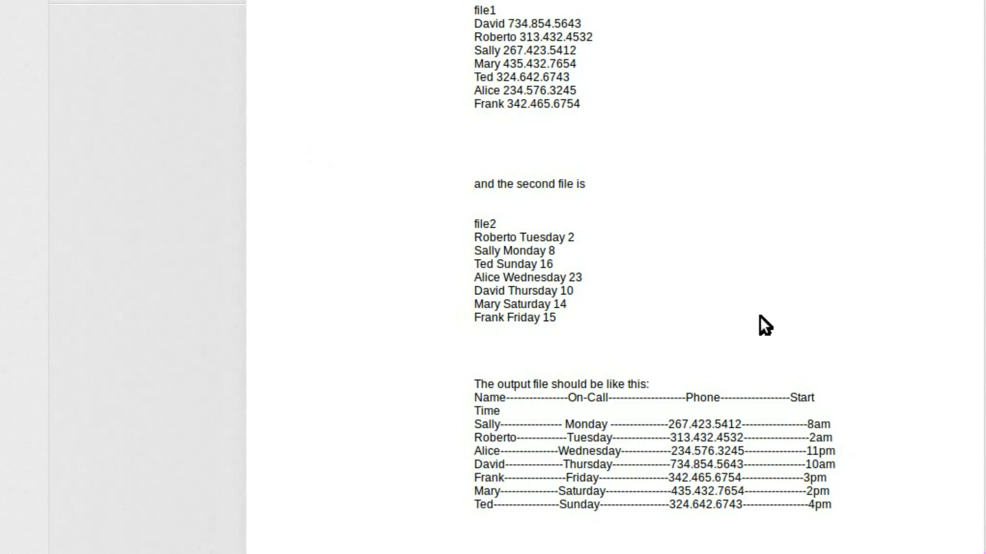
mouse_move(718, 304)
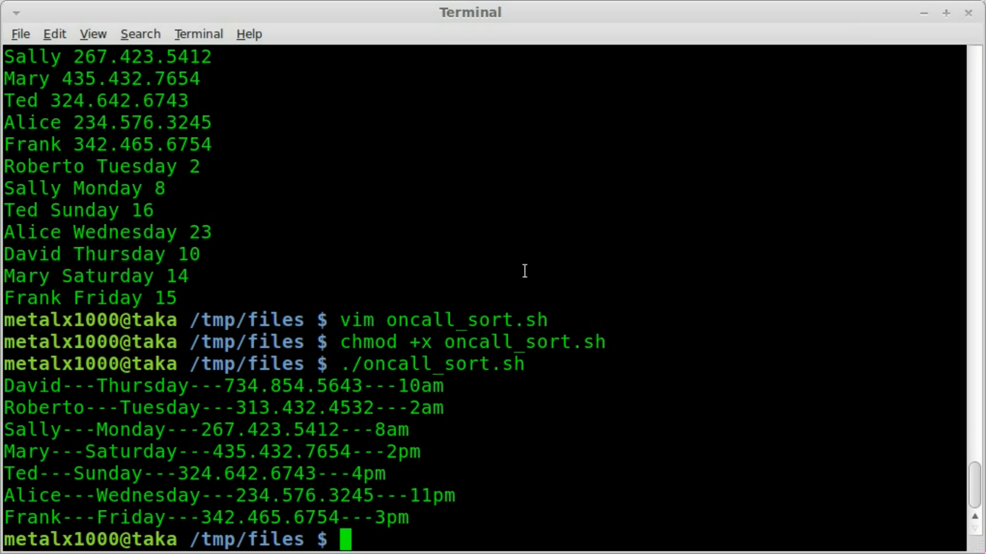
mouse_move(495, 225)
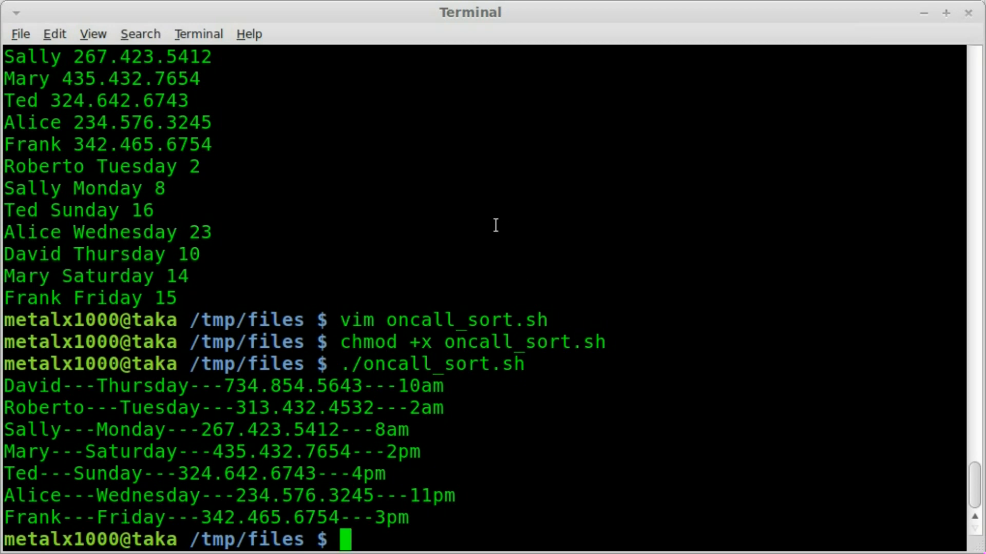